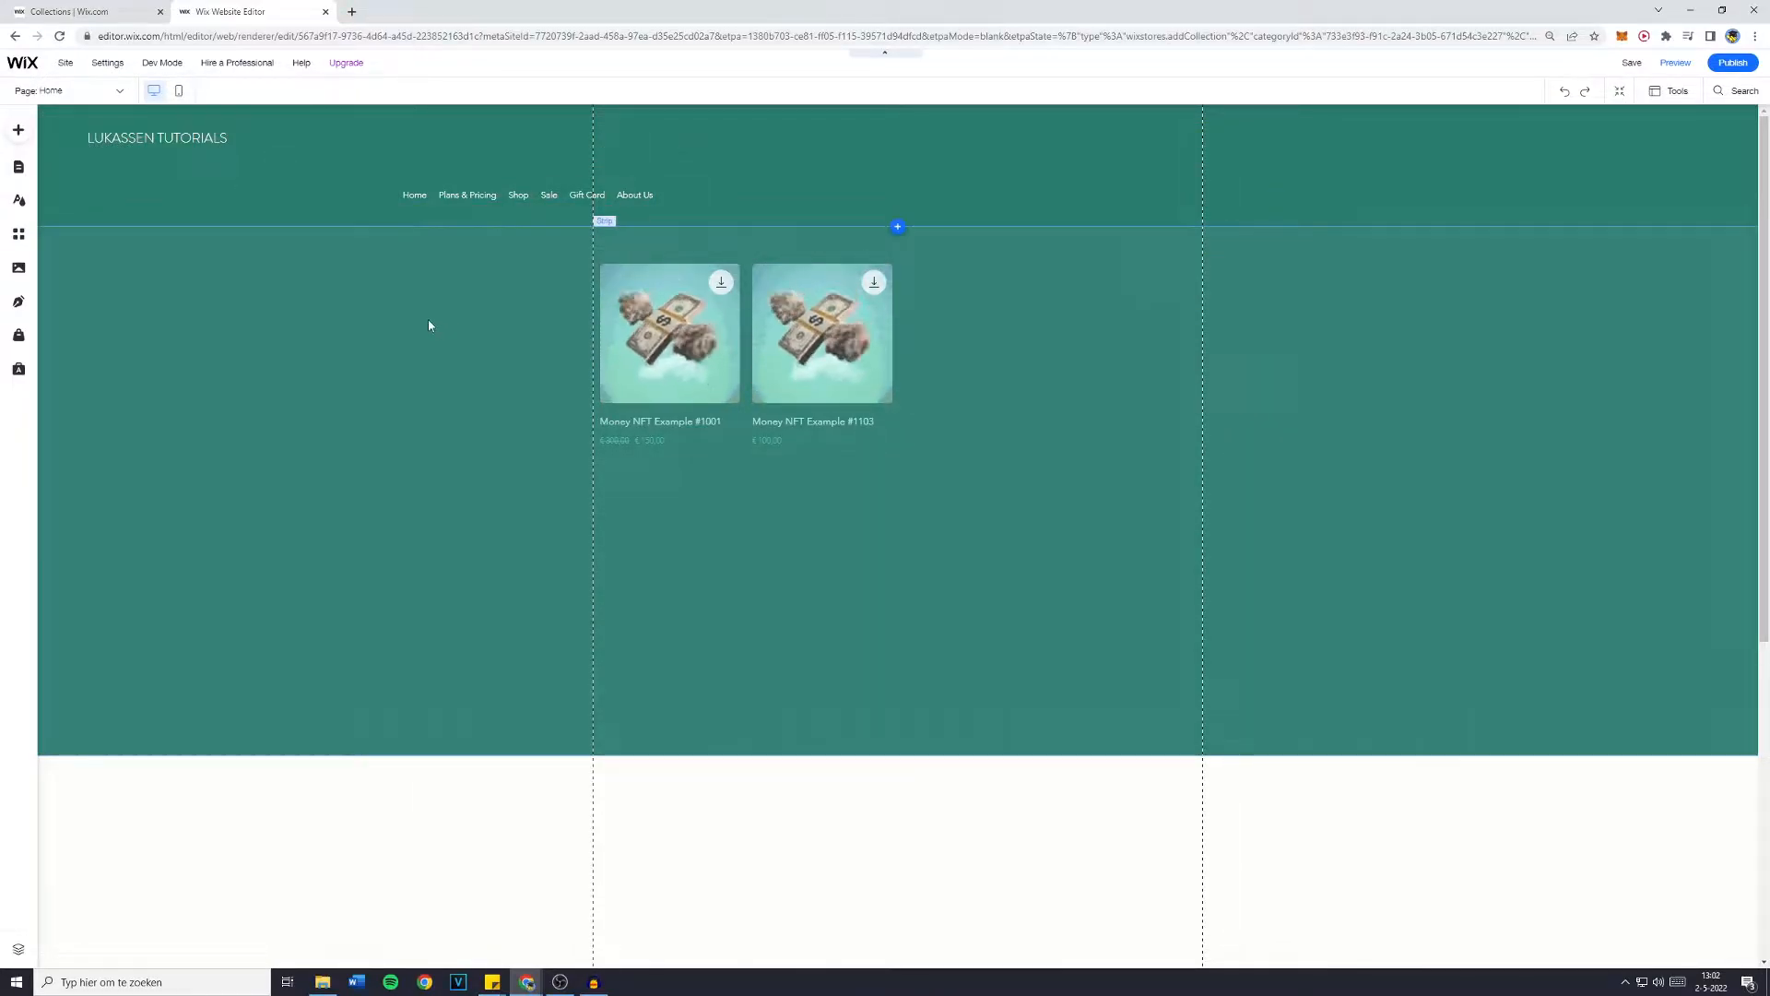
mouse_move(42, 91)
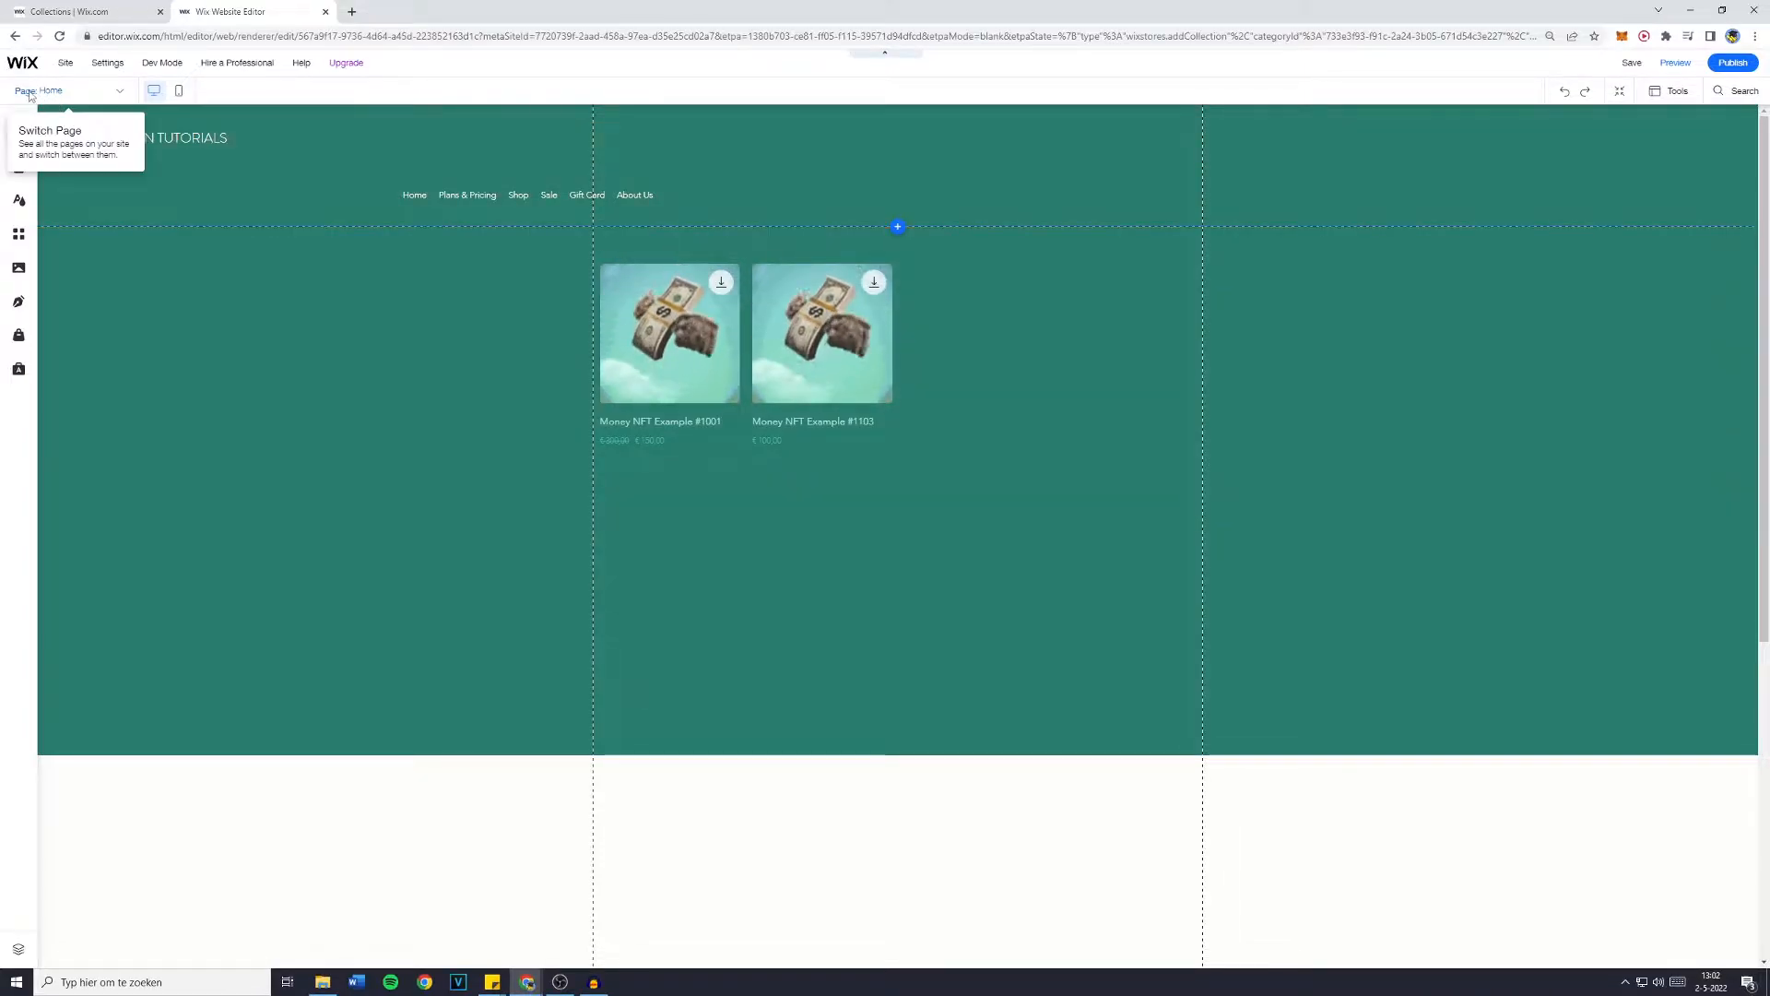
Switch from the Home page to the store's Product Page (Money NFT Example #1001).
click(102, 89)
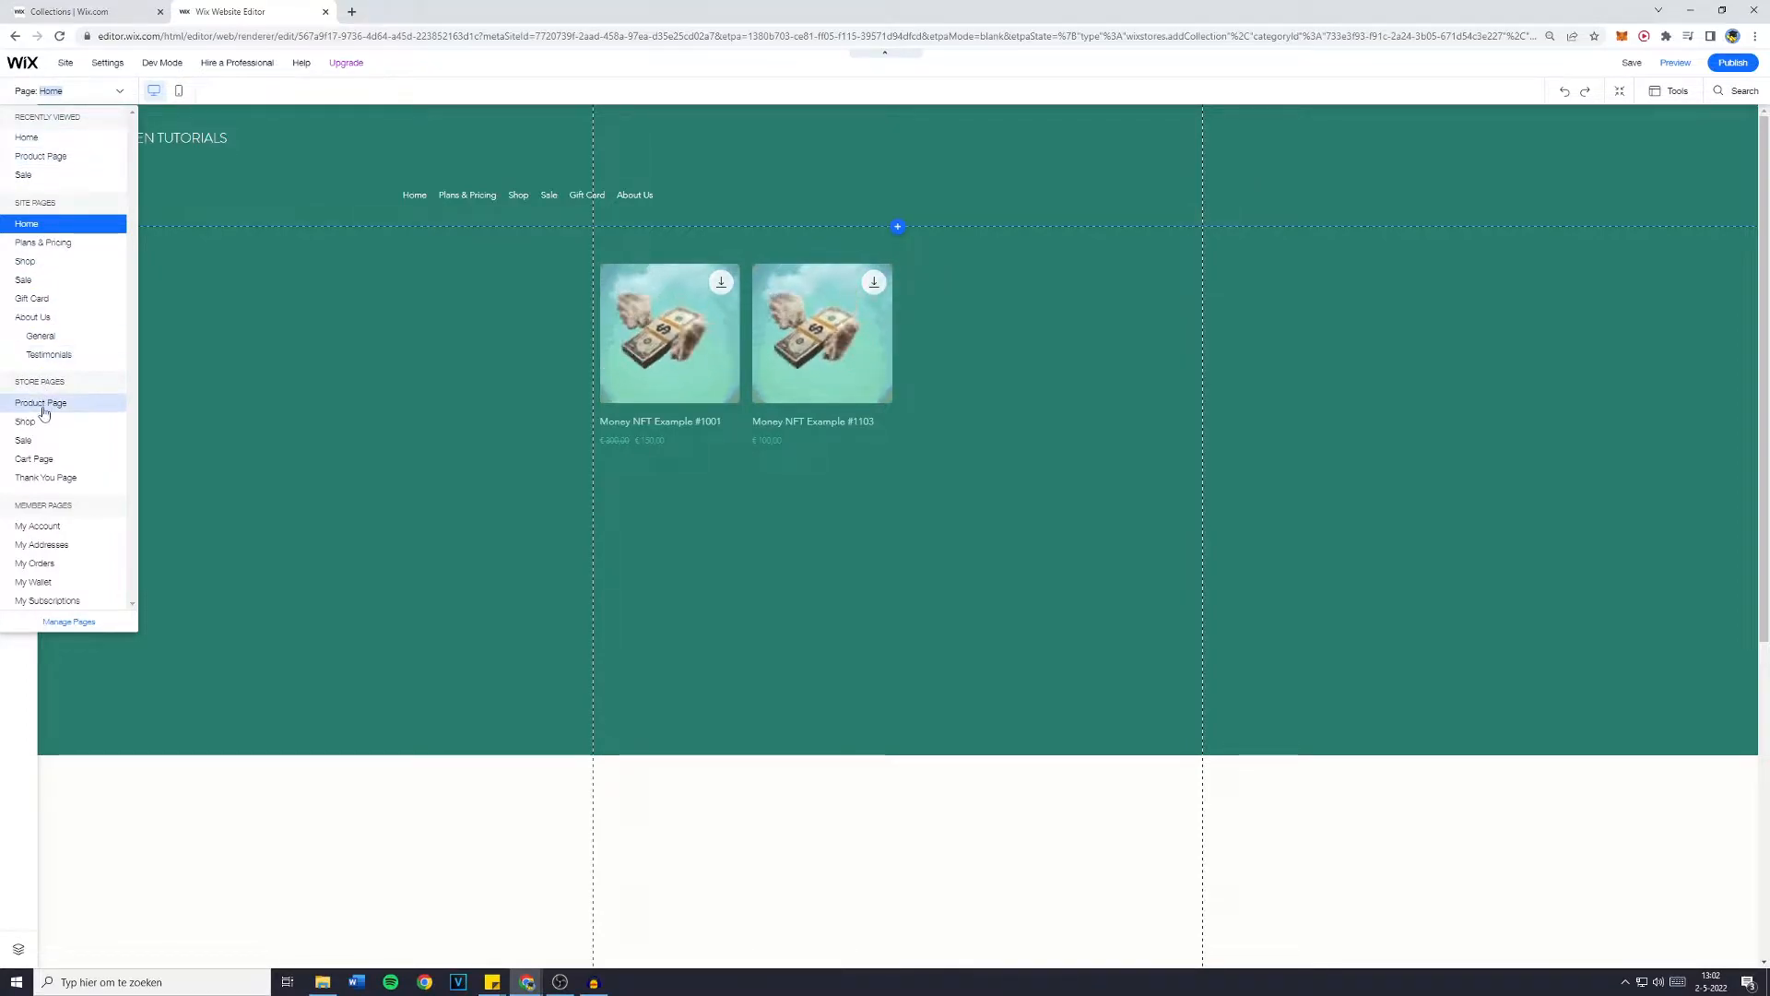
click(39, 402)
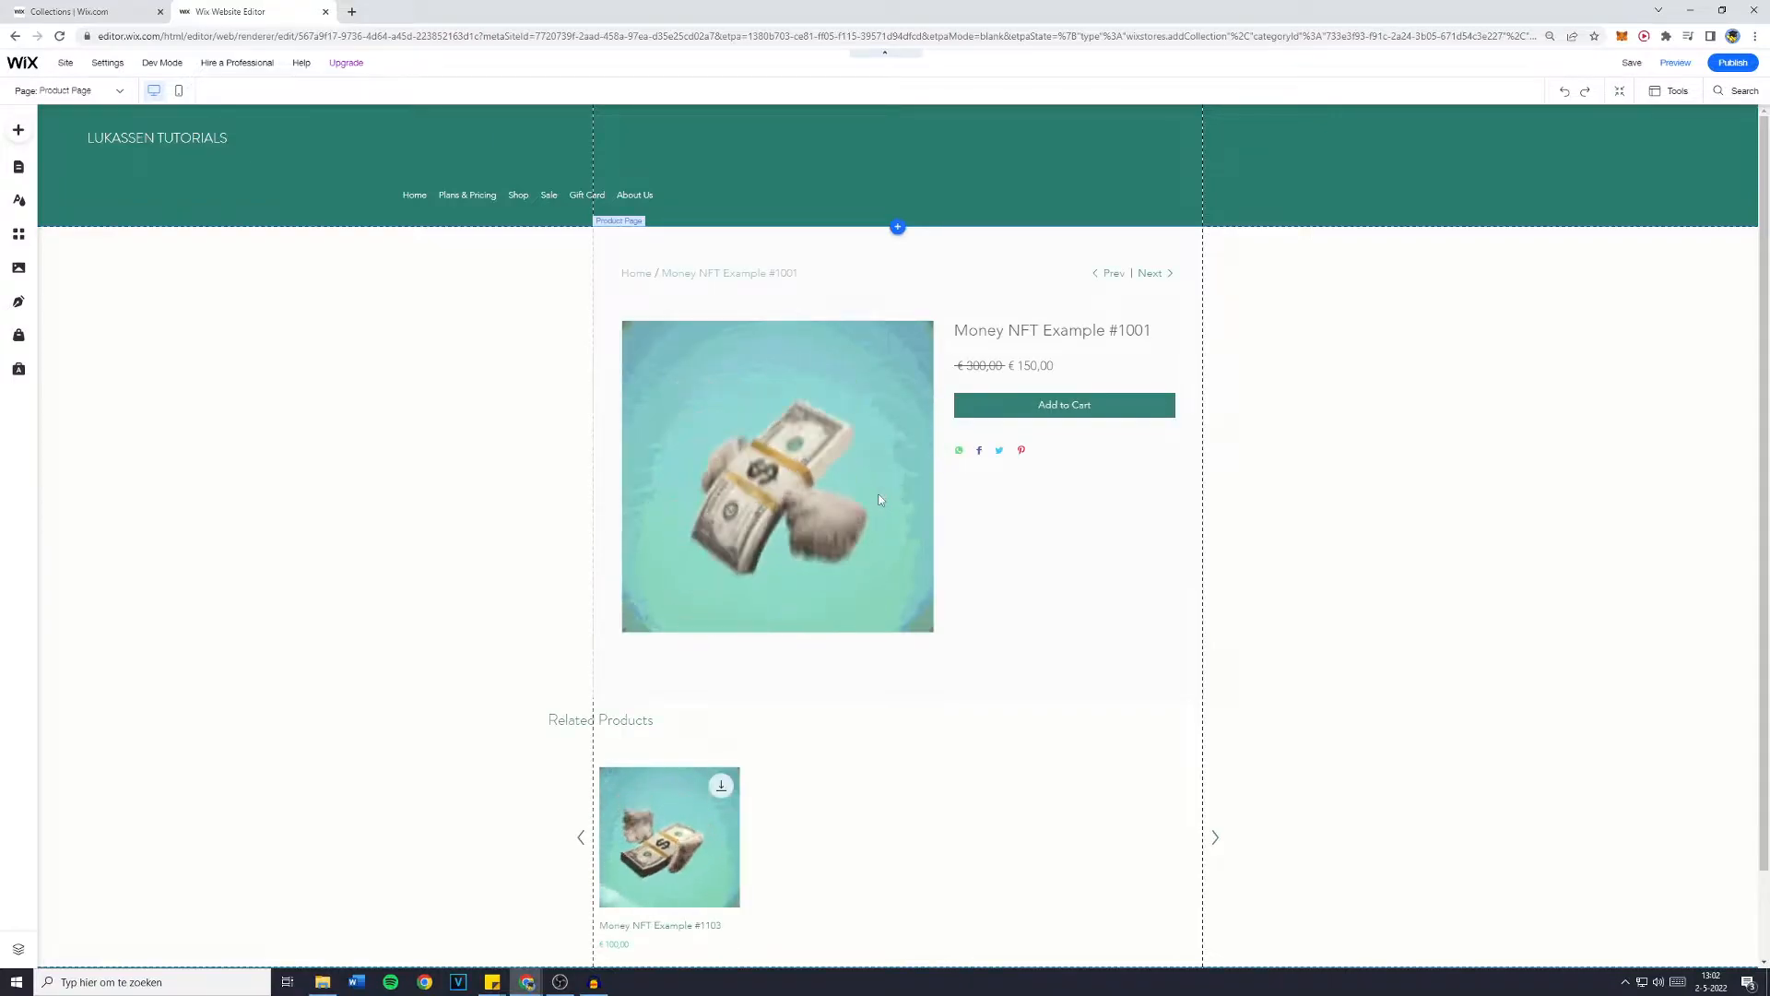
scroll(down, 3)
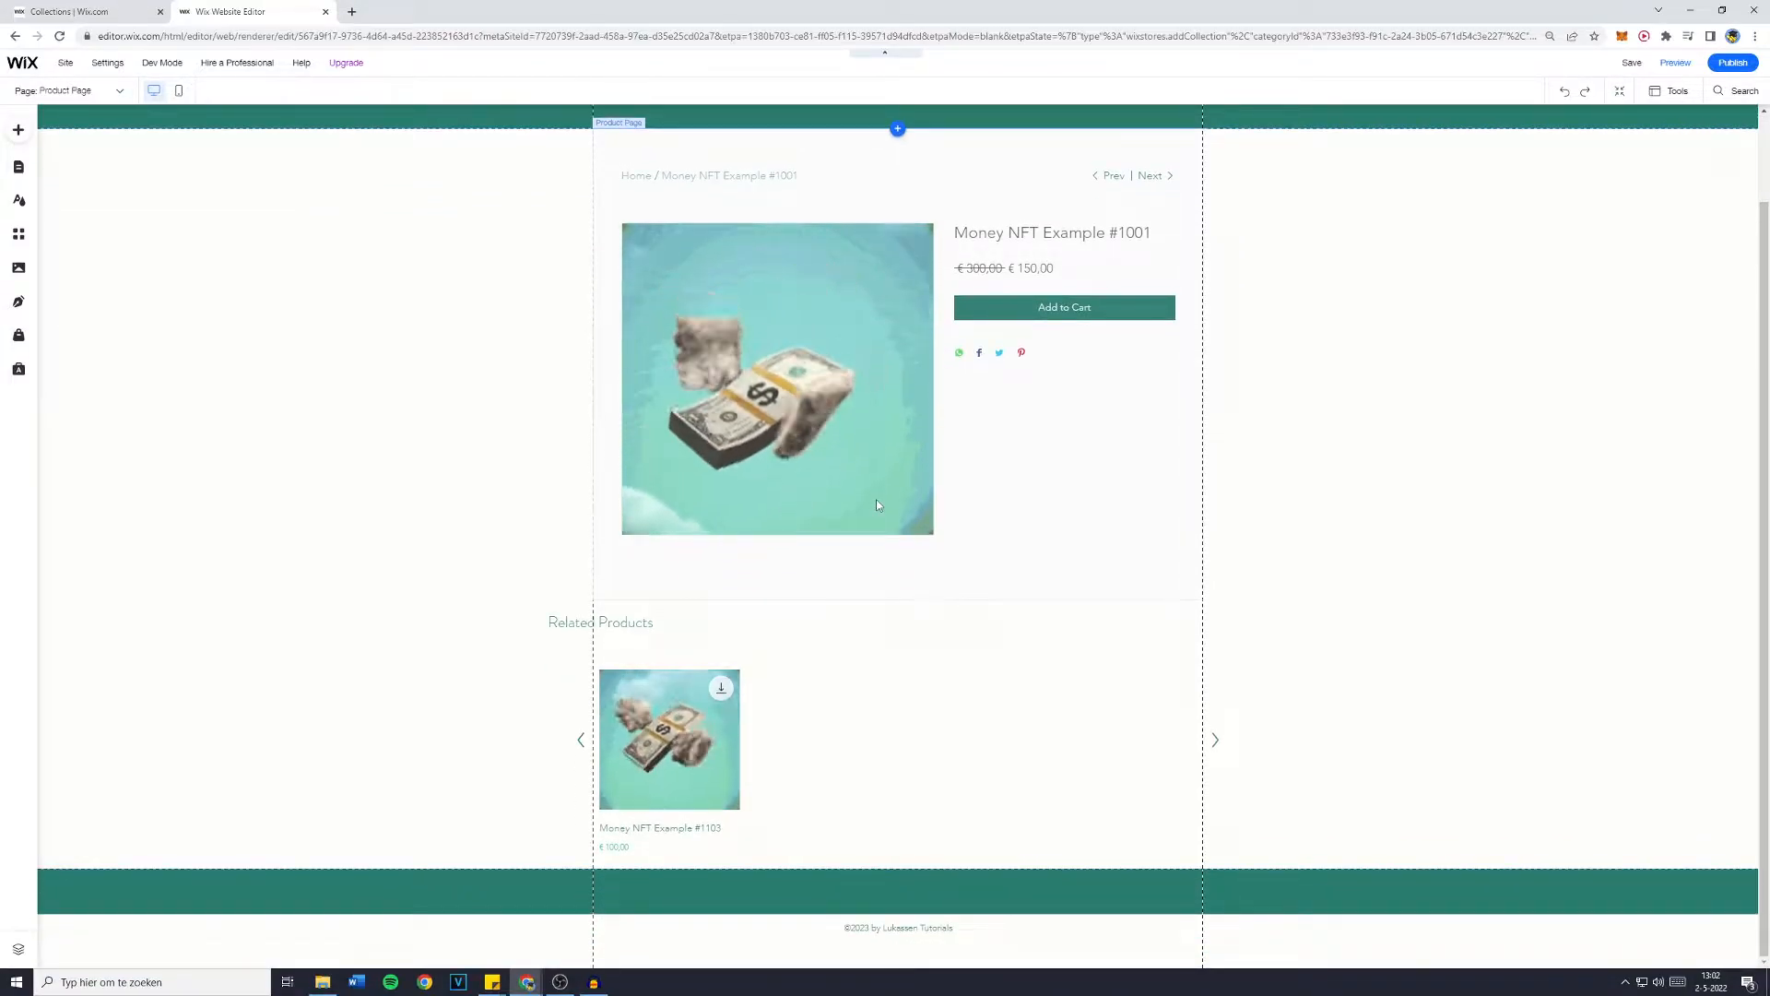
scroll(up, 3)
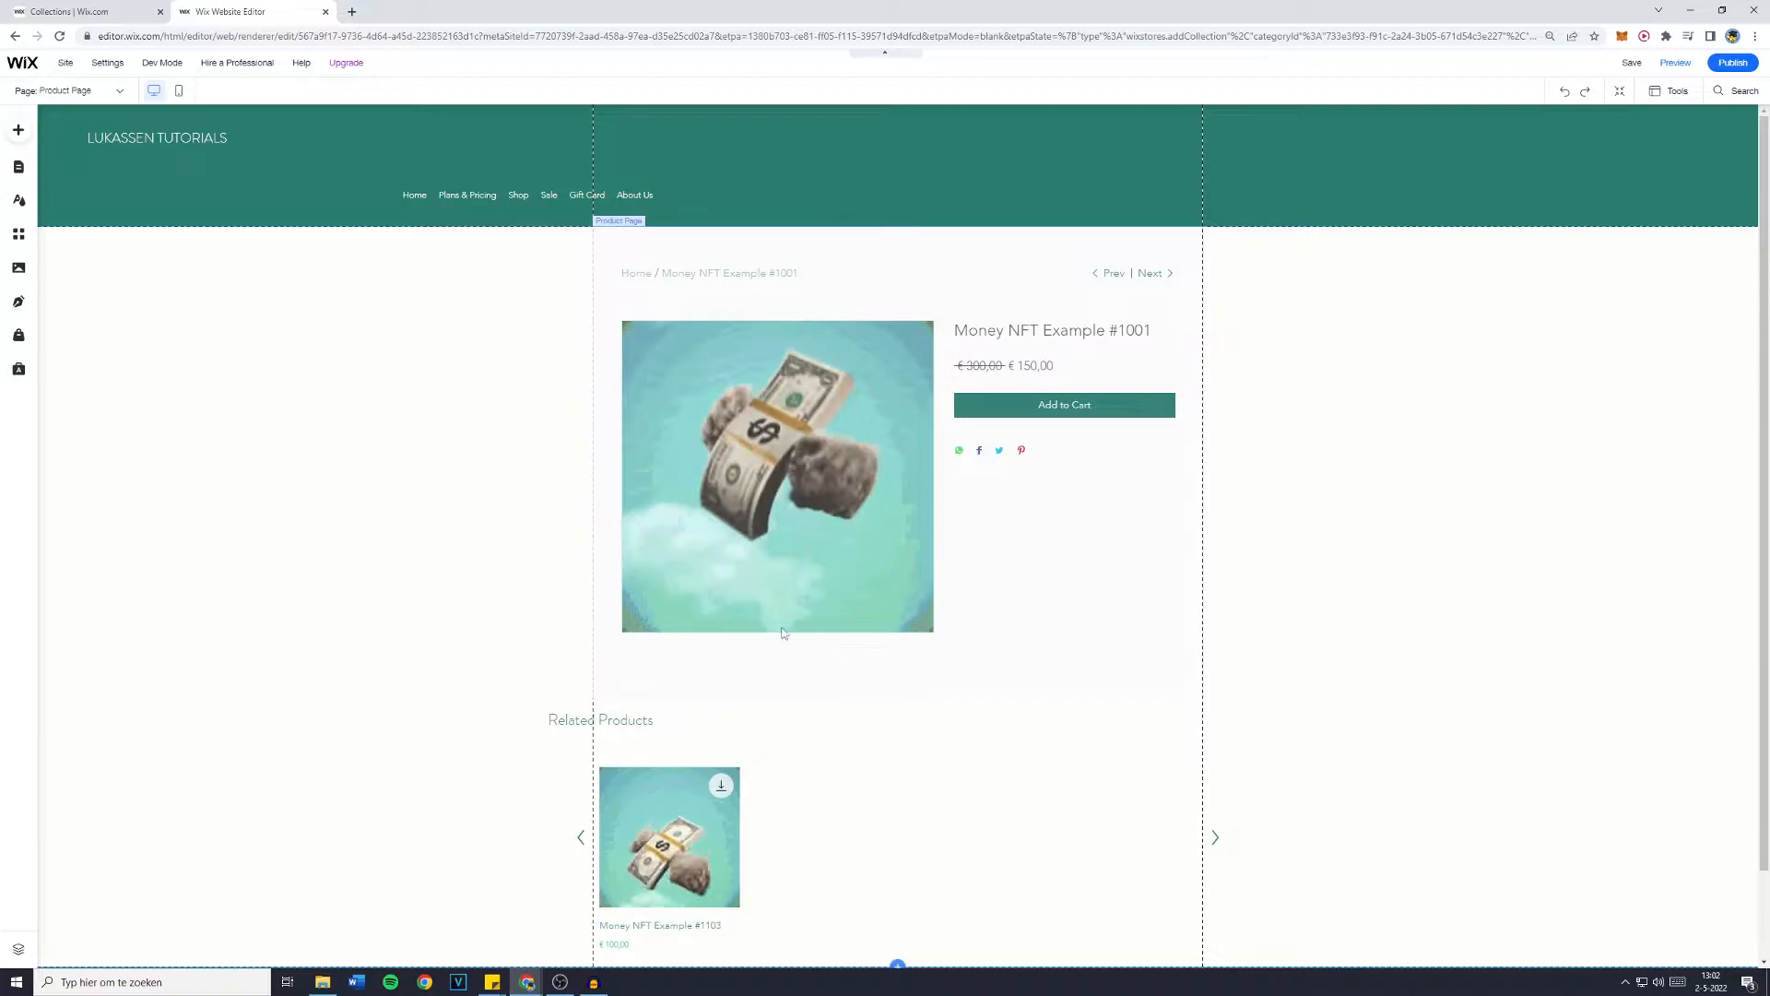
click(778, 479)
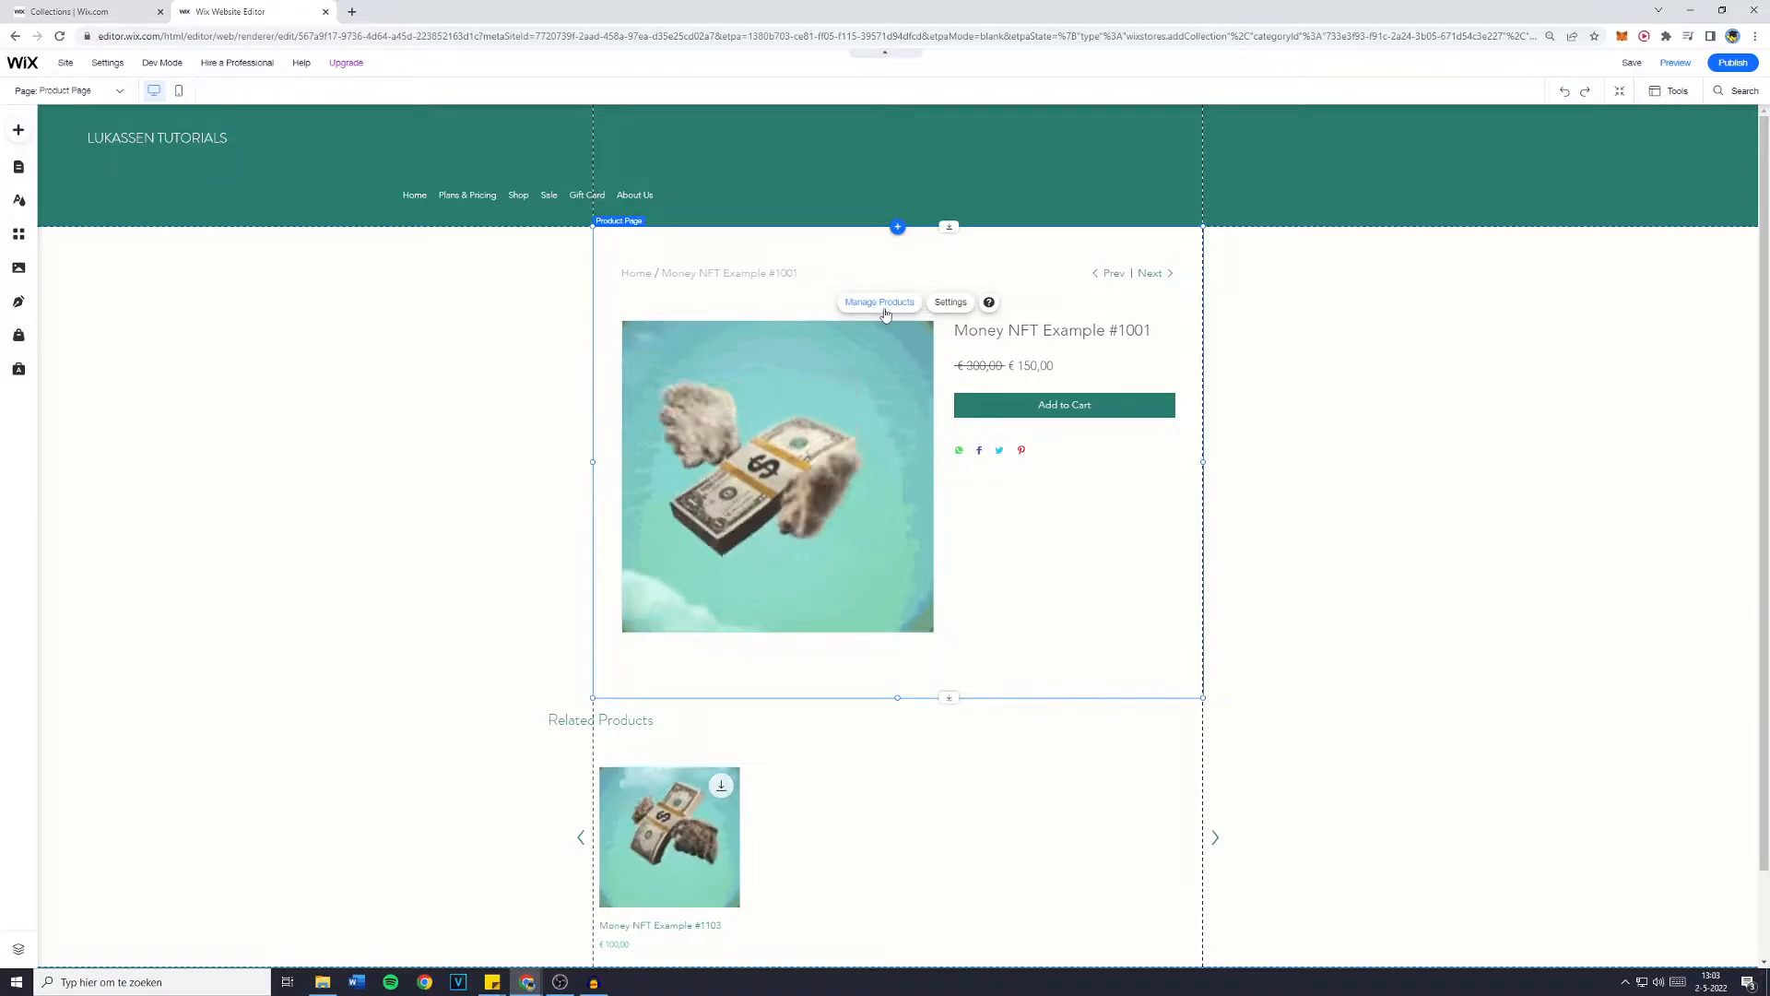
click(879, 302)
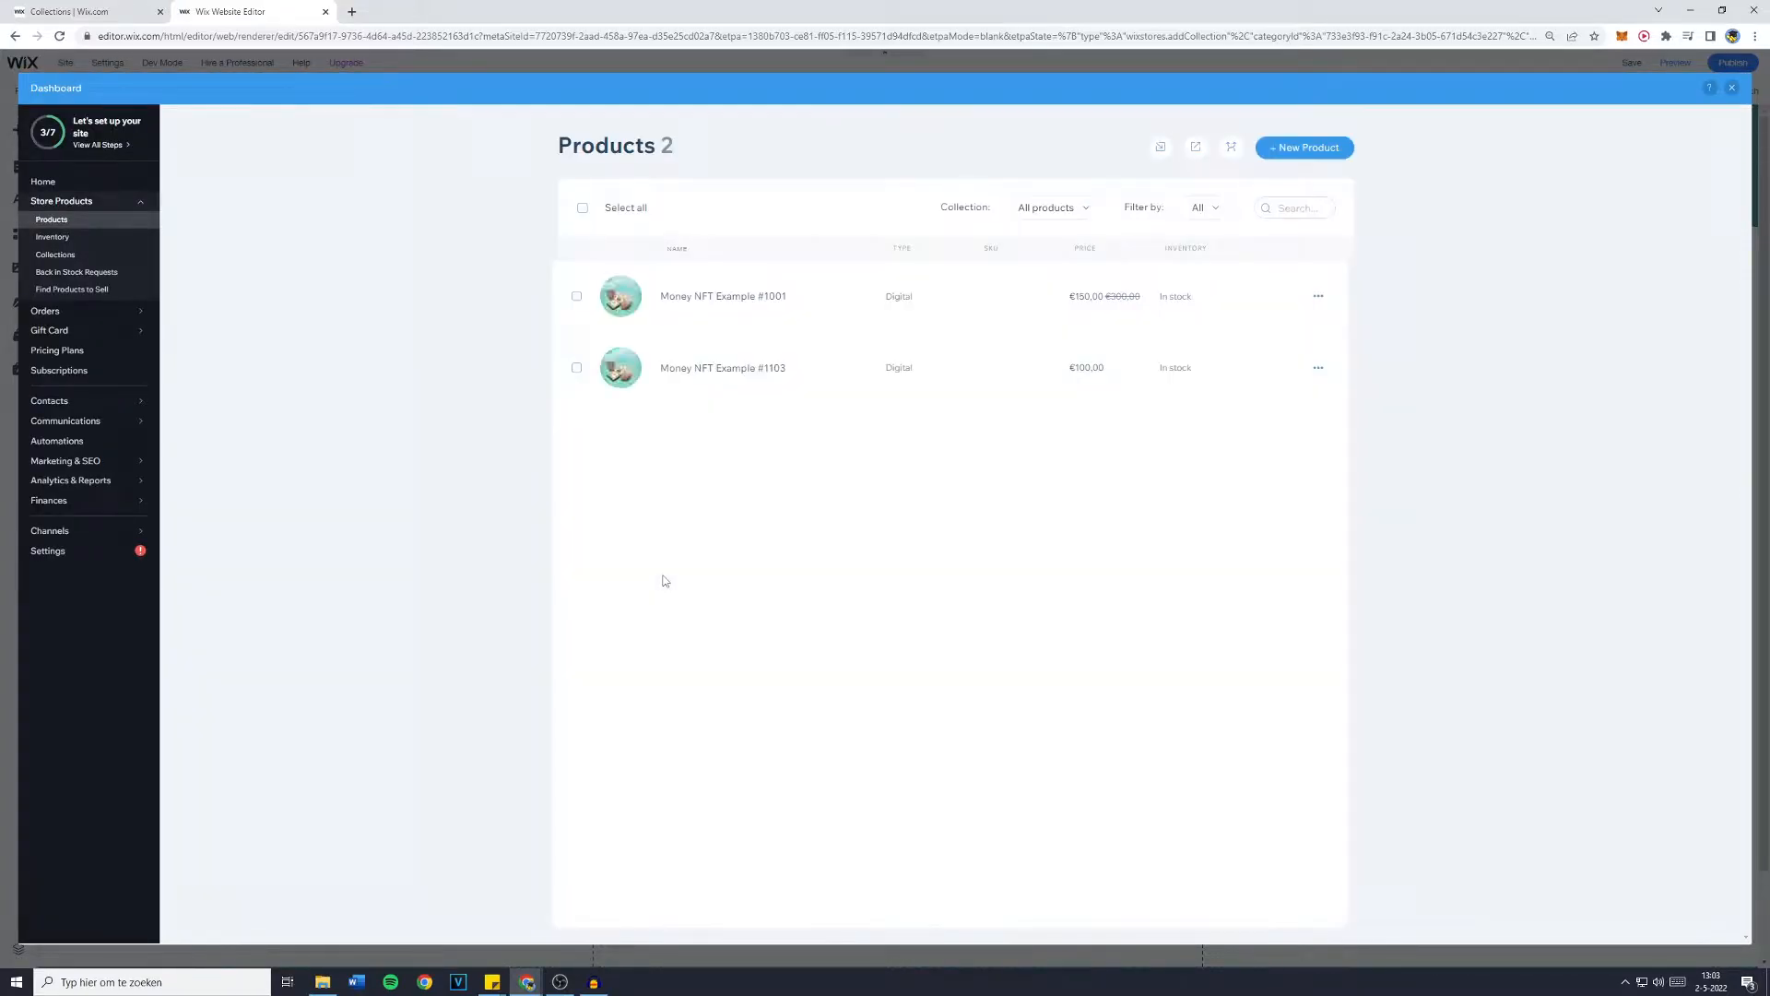
mouse_move(703, 309)
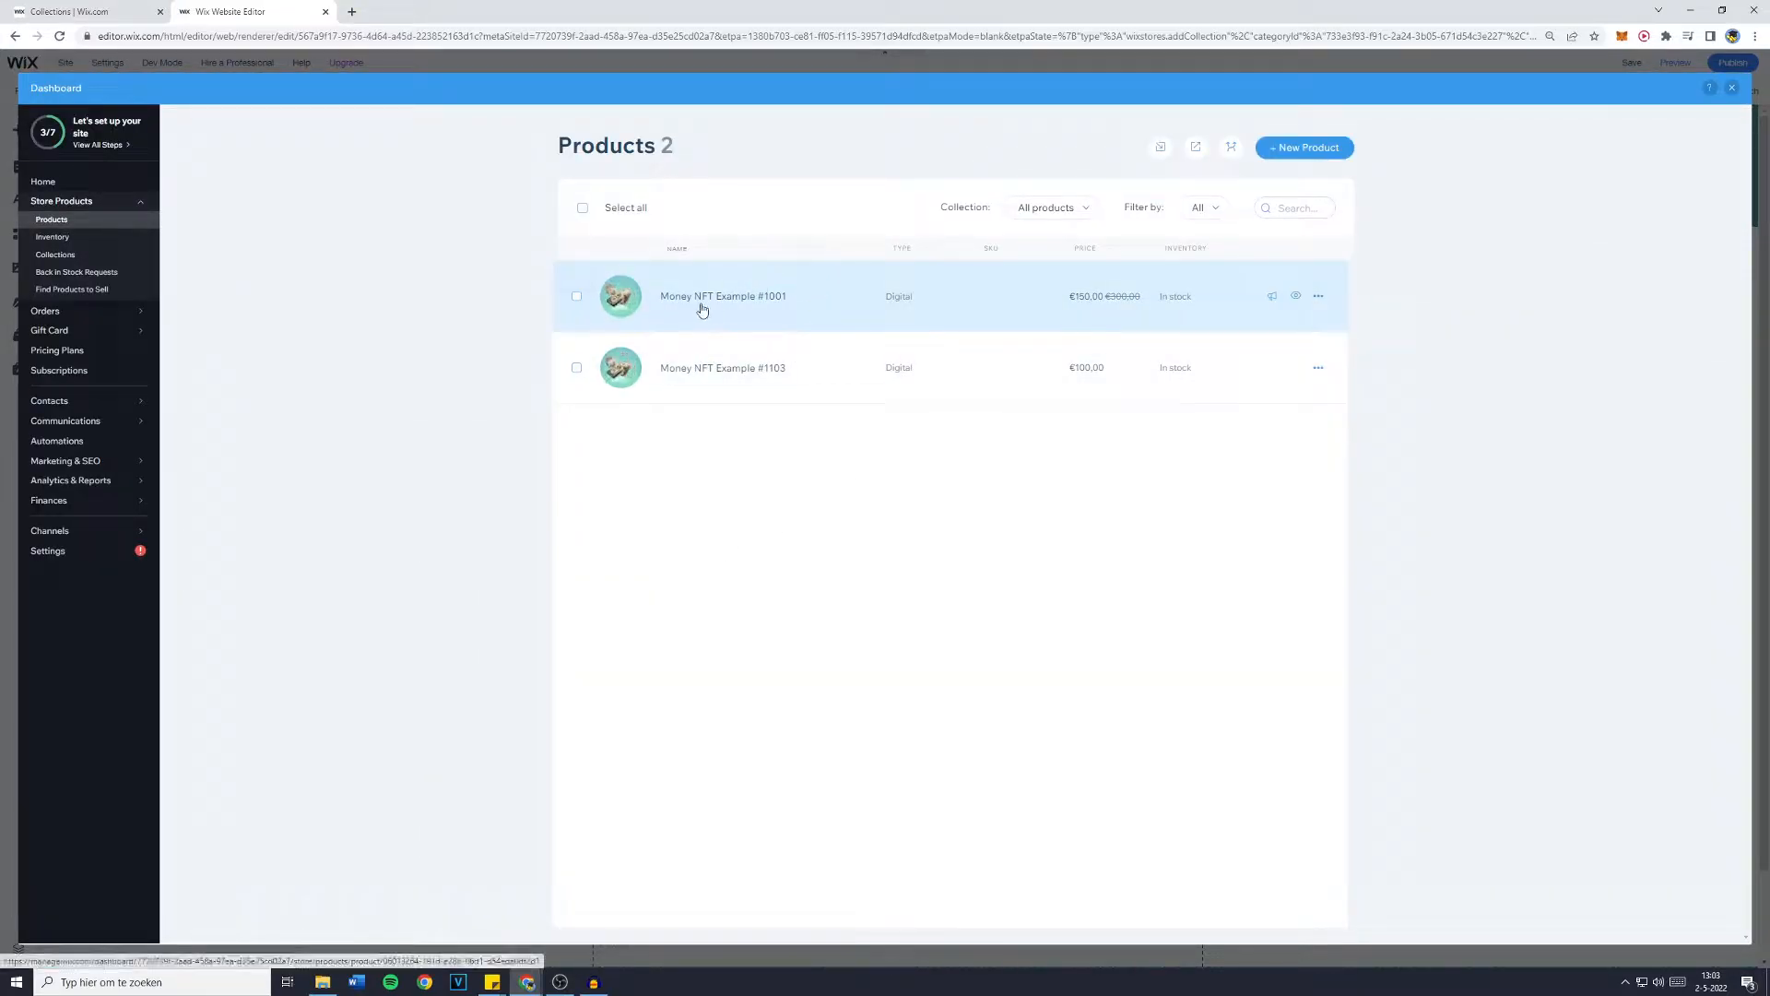
mouse_move(635, 379)
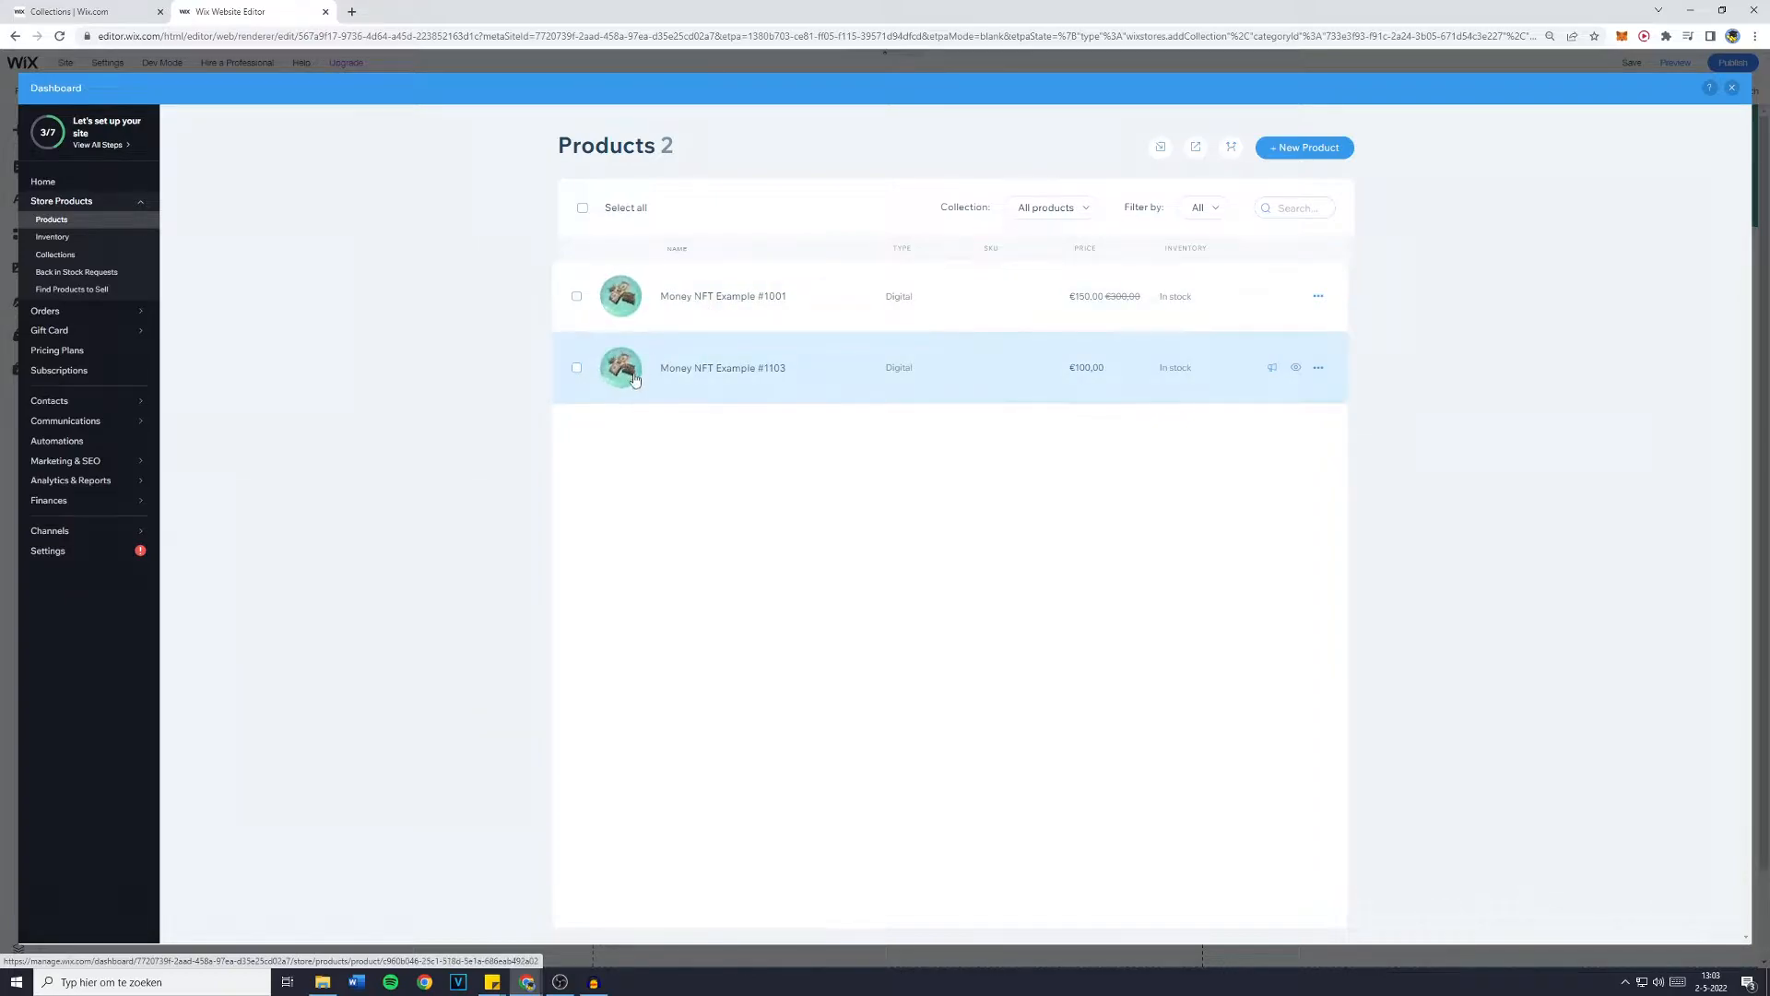
mouse_move(821, 375)
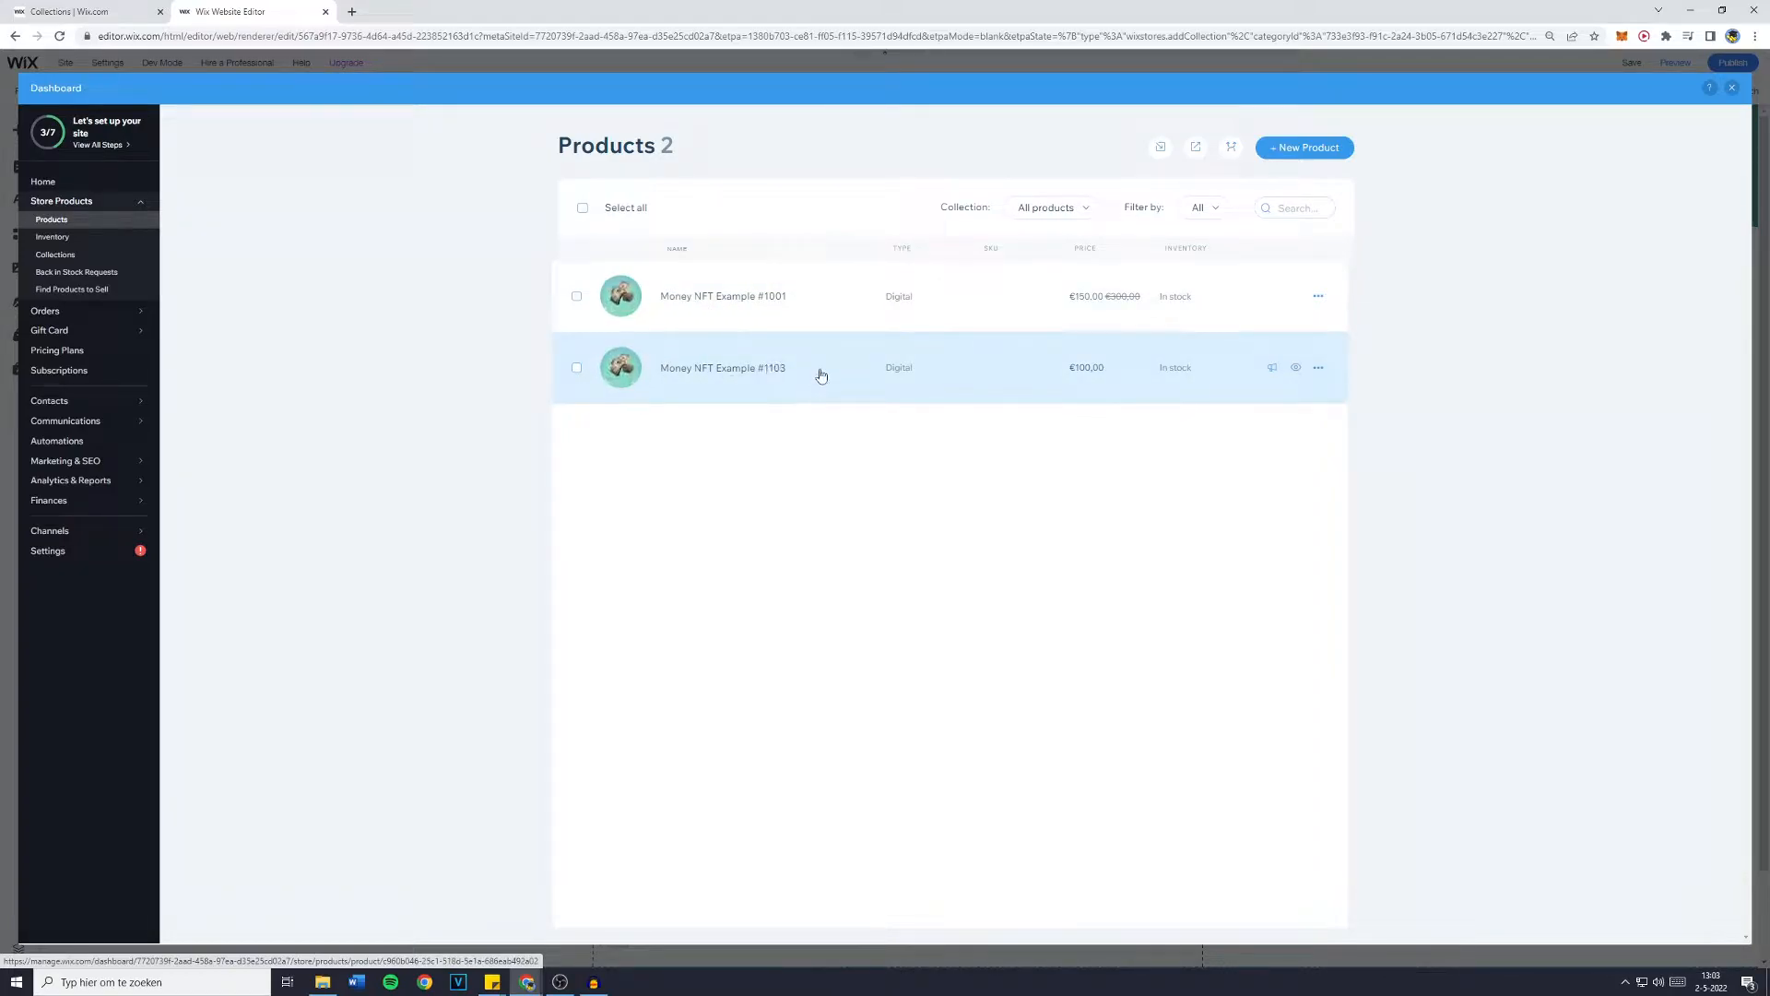
click(1051, 207)
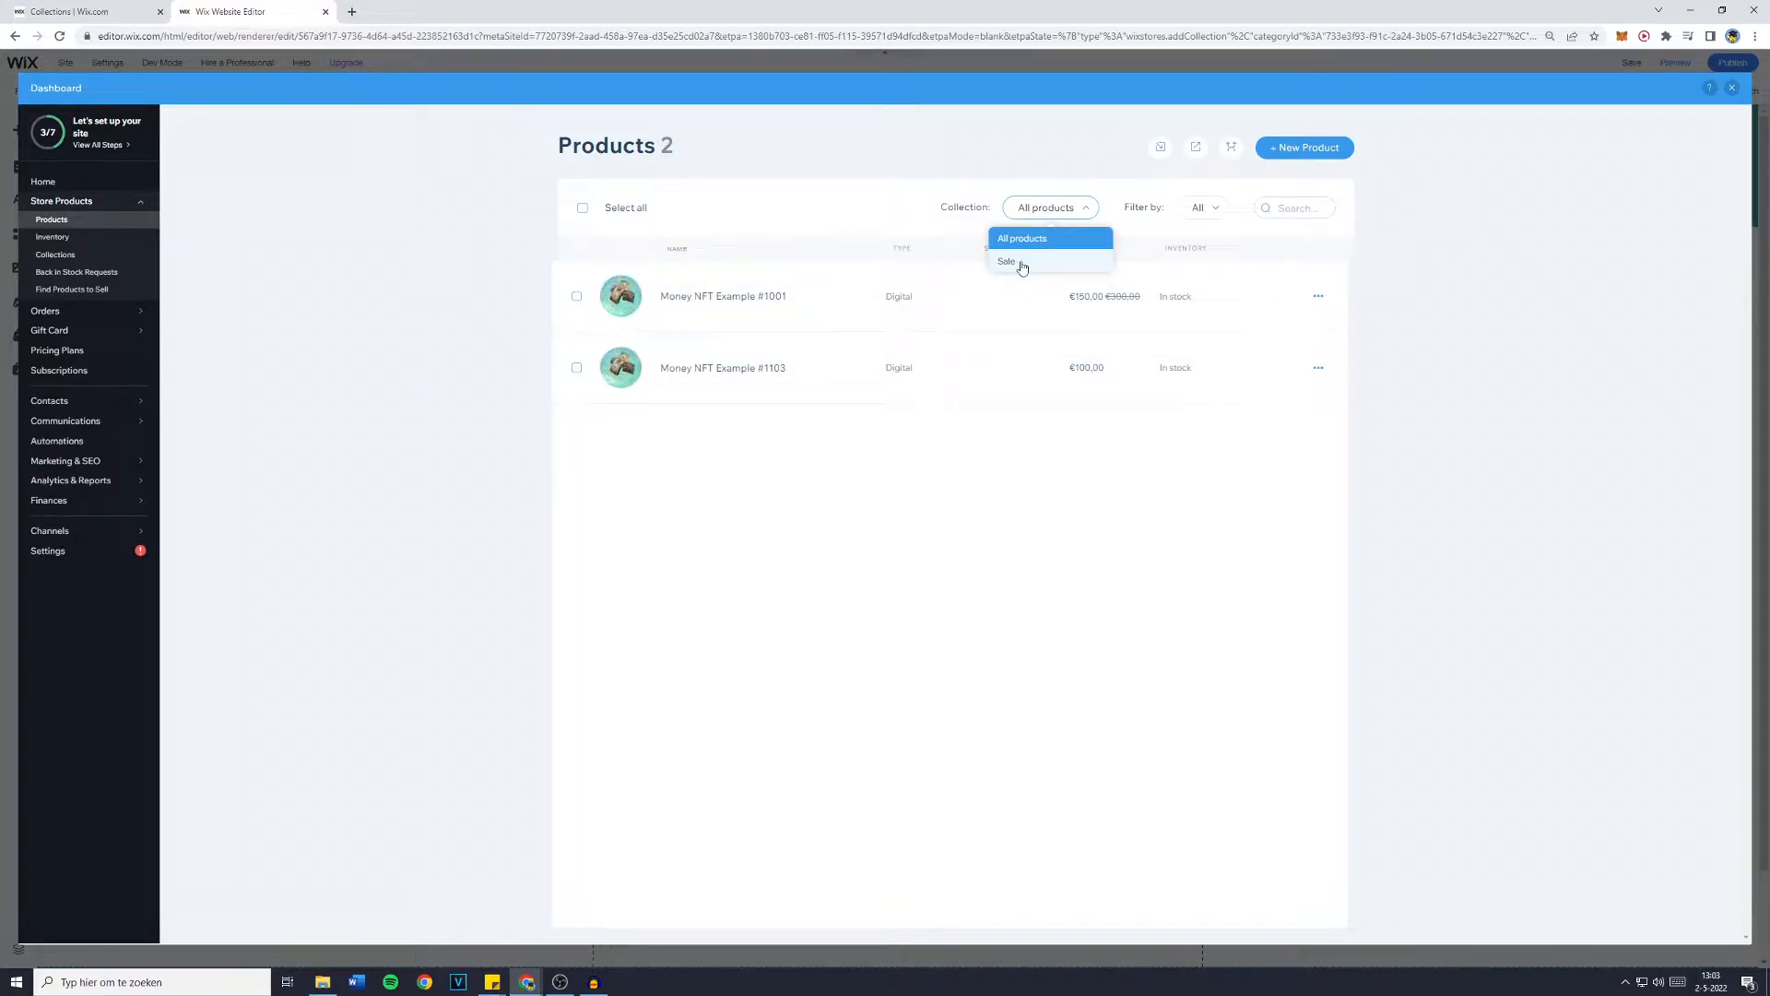
click(1021, 238)
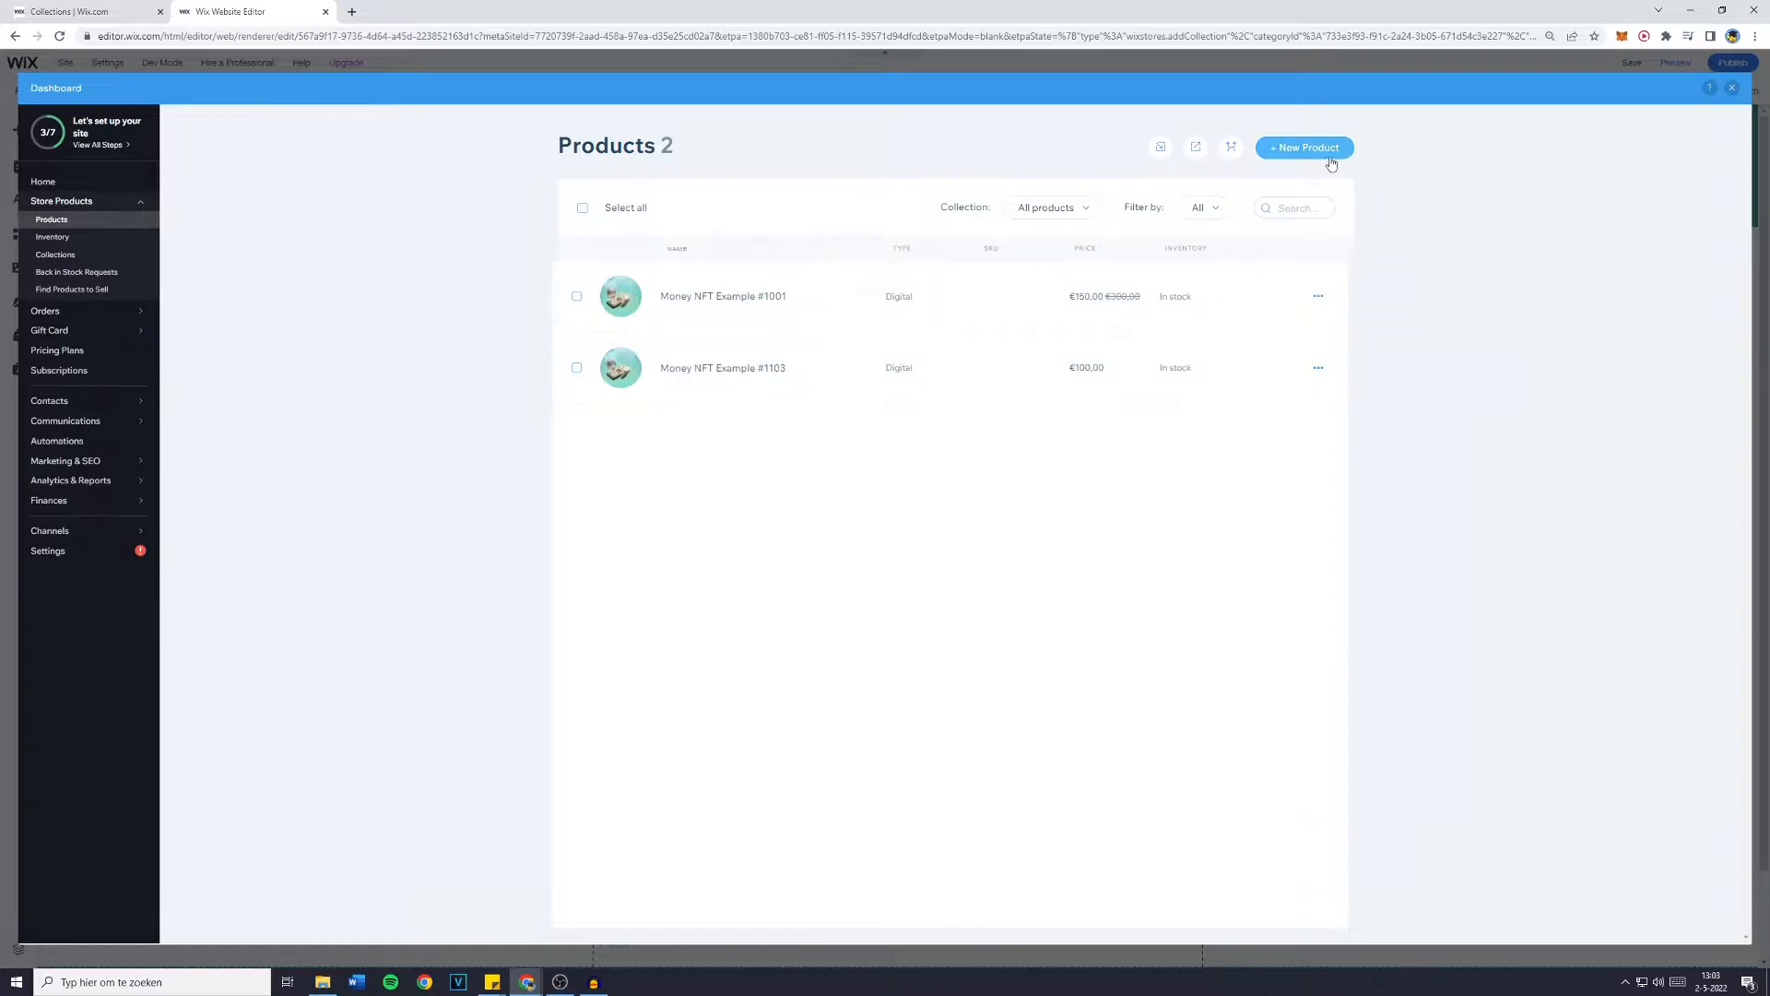
click(1731, 111)
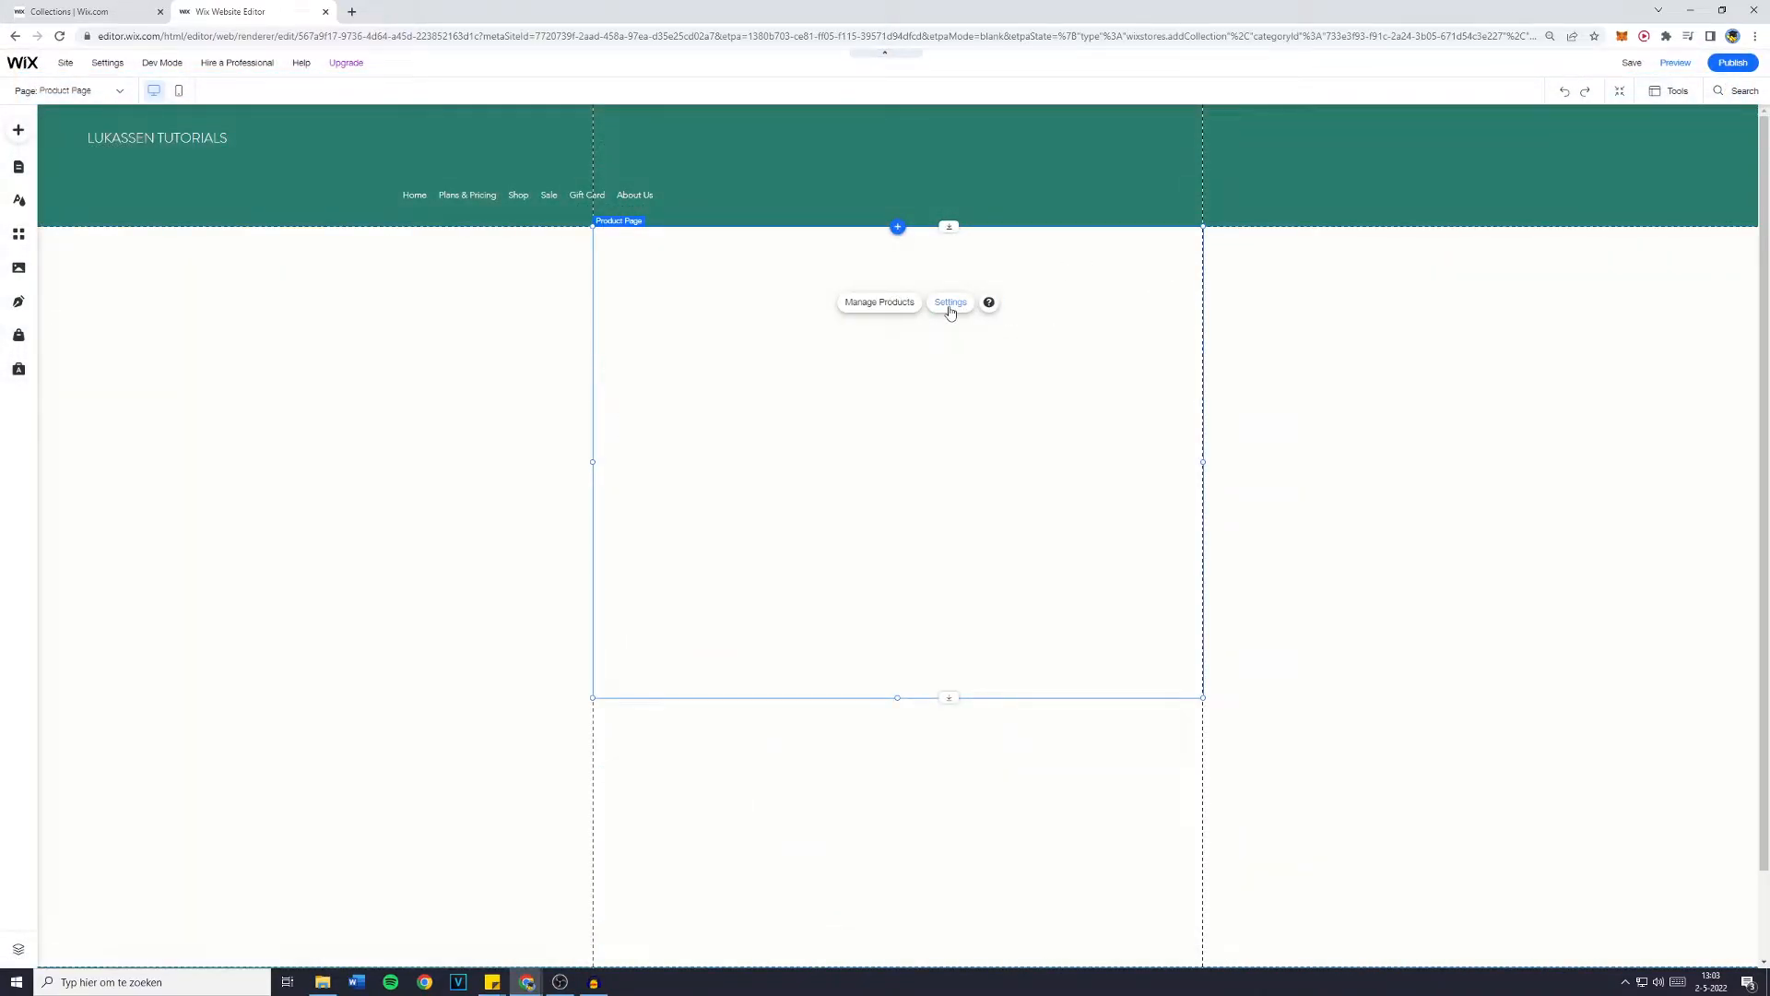
Open the Product Page layout settings and preview the Sleek layout.
click(950, 301)
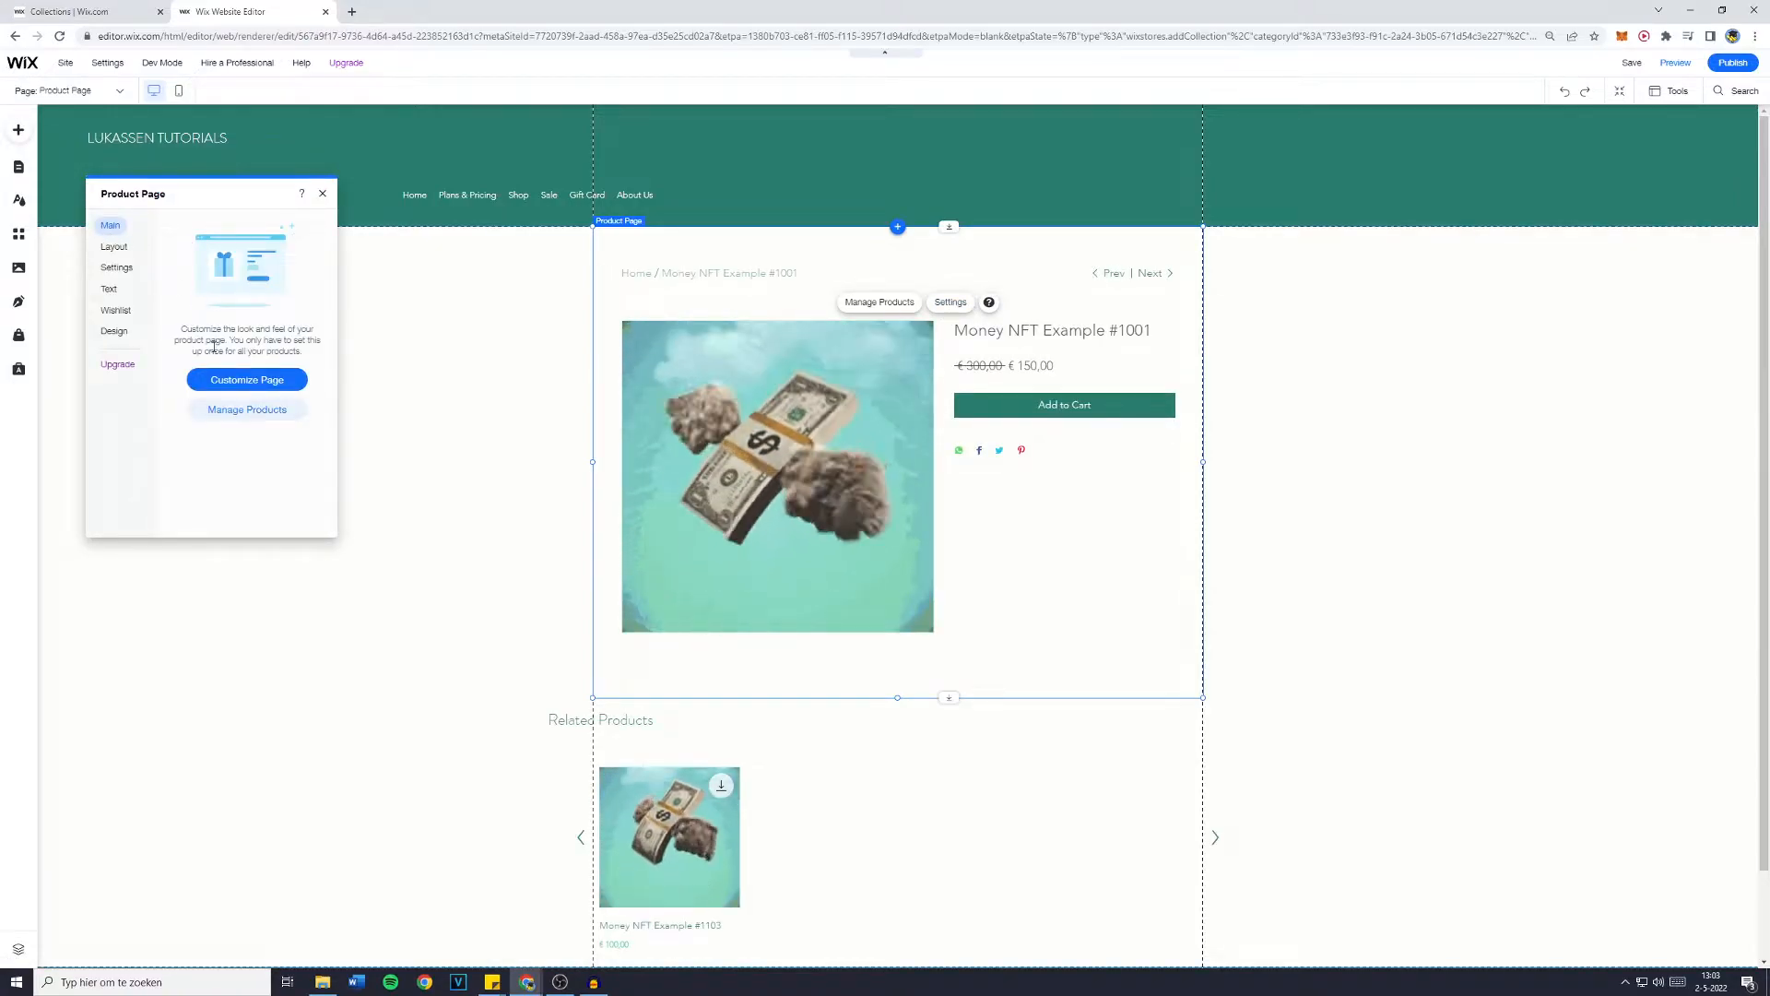
click(112, 246)
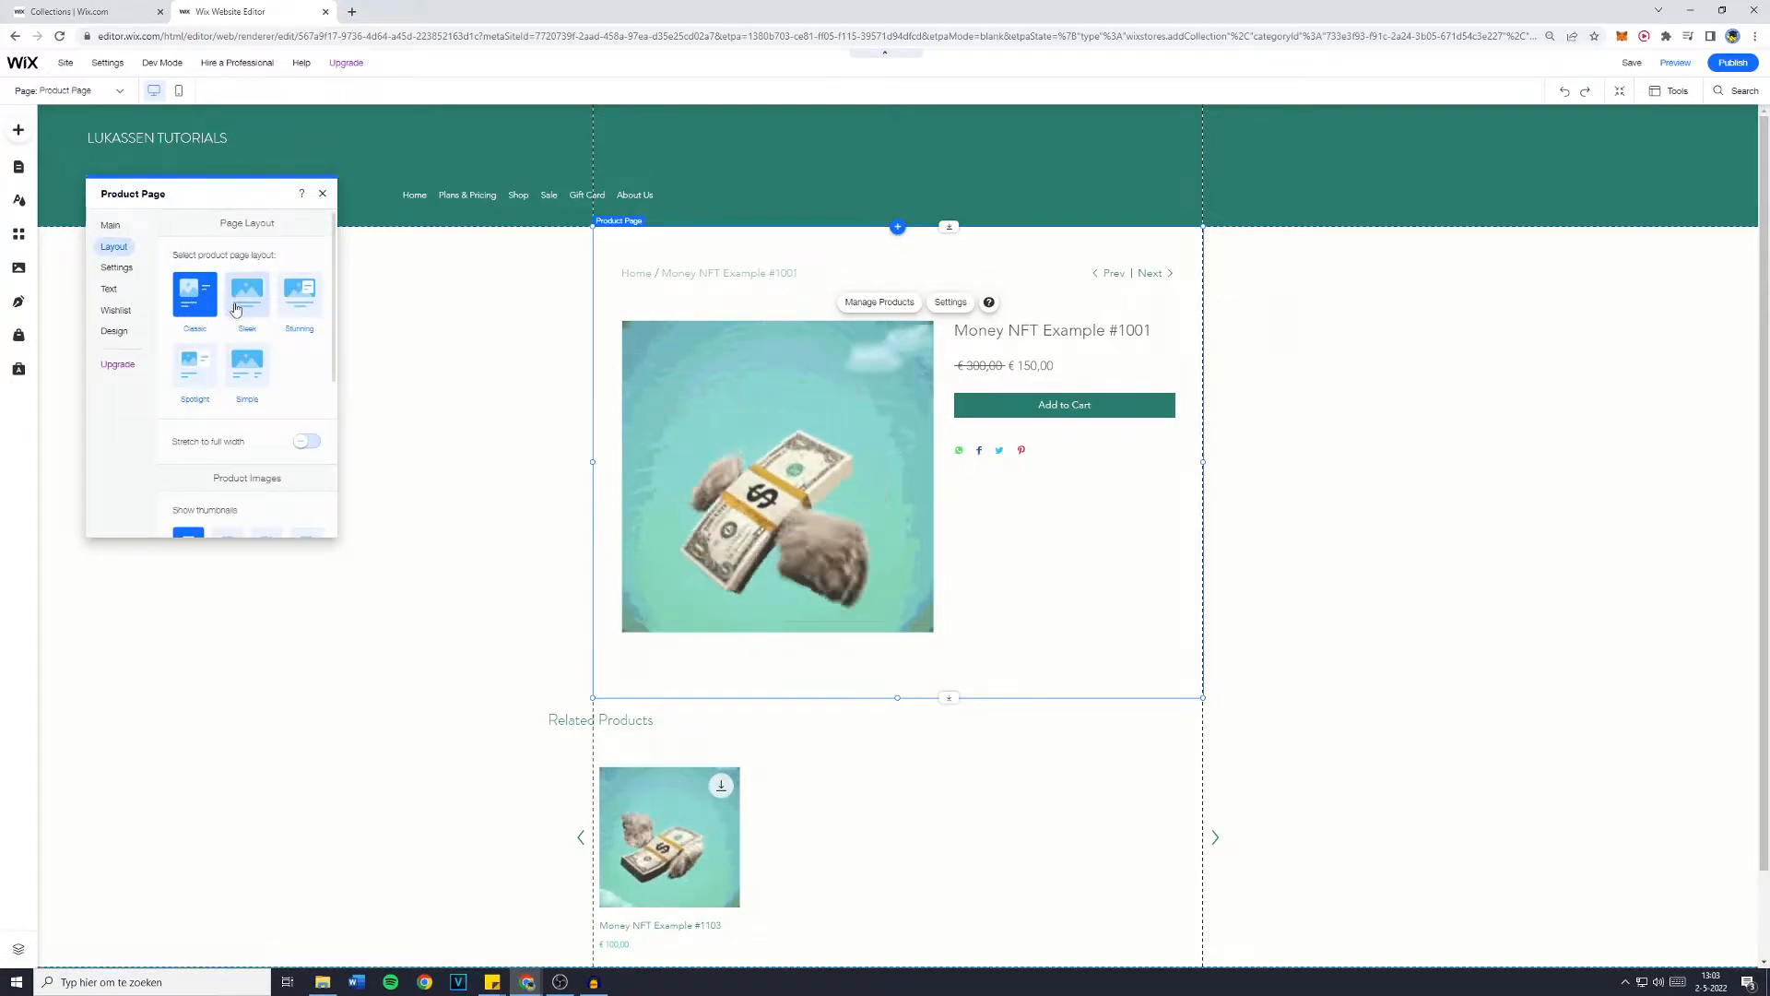
click(246, 295)
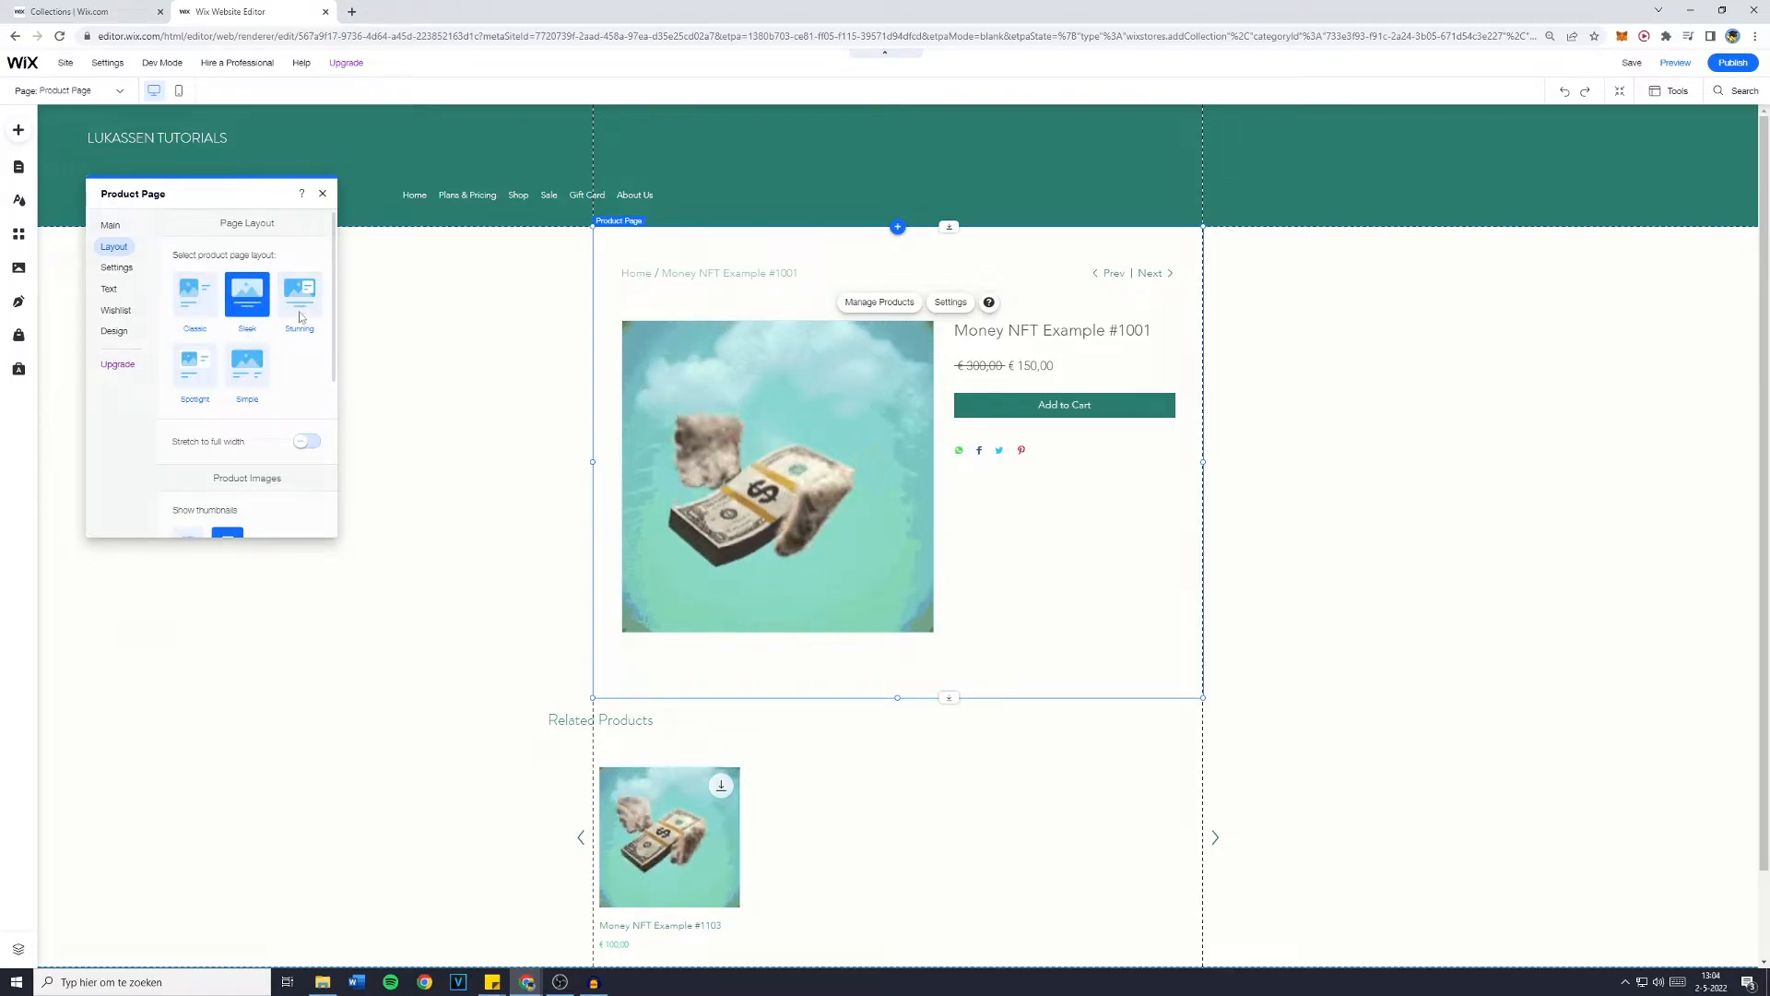
click(298, 293)
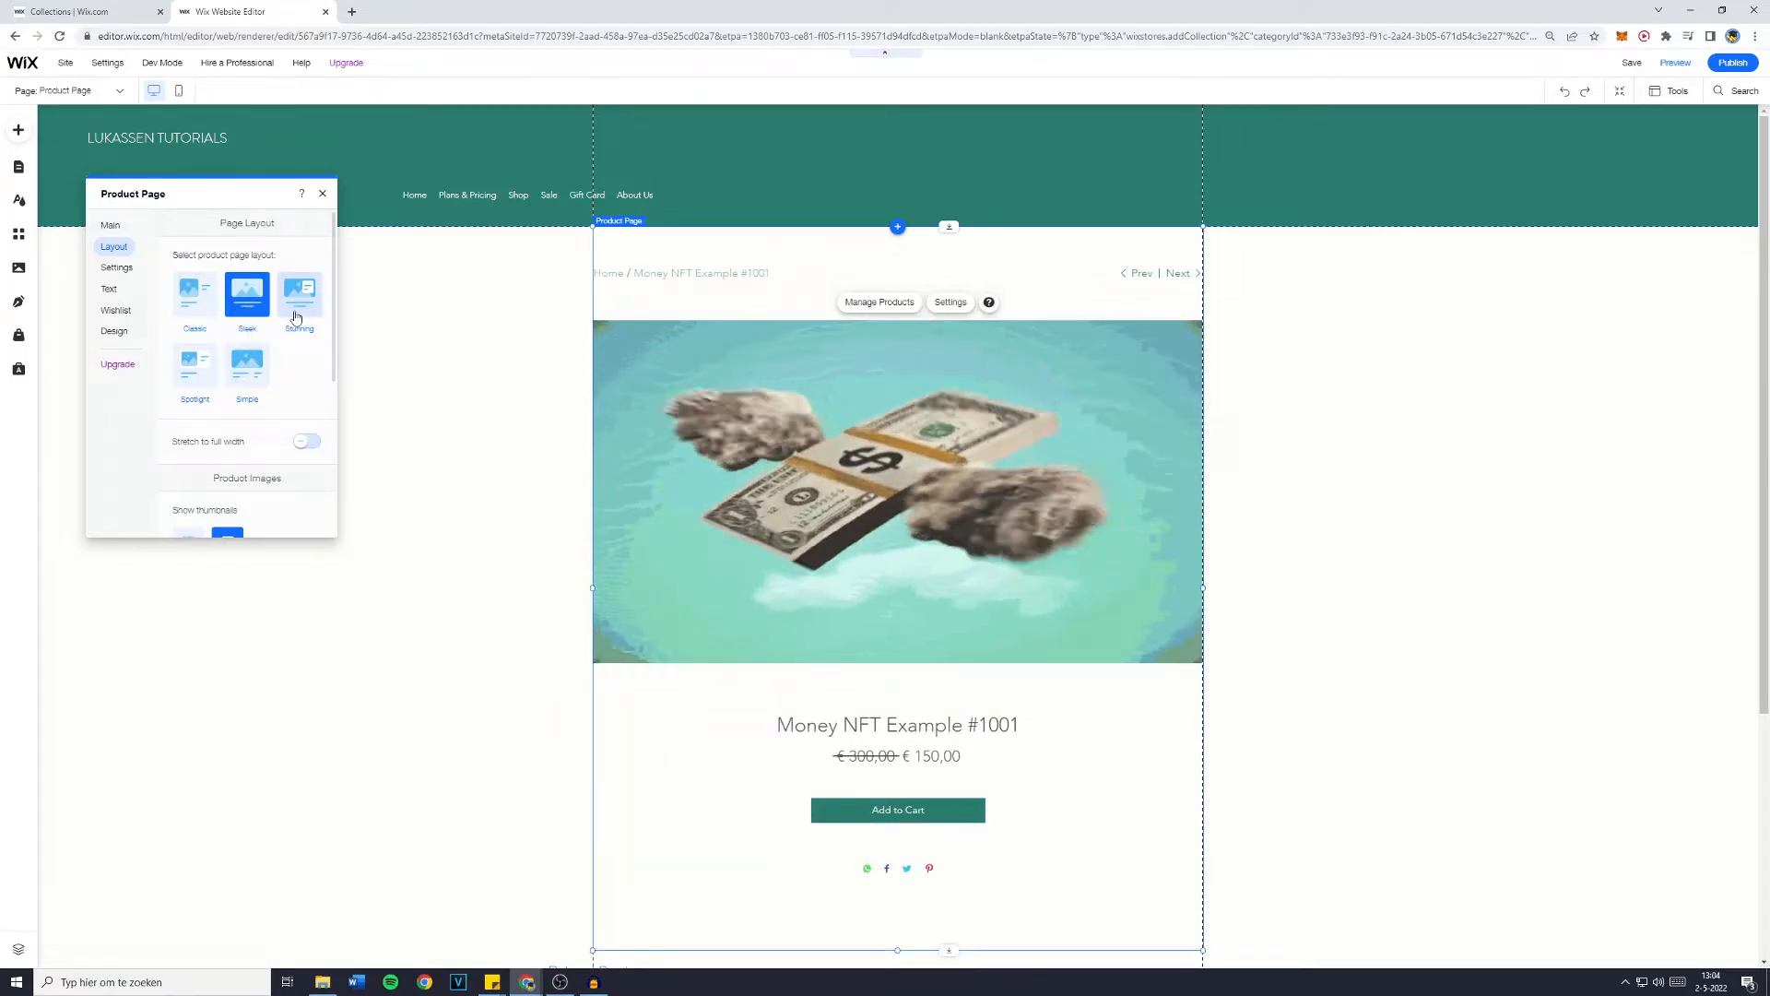
click(246, 295)
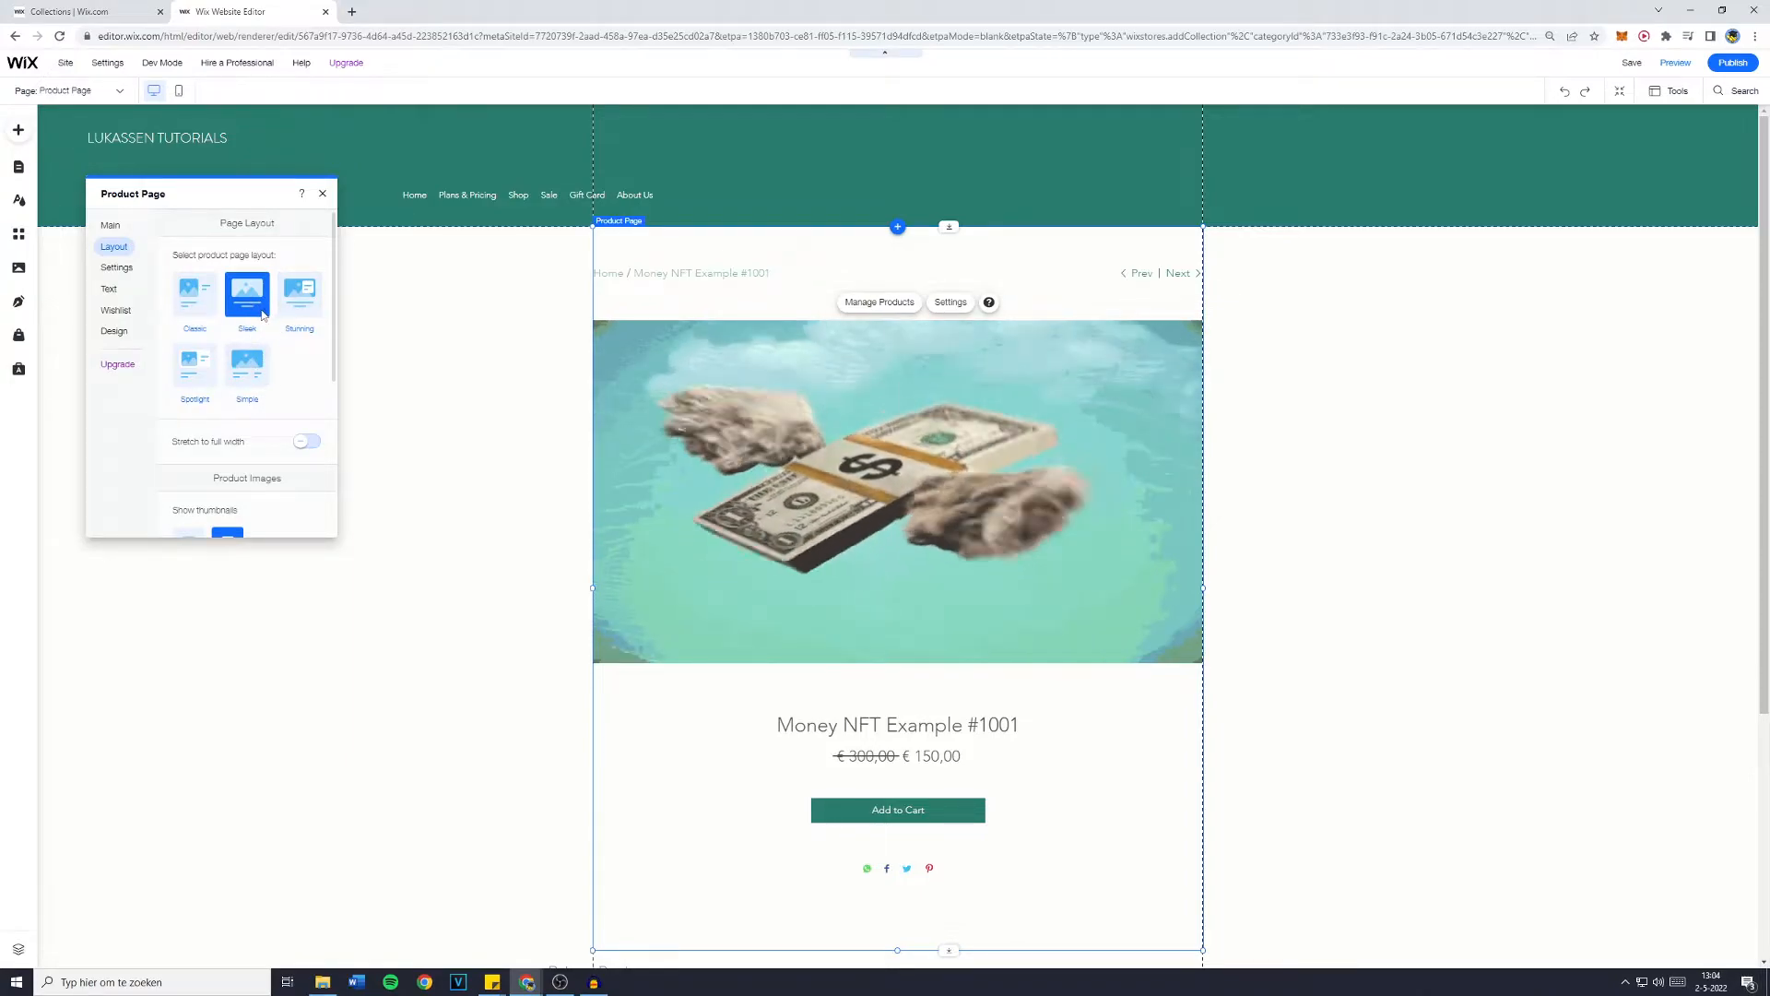
Preview the Stunning, Spotlight and Simple layouts, then settle on Classic.
scroll(down, 3)
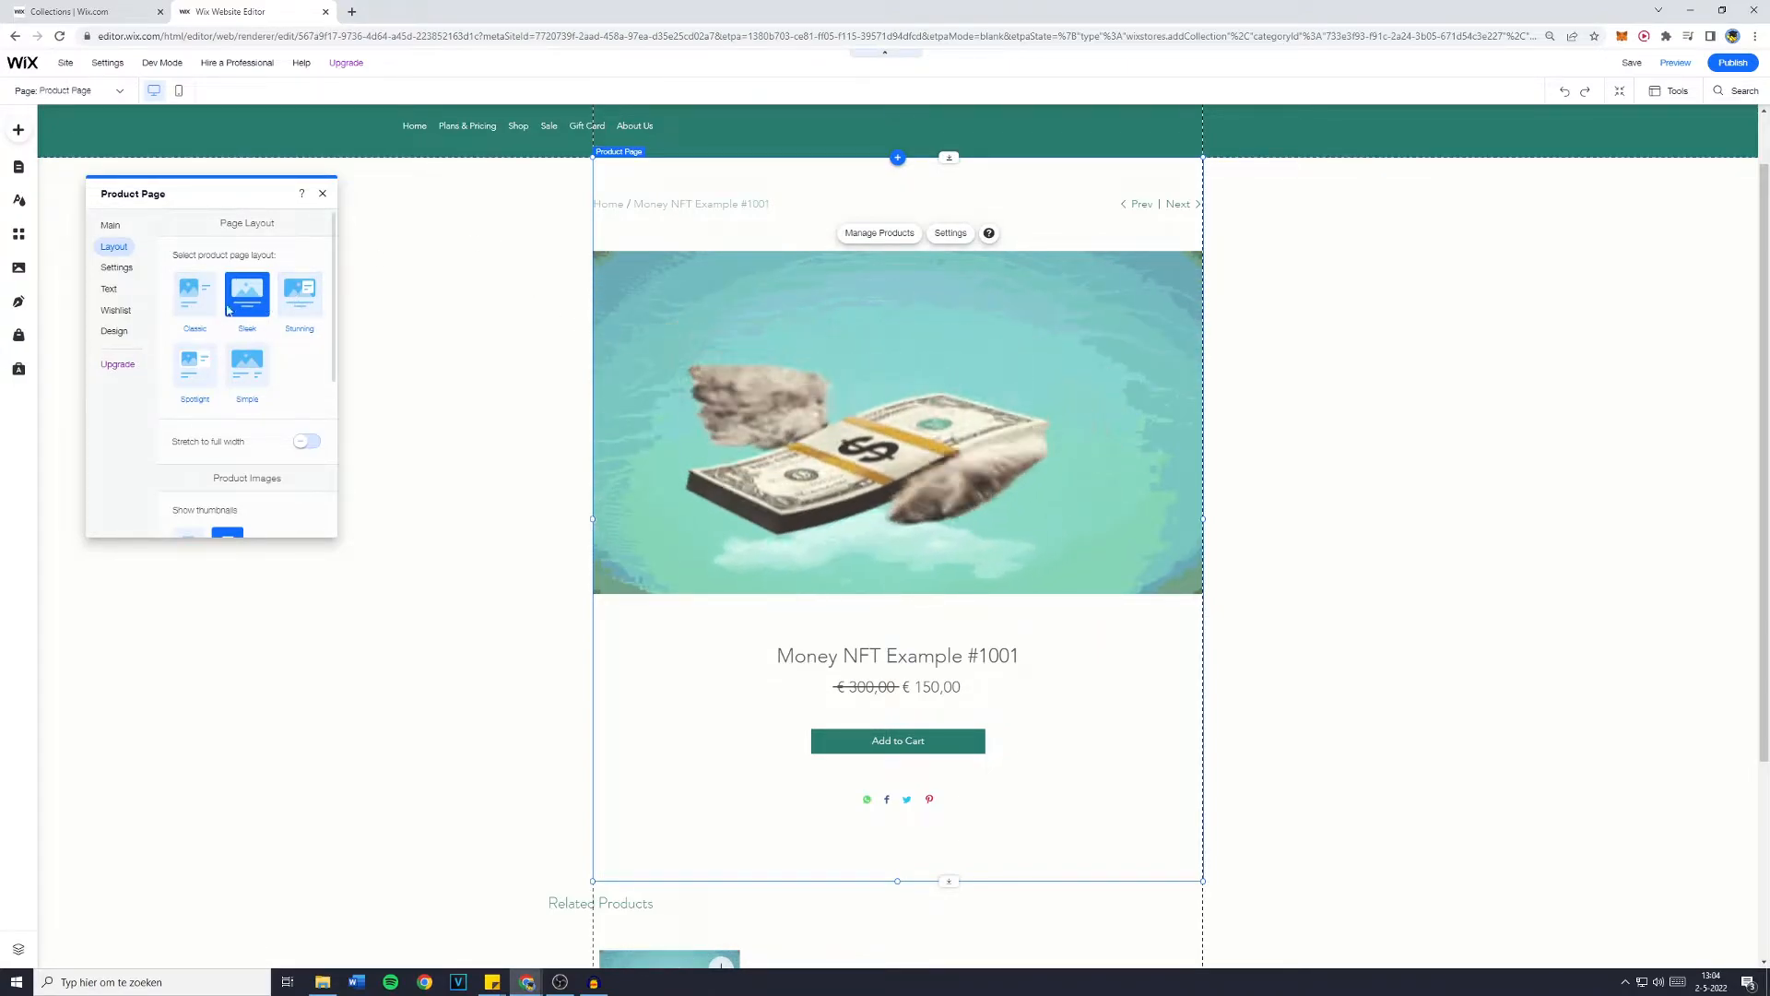
click(299, 294)
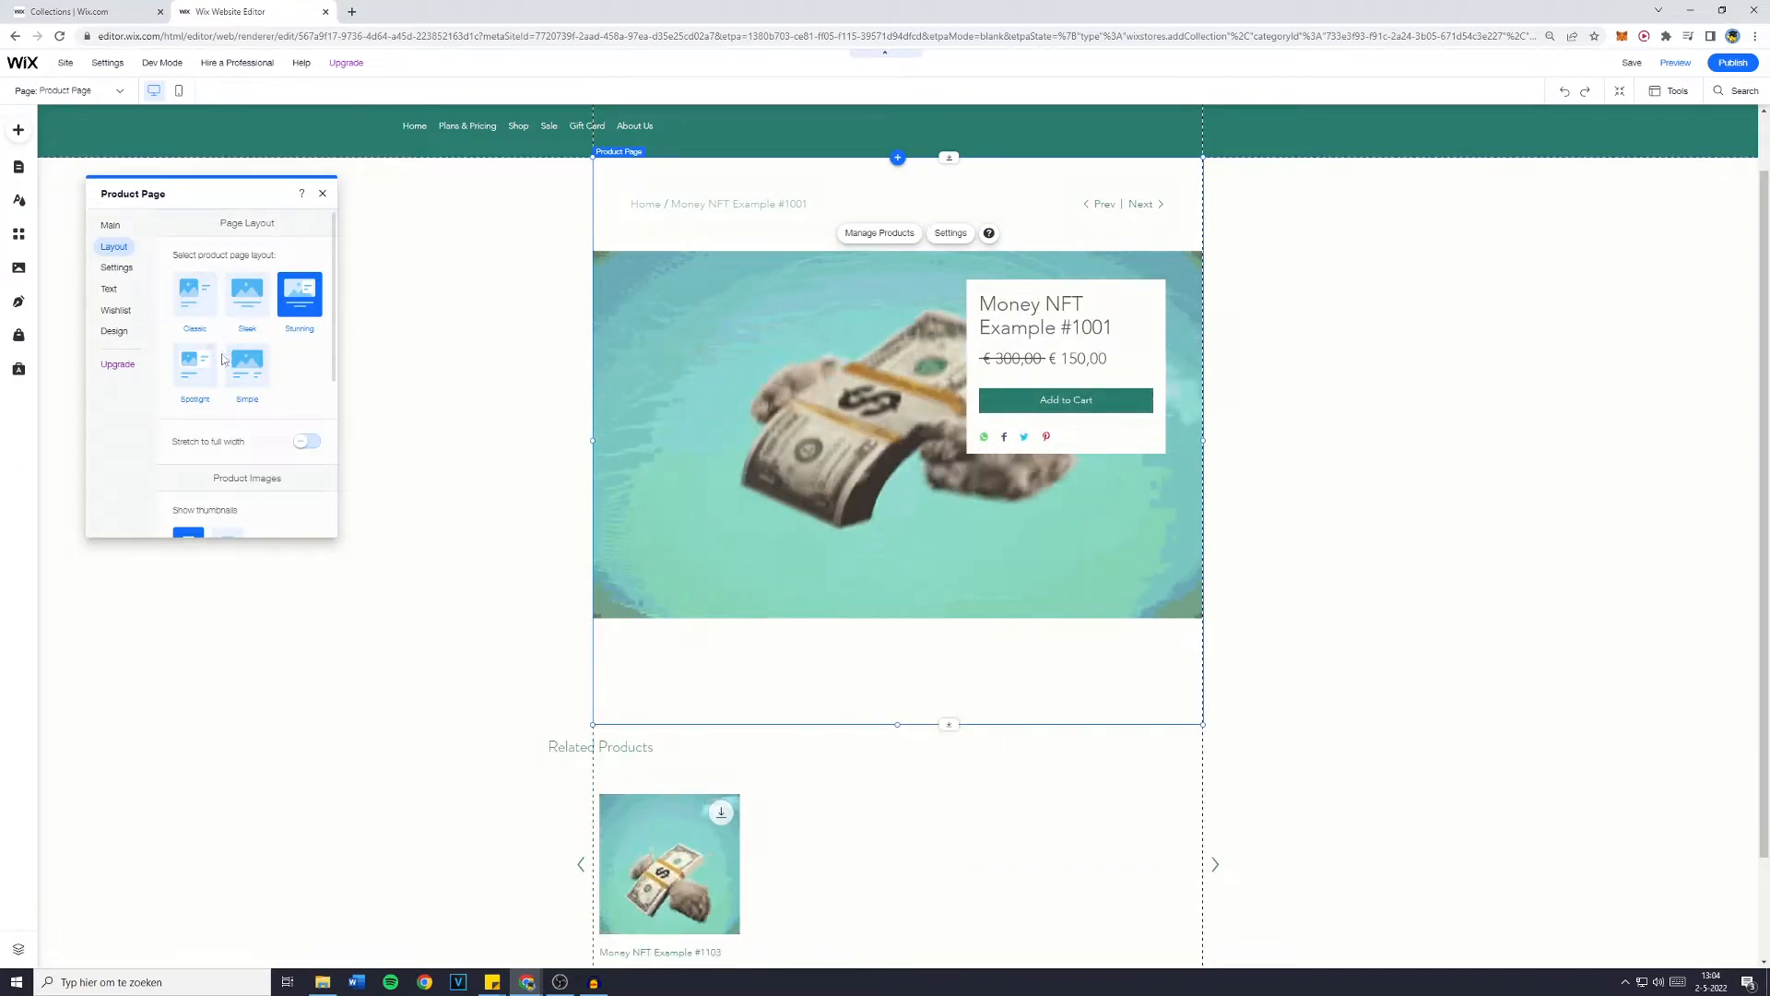
click(195, 365)
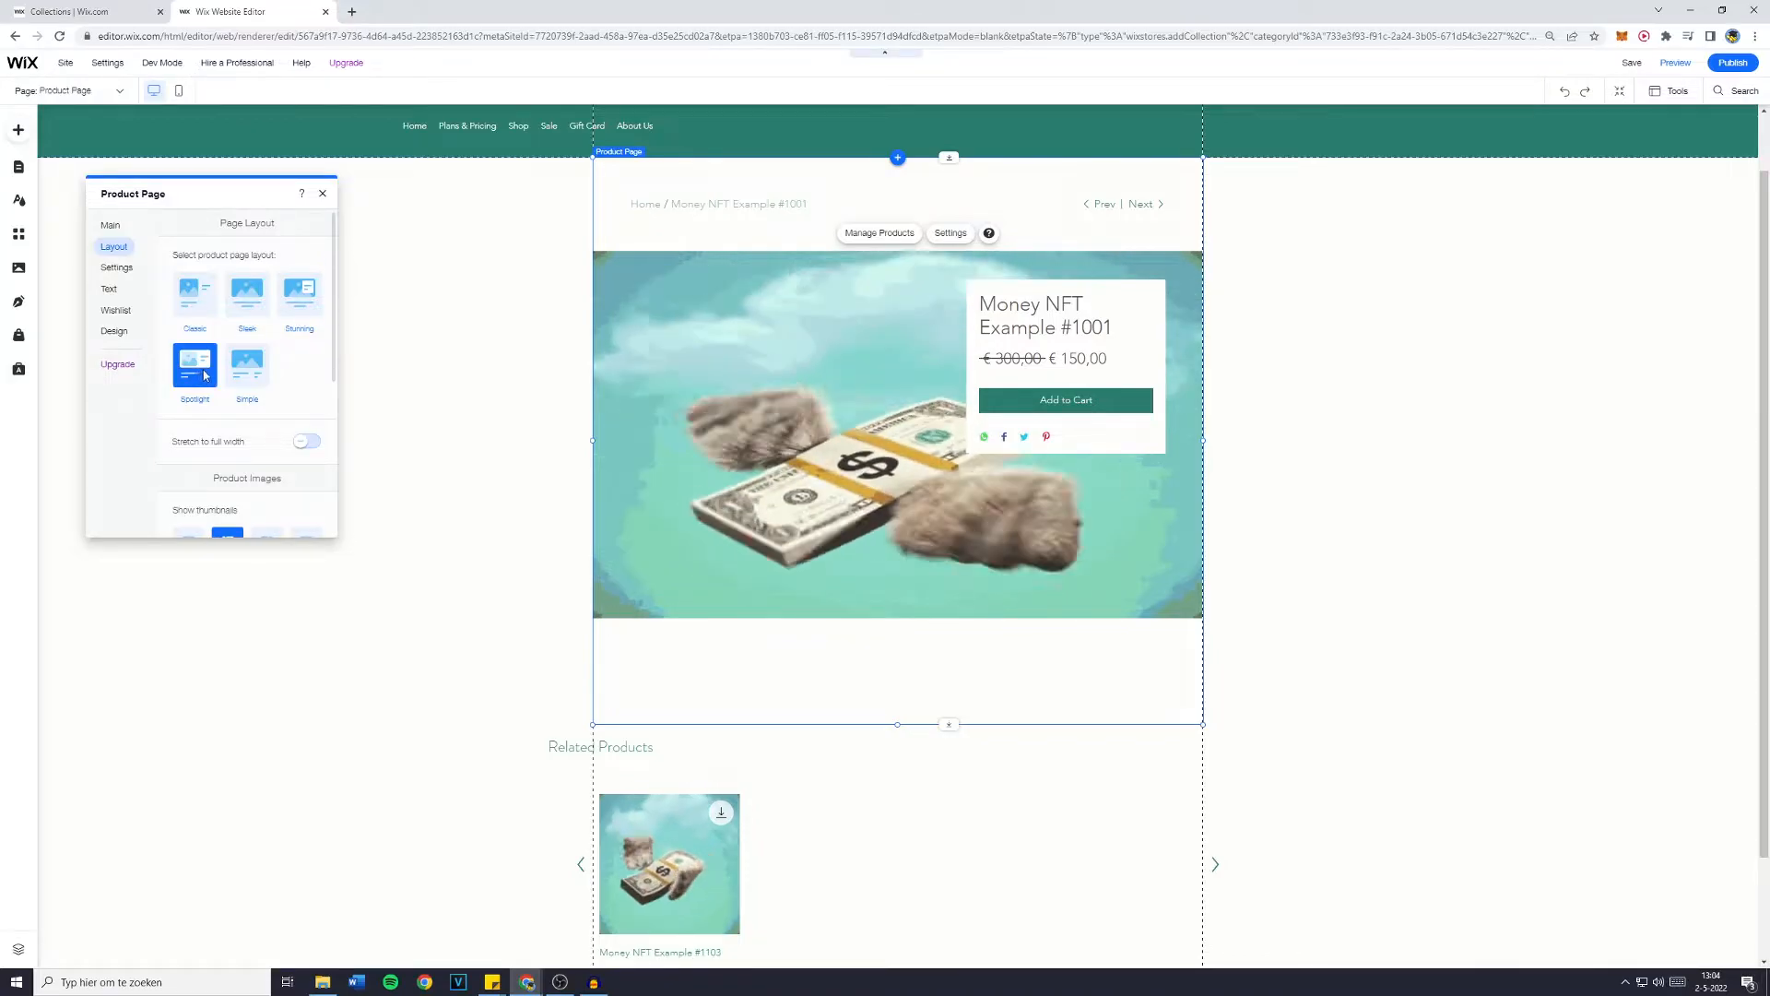
click(247, 365)
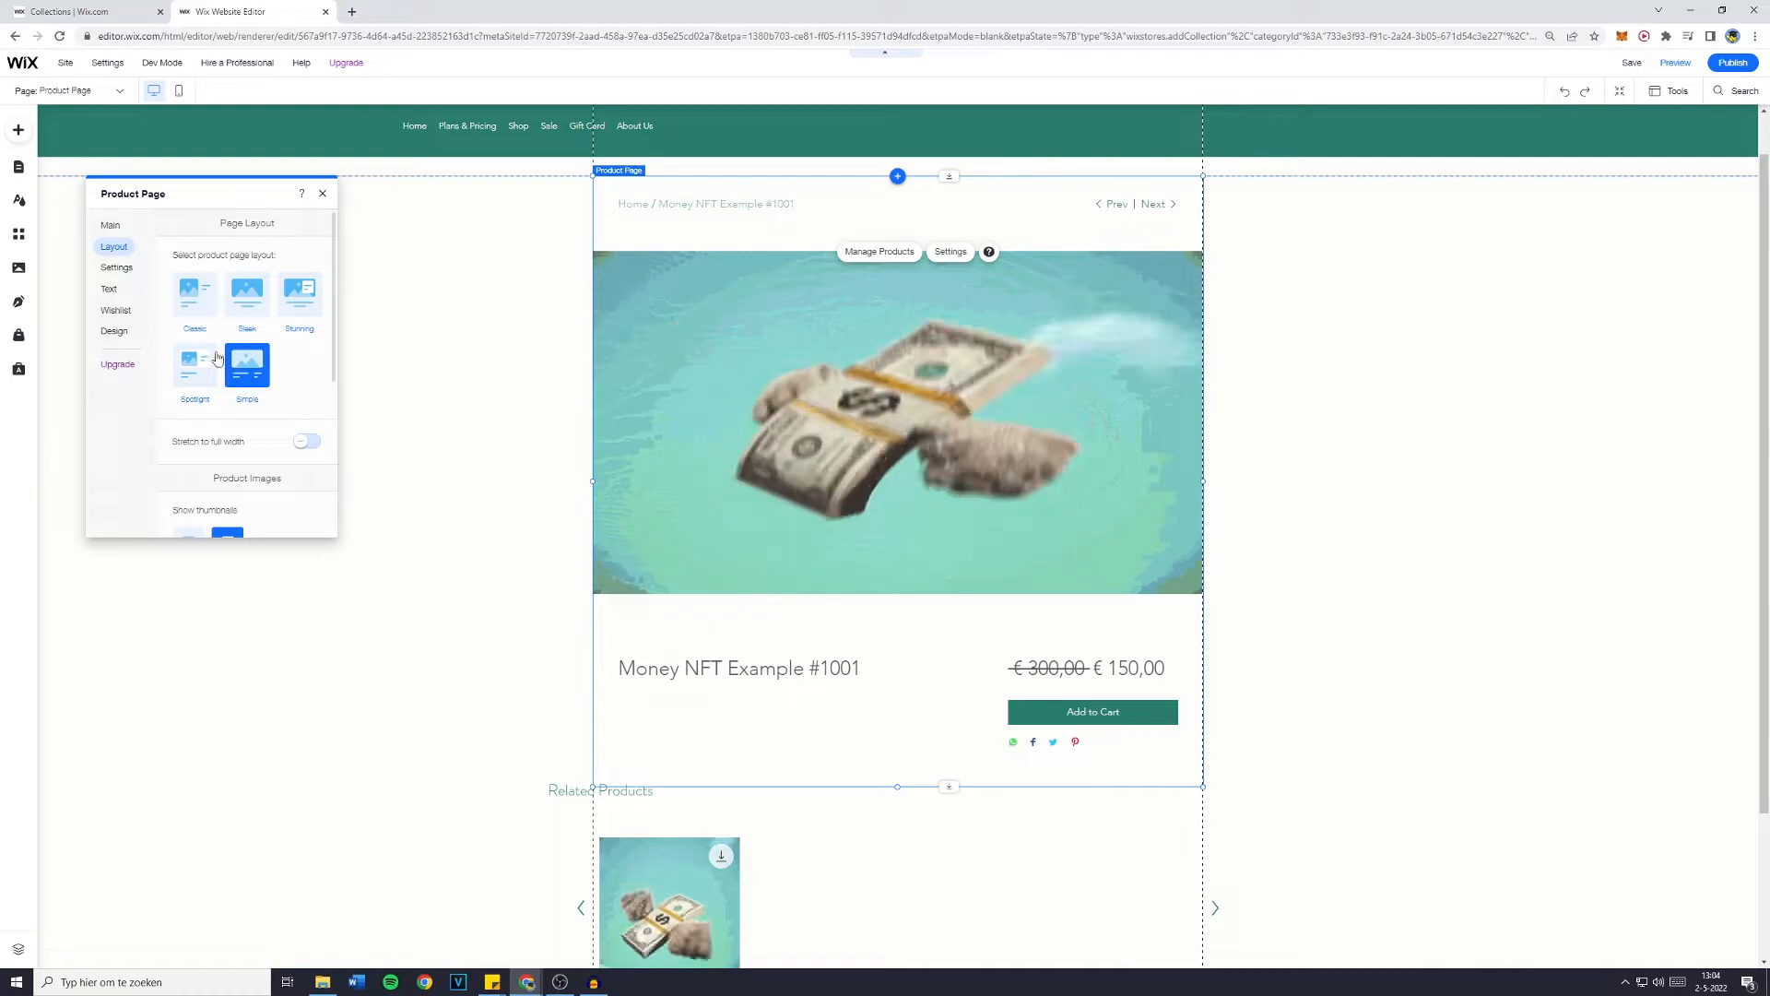
click(194, 293)
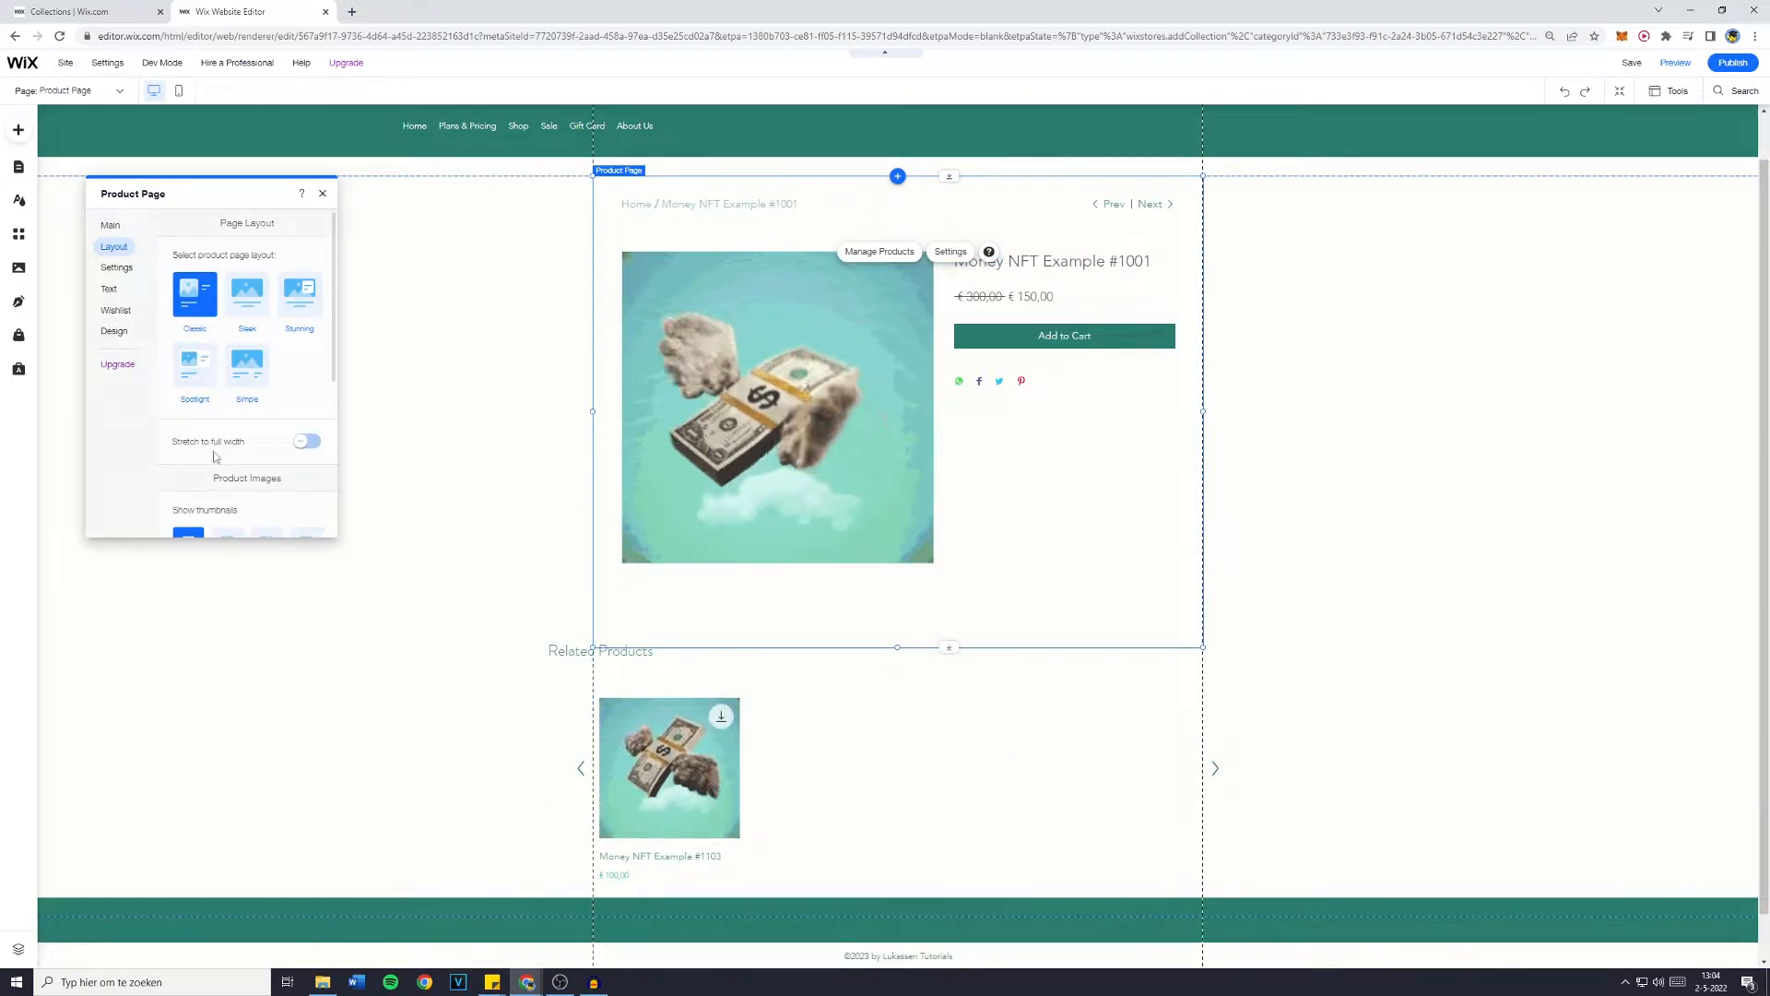
Set product image thumbnails to show at the Bottom of the main image.
click(305, 441)
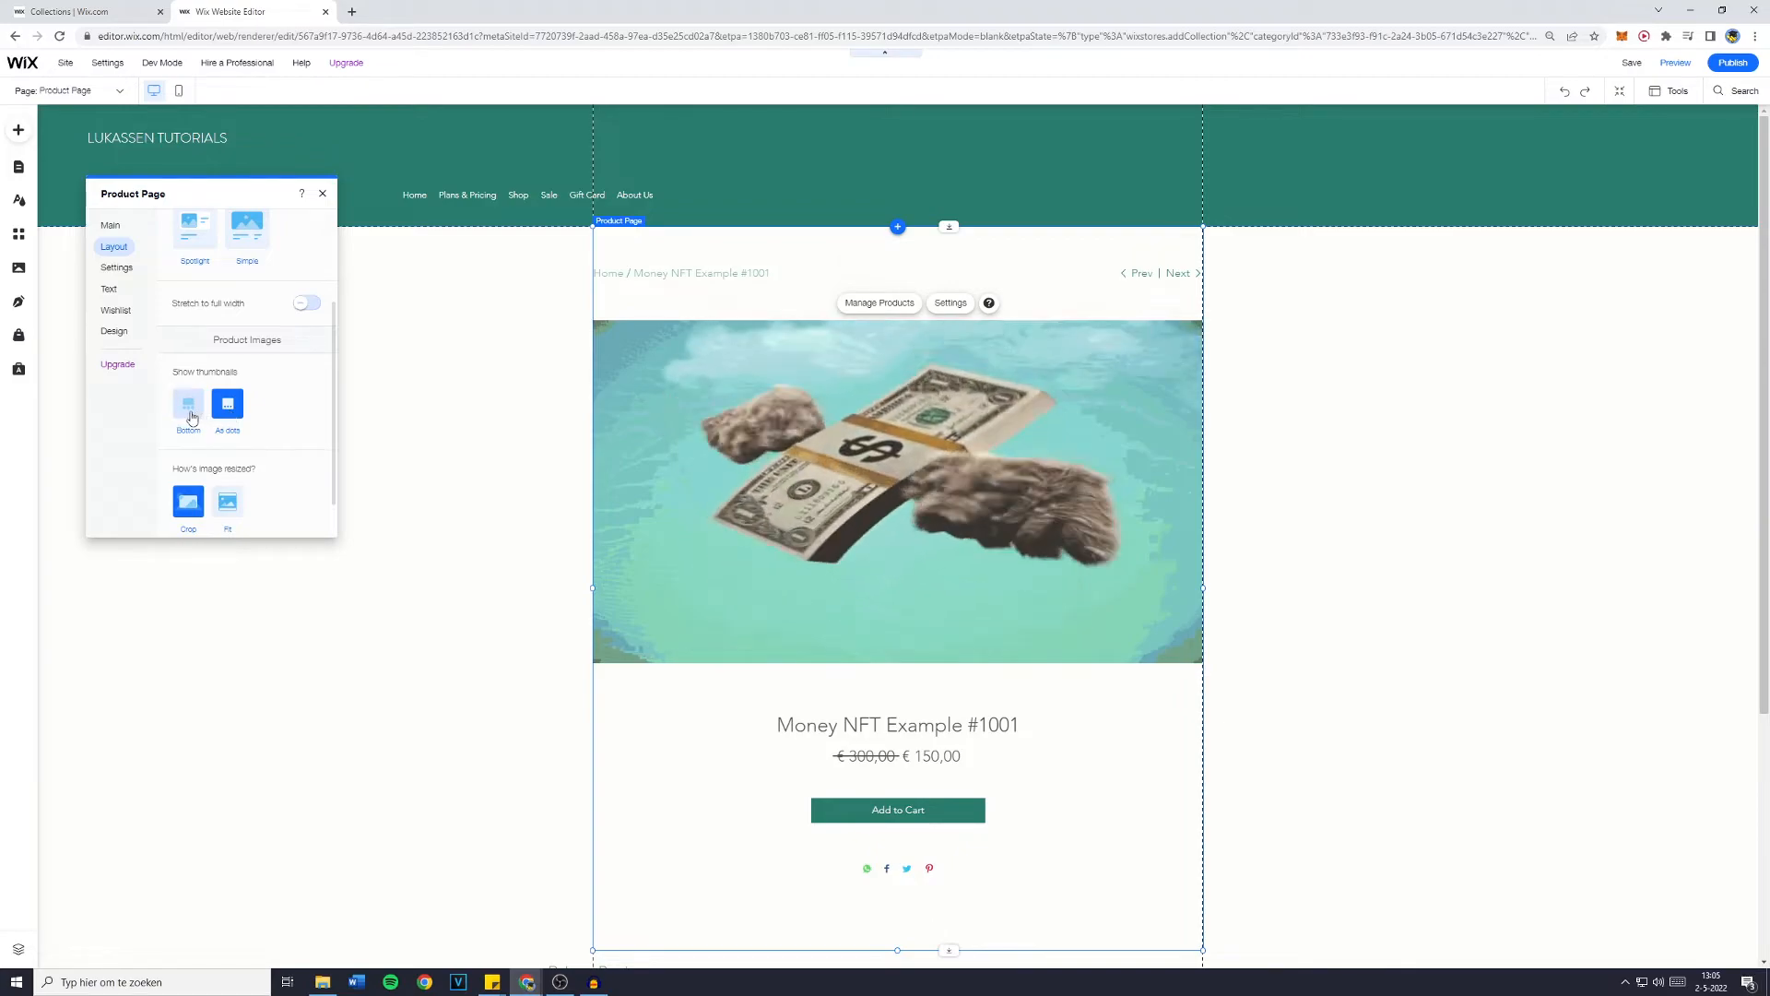
click(189, 403)
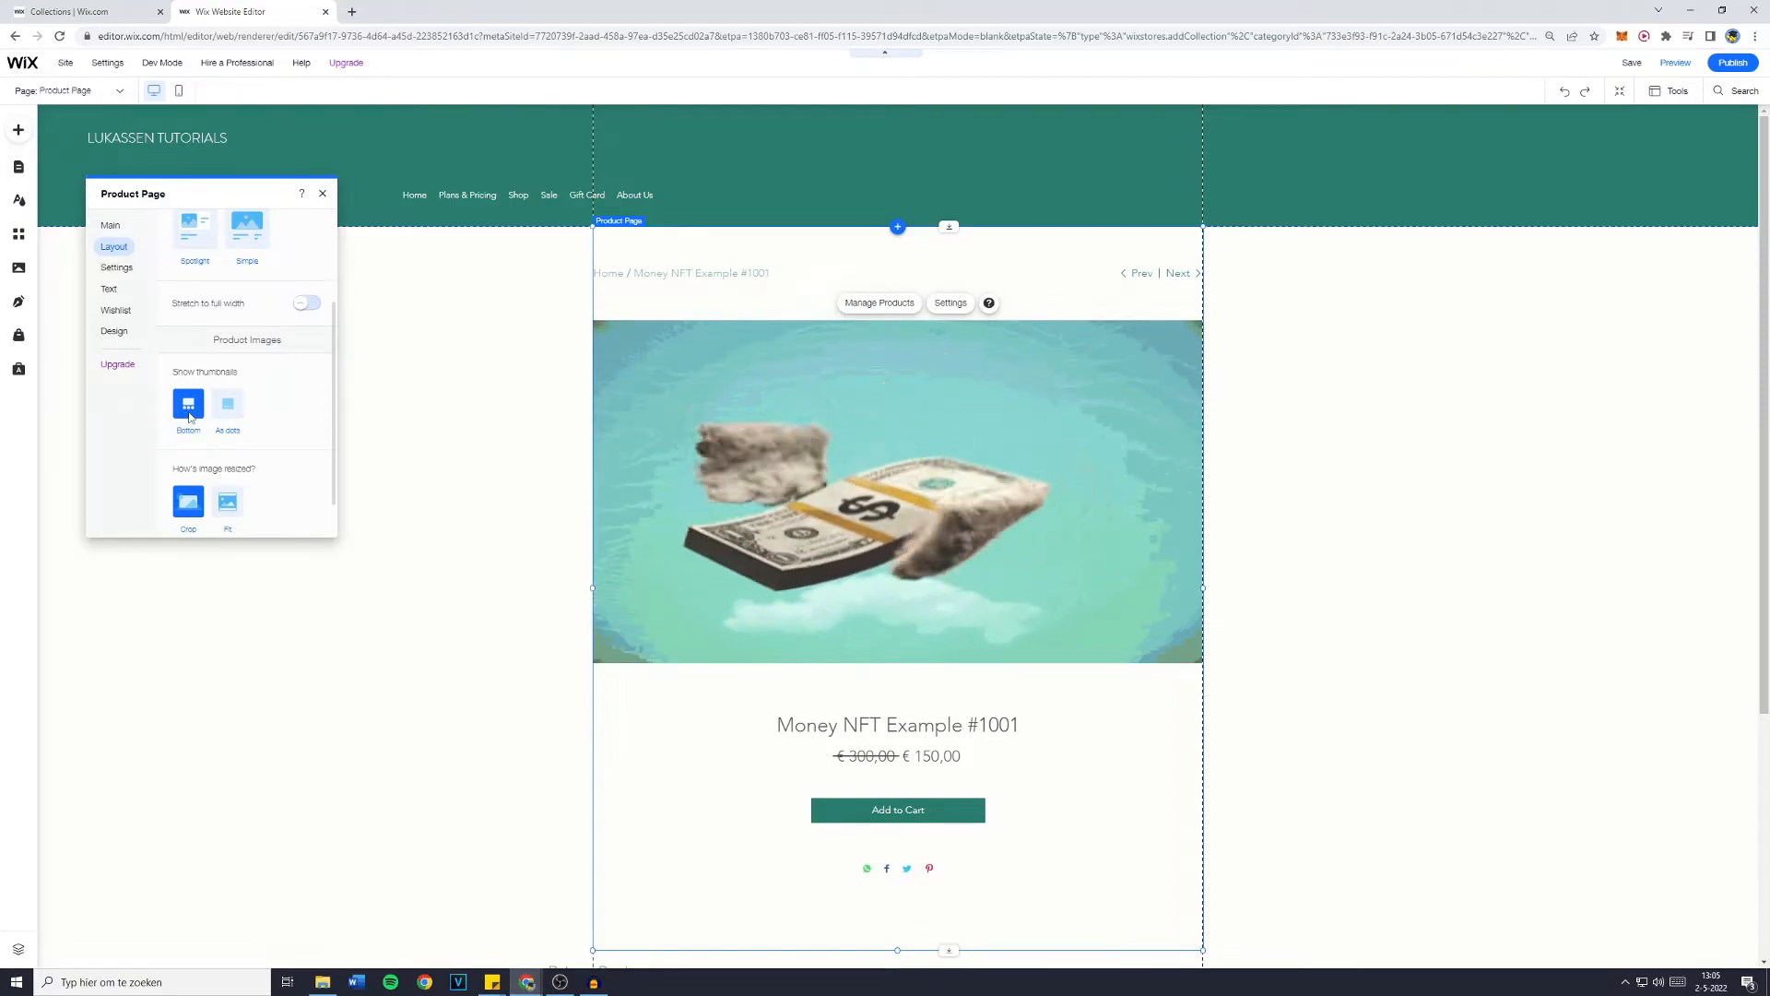
scroll(down, 3)
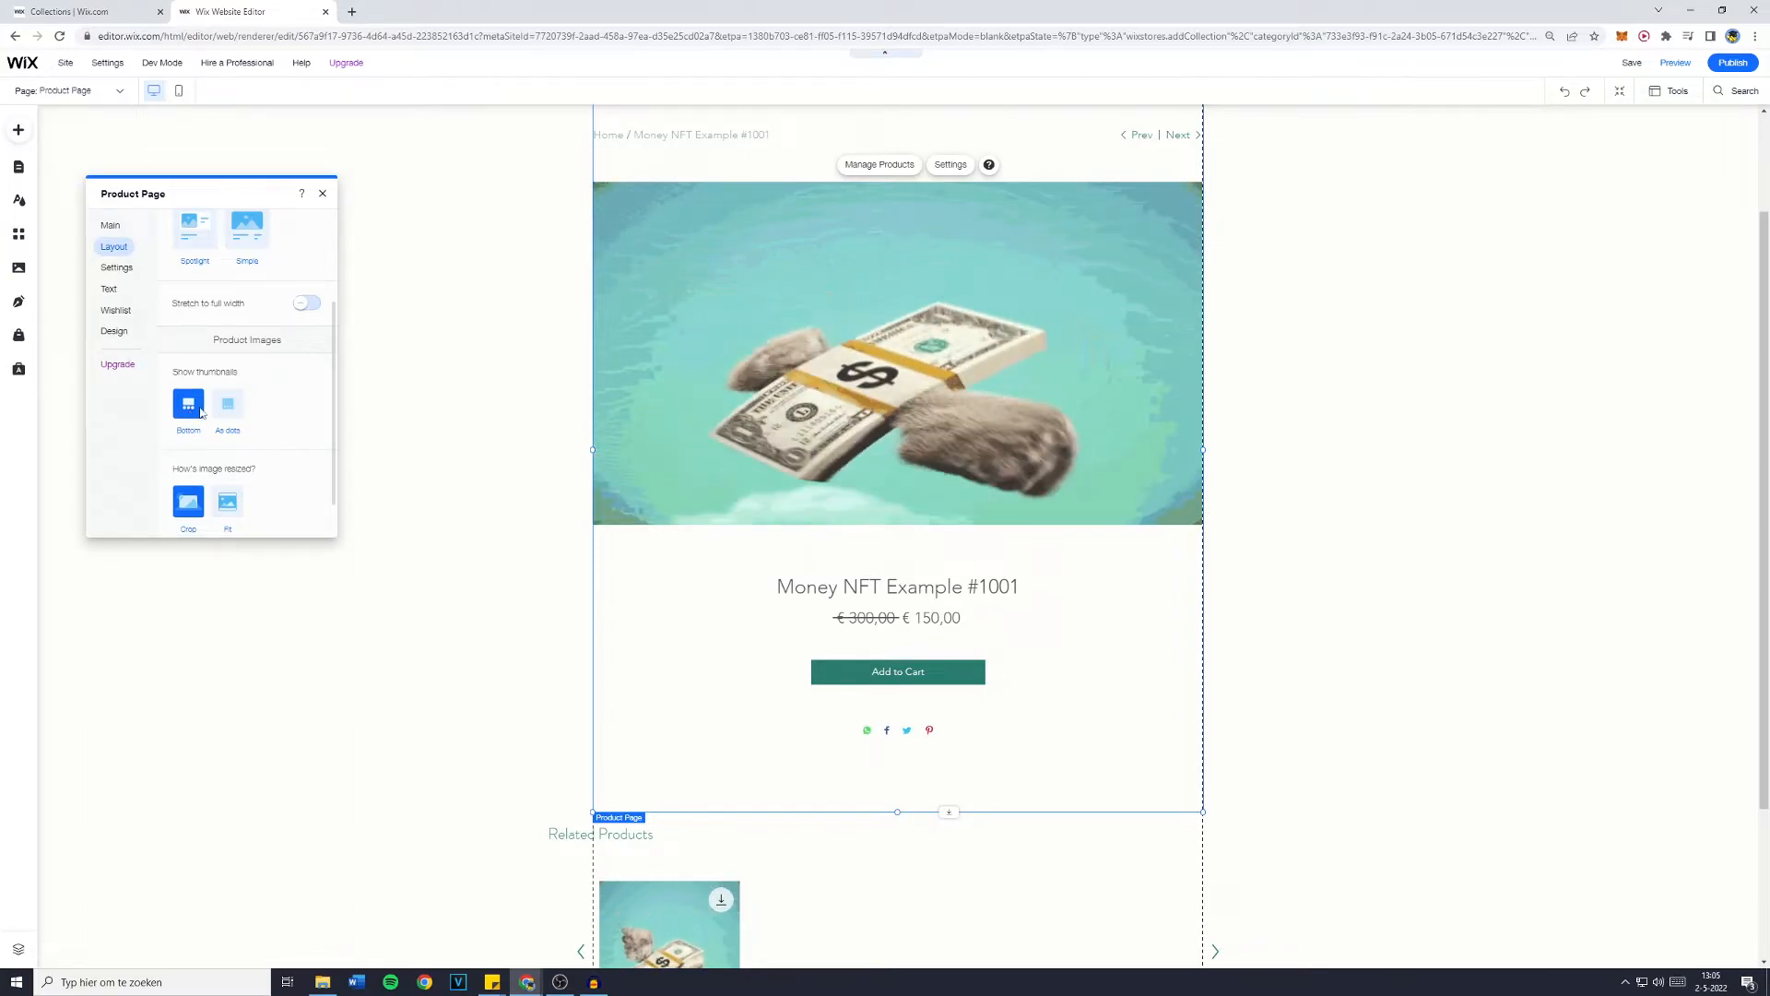
click(226, 457)
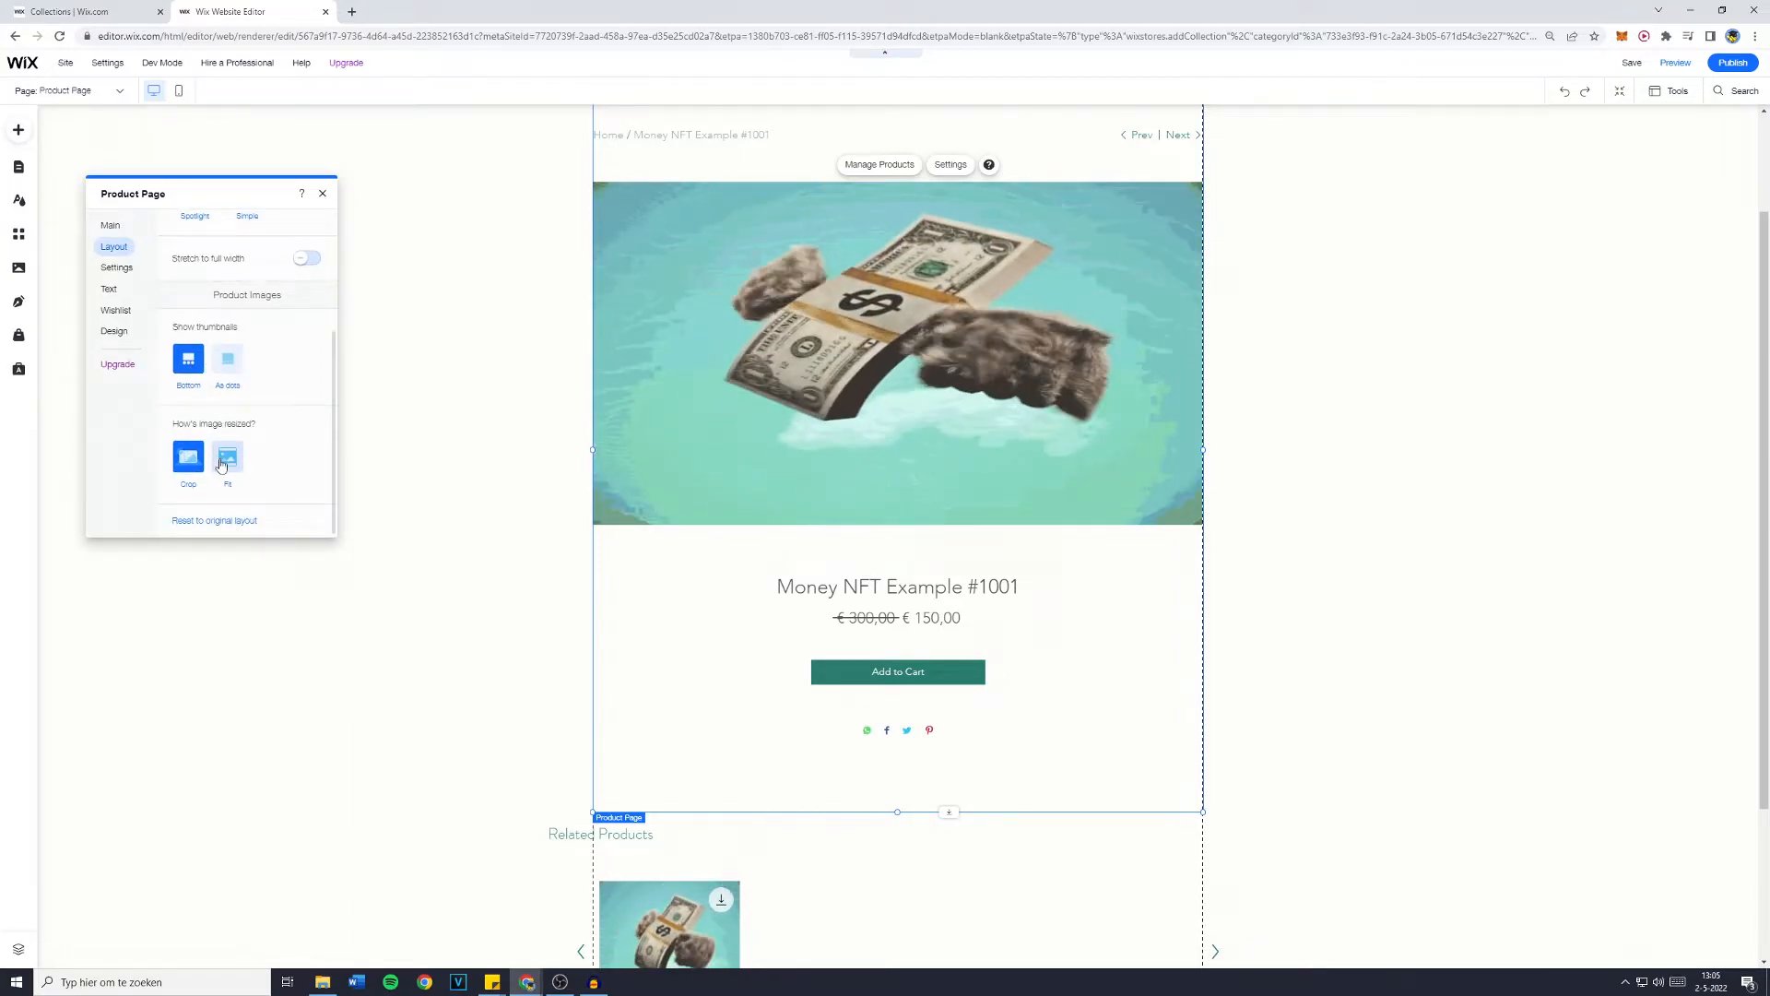
click(188, 458)
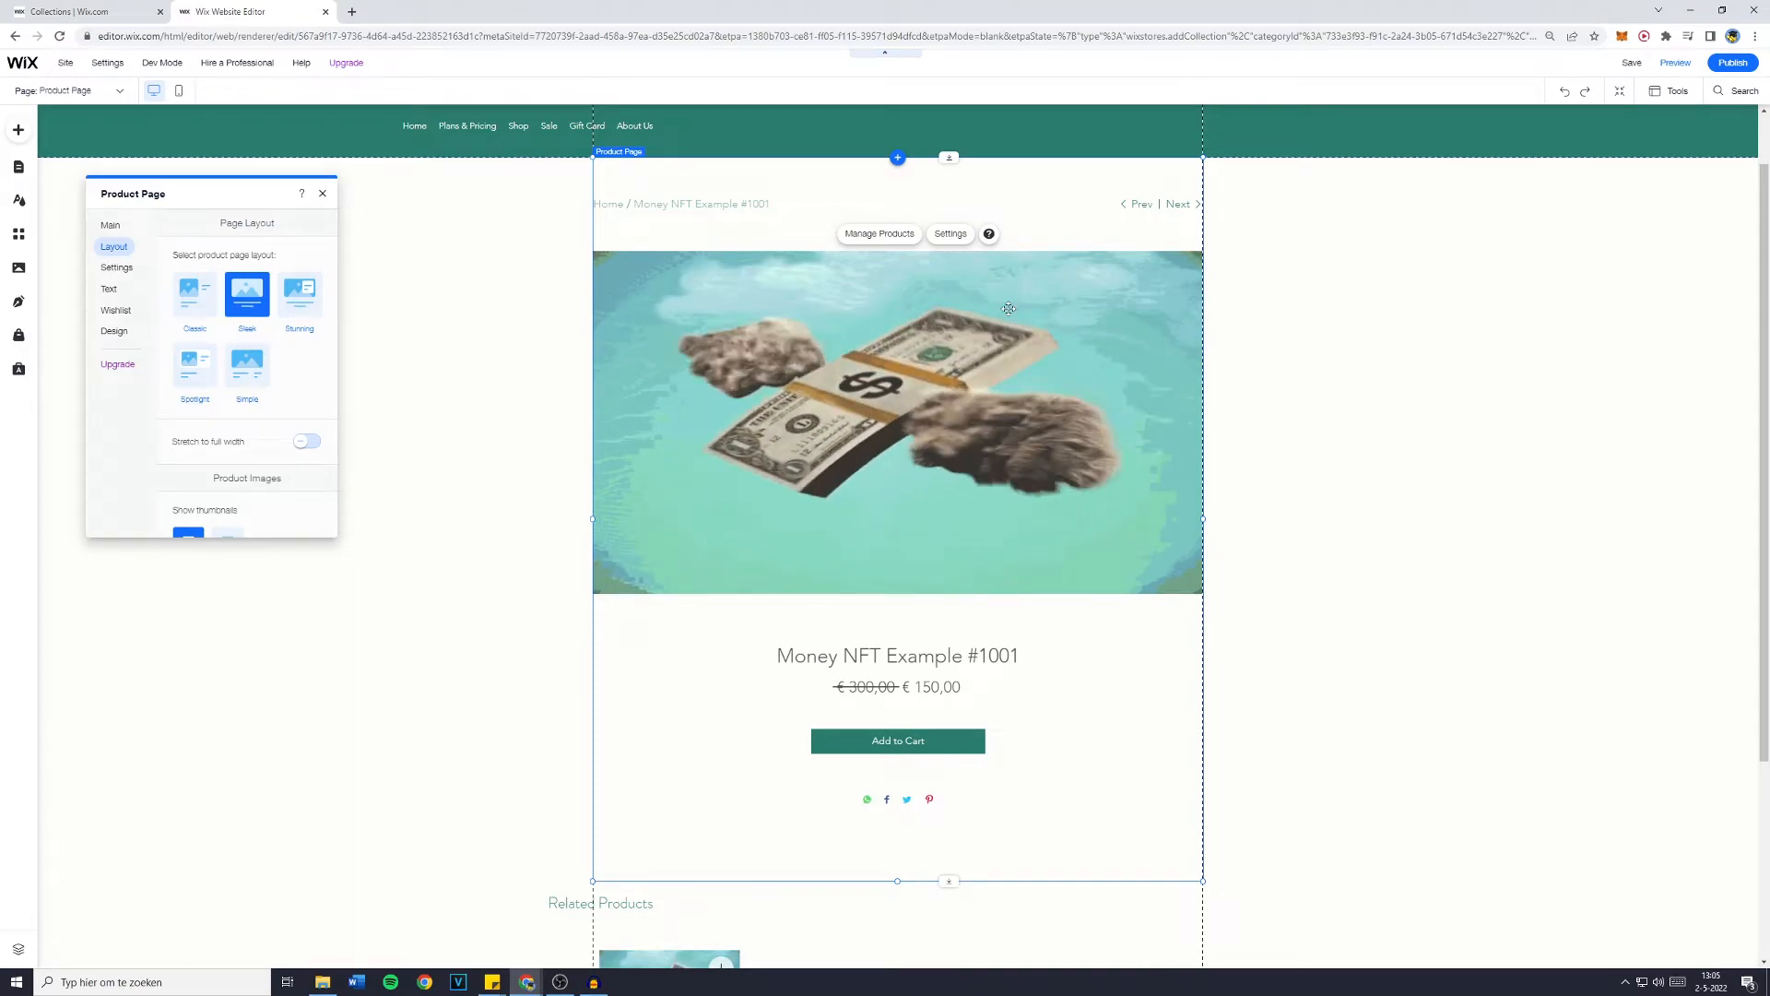
Turn on the Buy Now button in the product page Settings tab.
click(116, 268)
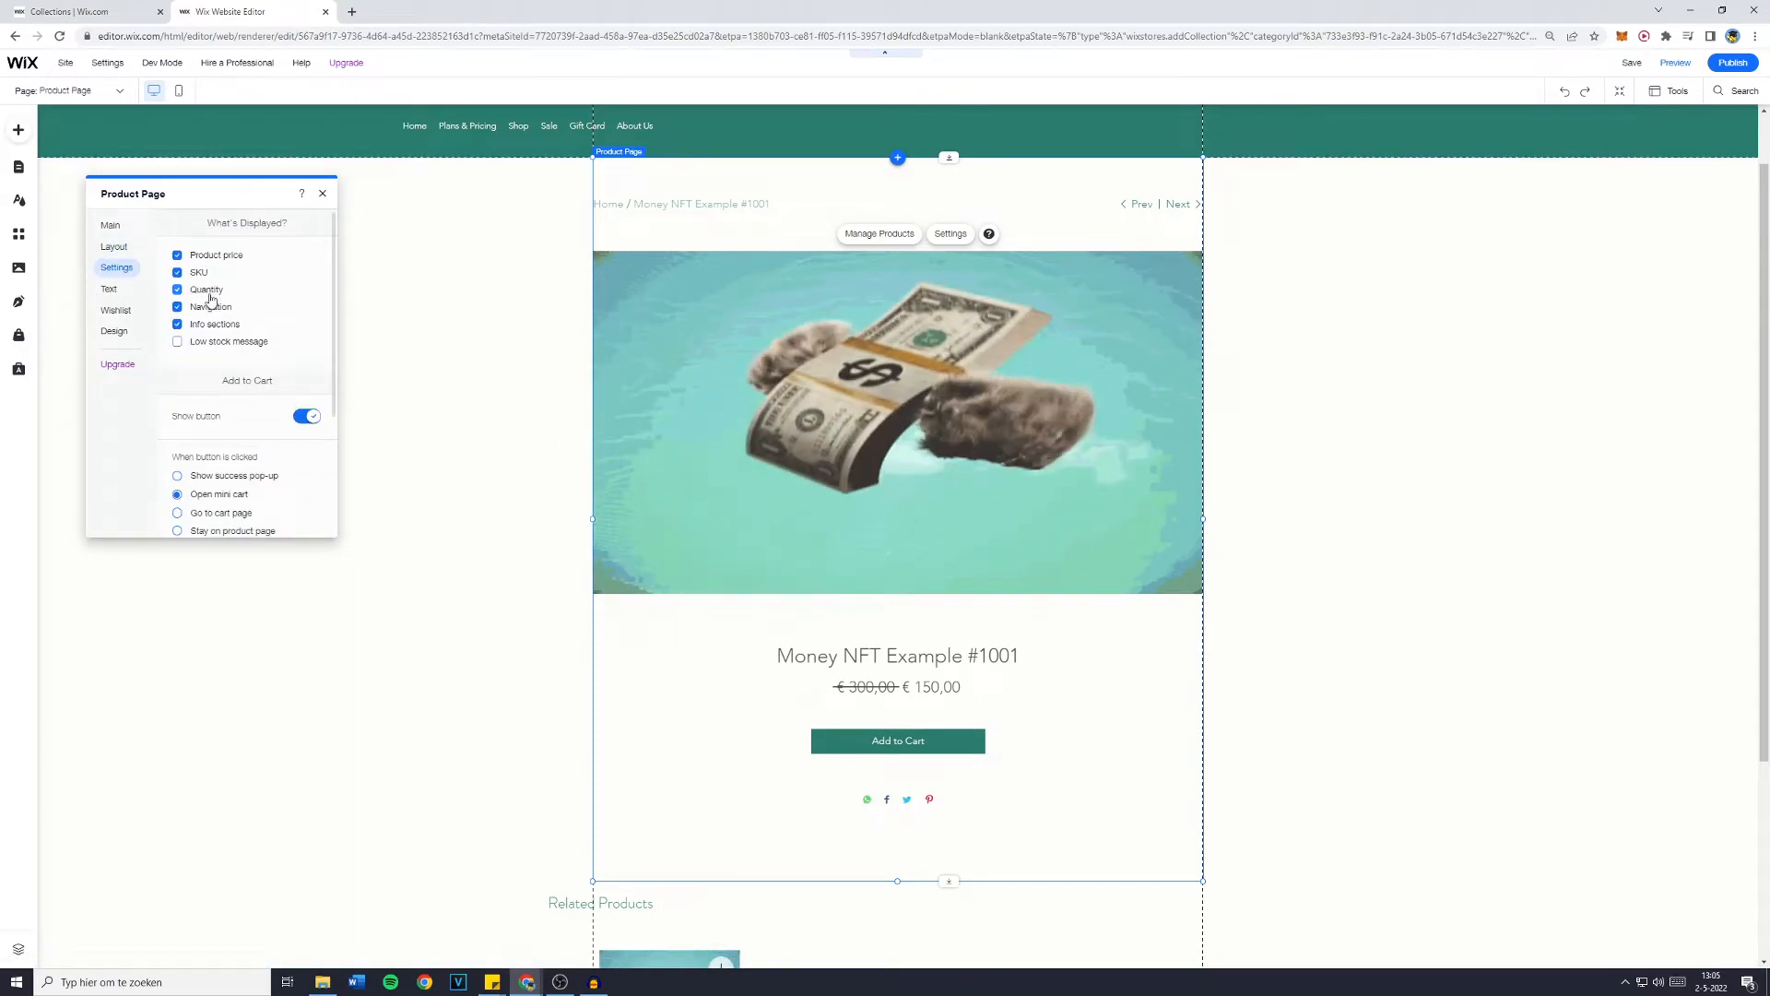
scroll(down, 3)
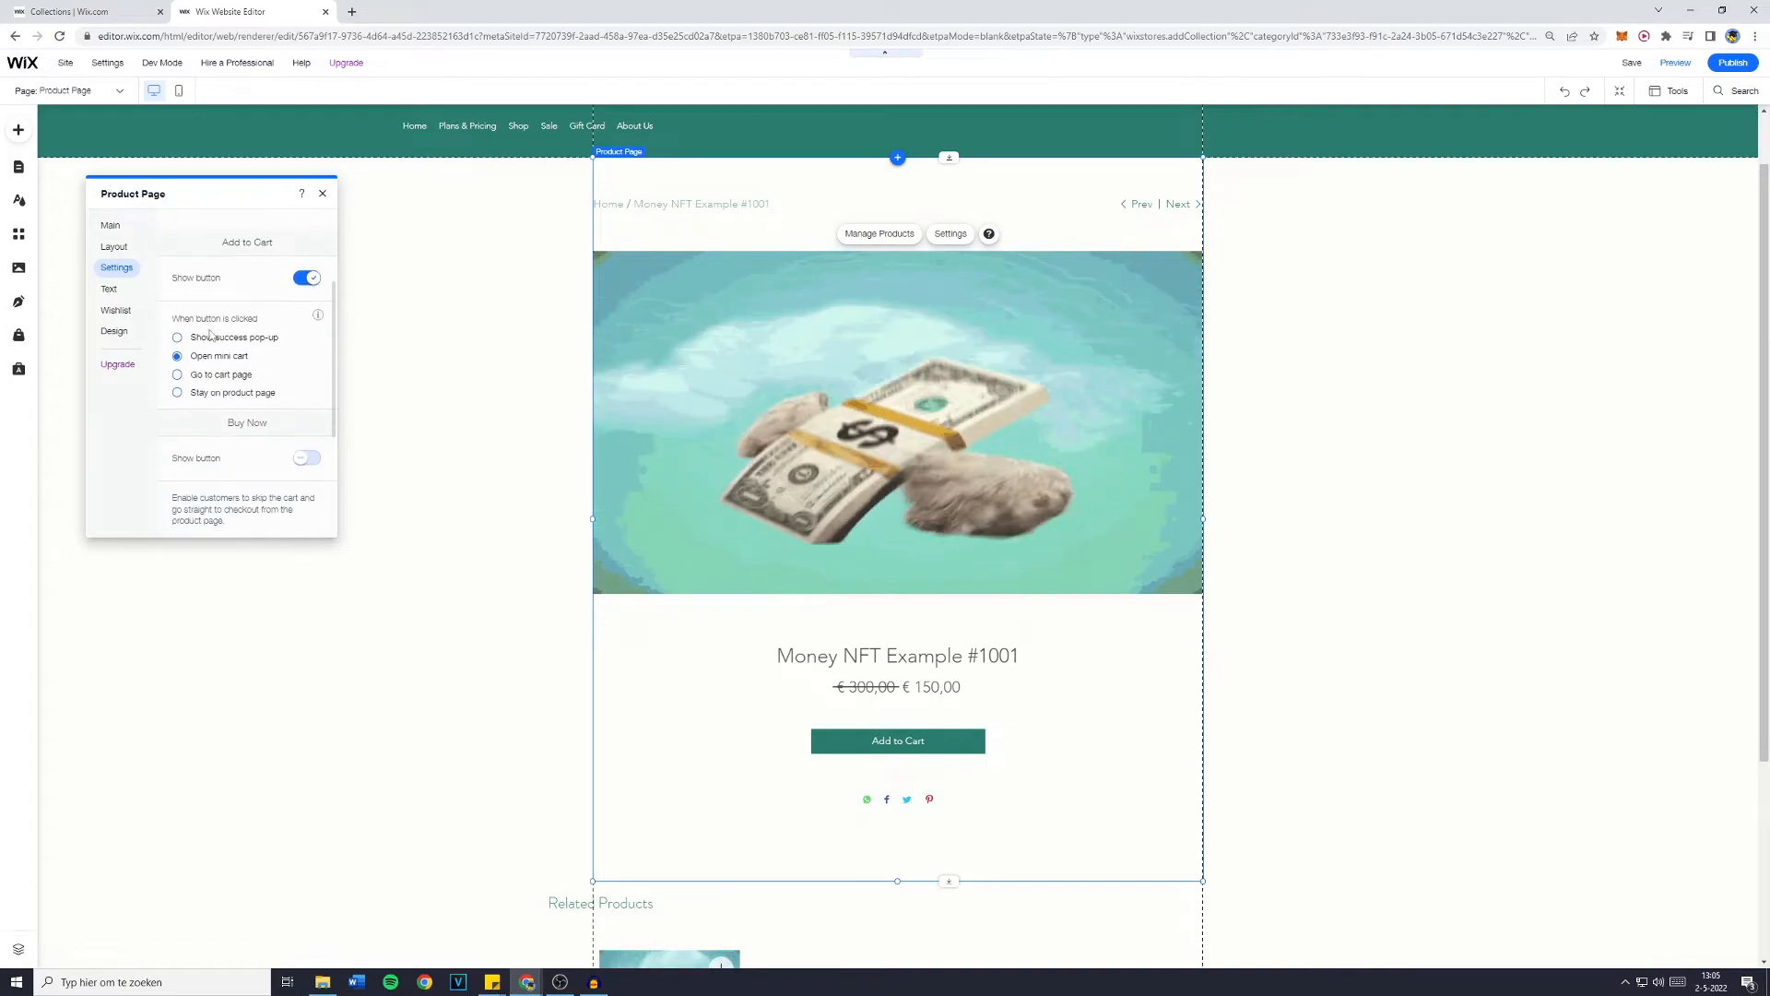
scroll(down, 3)
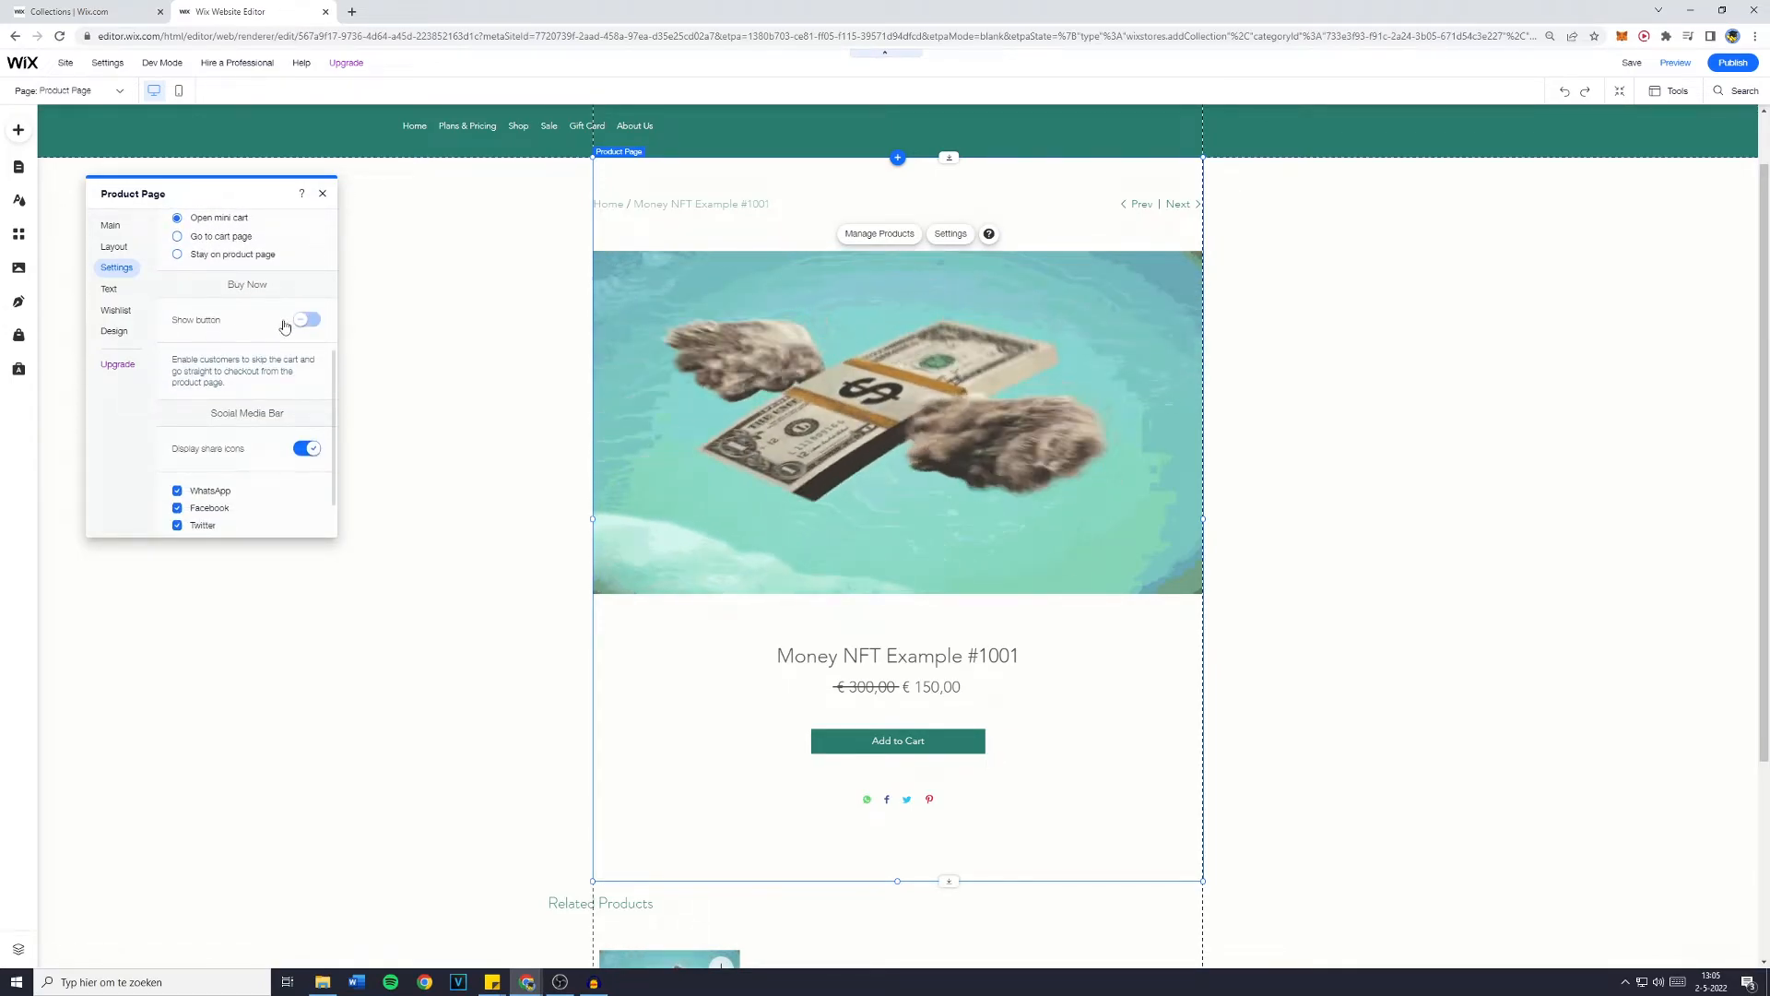
click(306, 320)
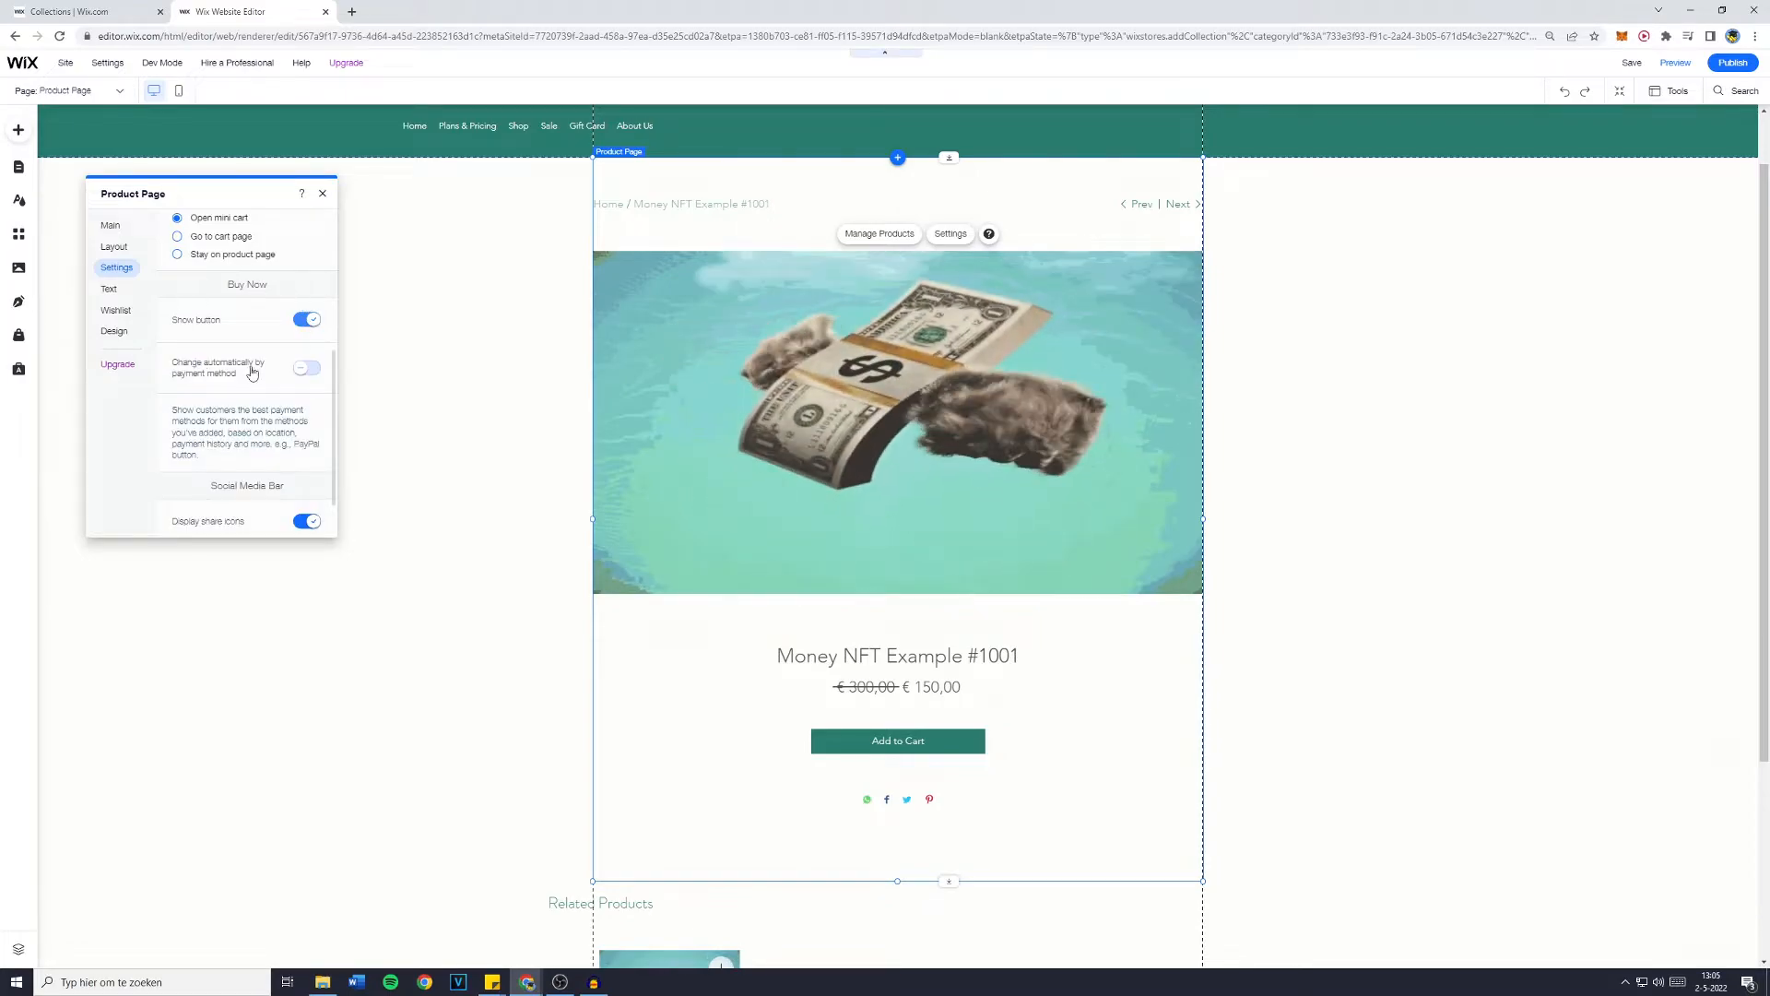
click(306, 319)
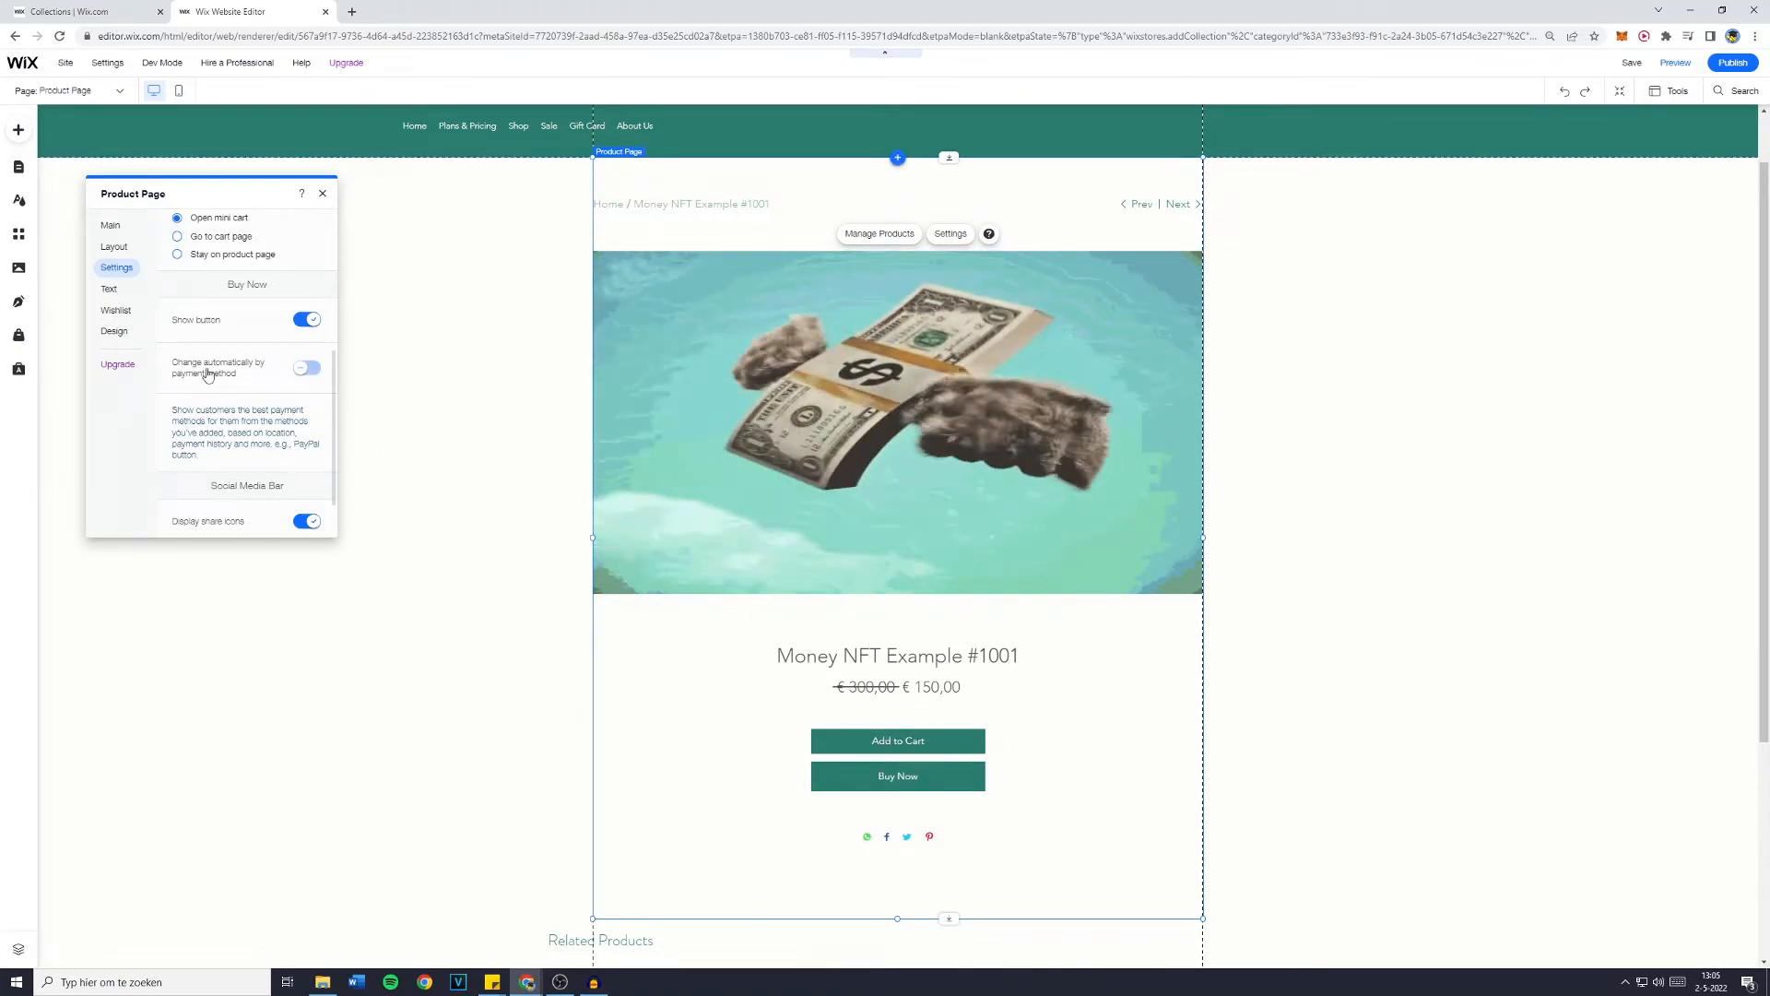
Try Buy Now payment-method adaptation, leave it off, and view button text options.
click(307, 367)
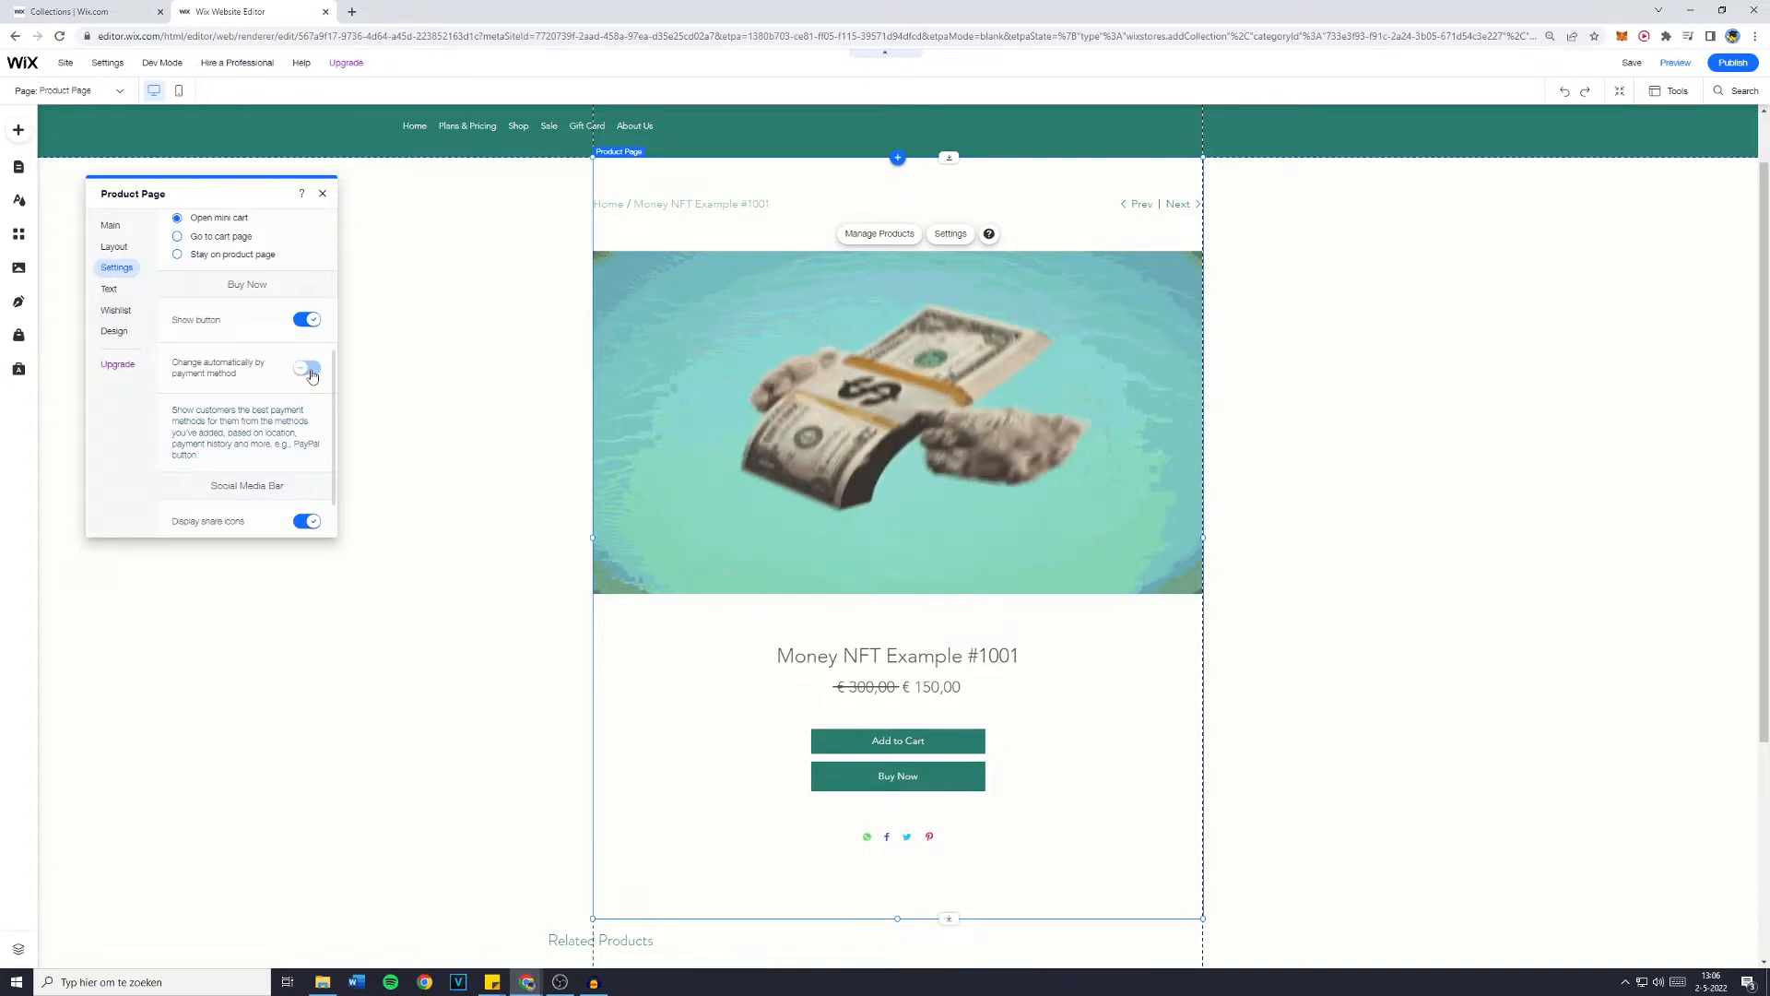
click(307, 368)
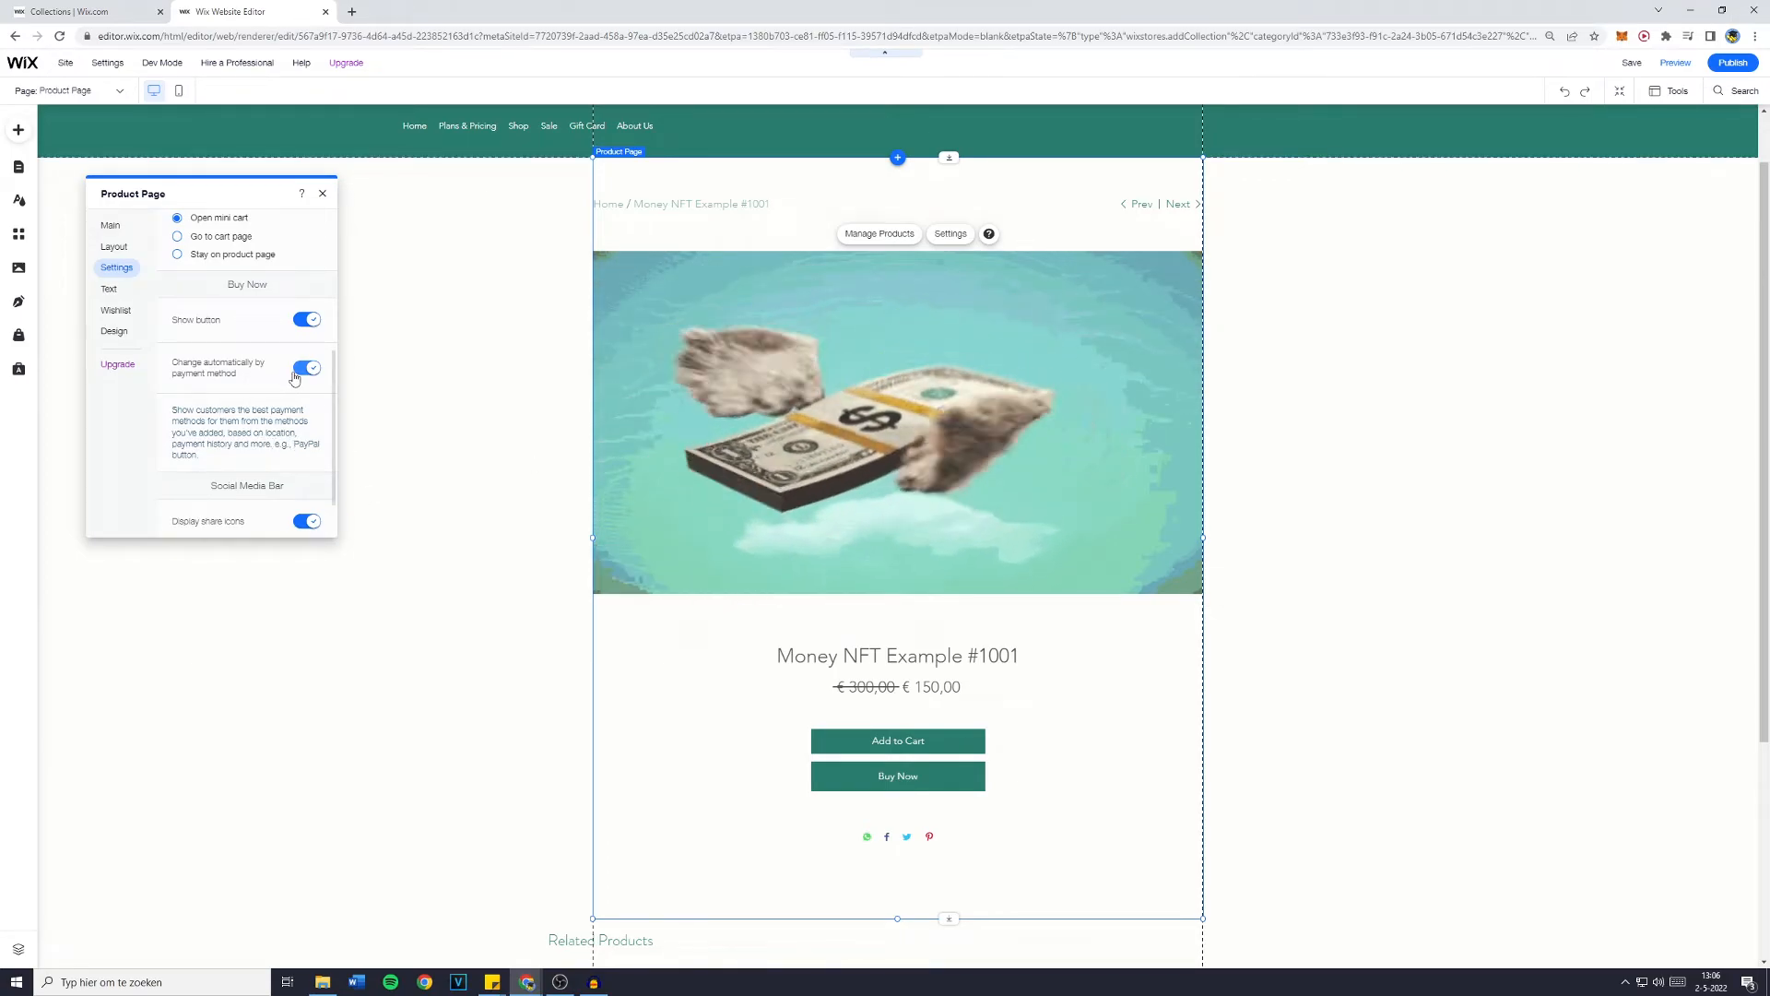
click(305, 368)
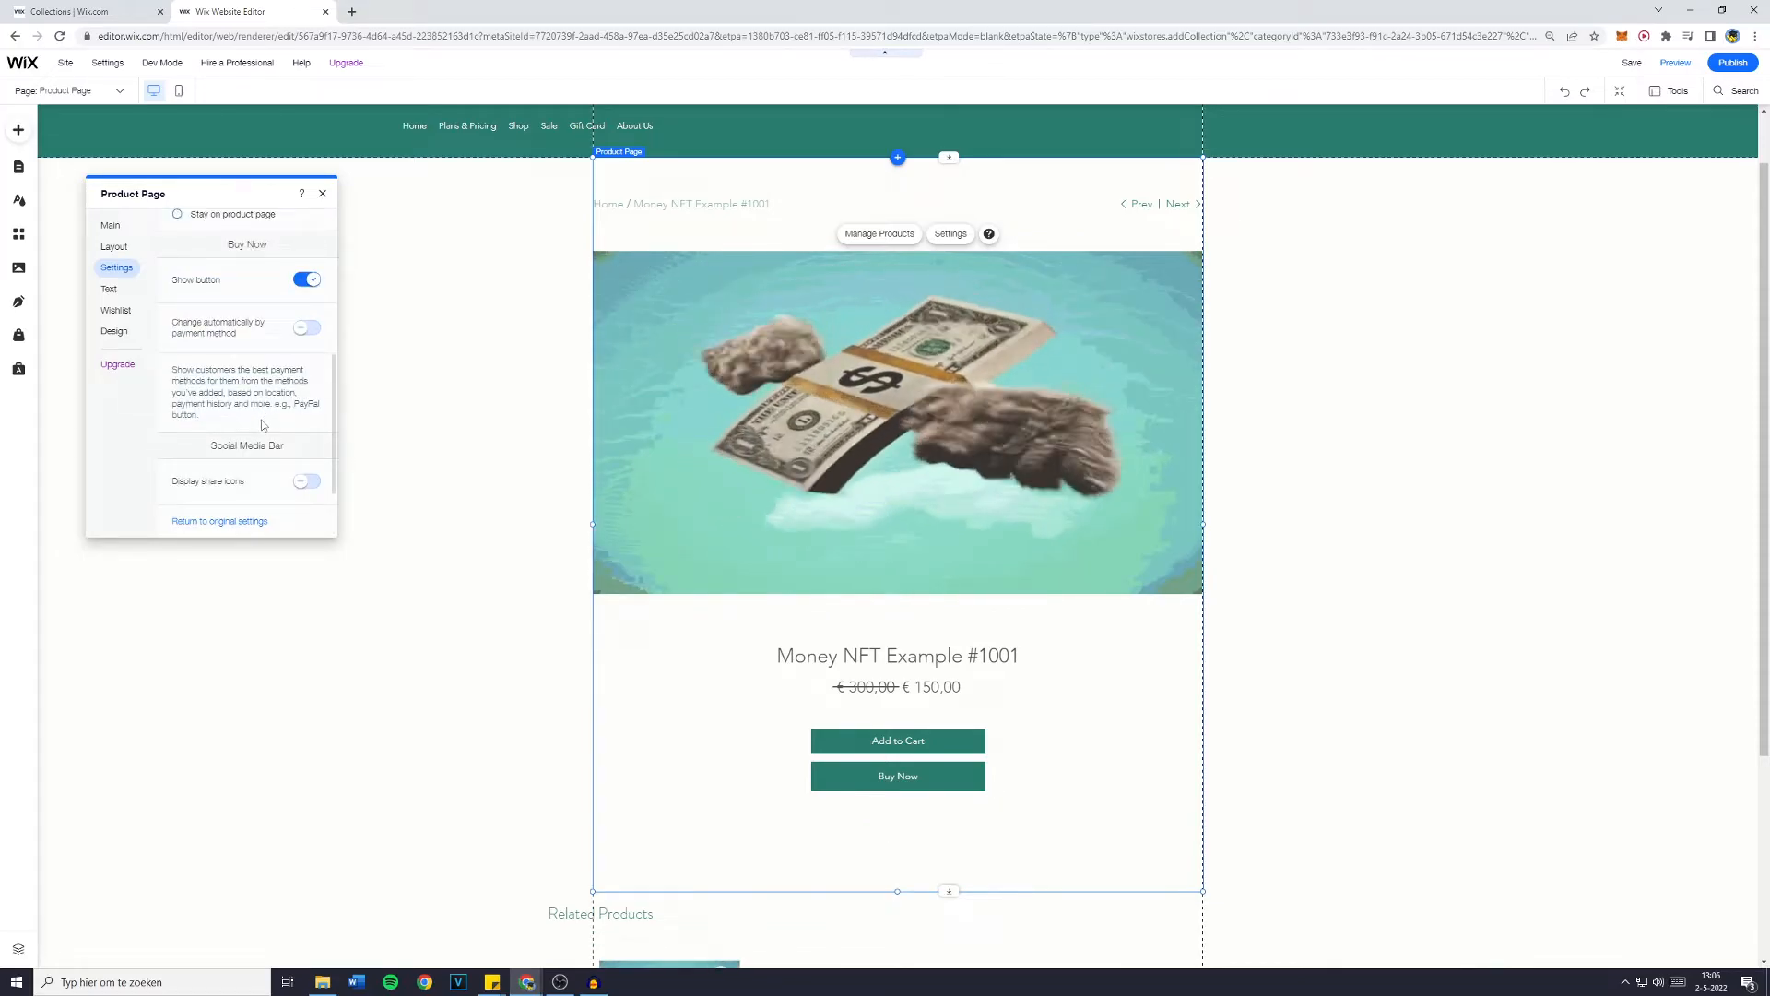
click(108, 289)
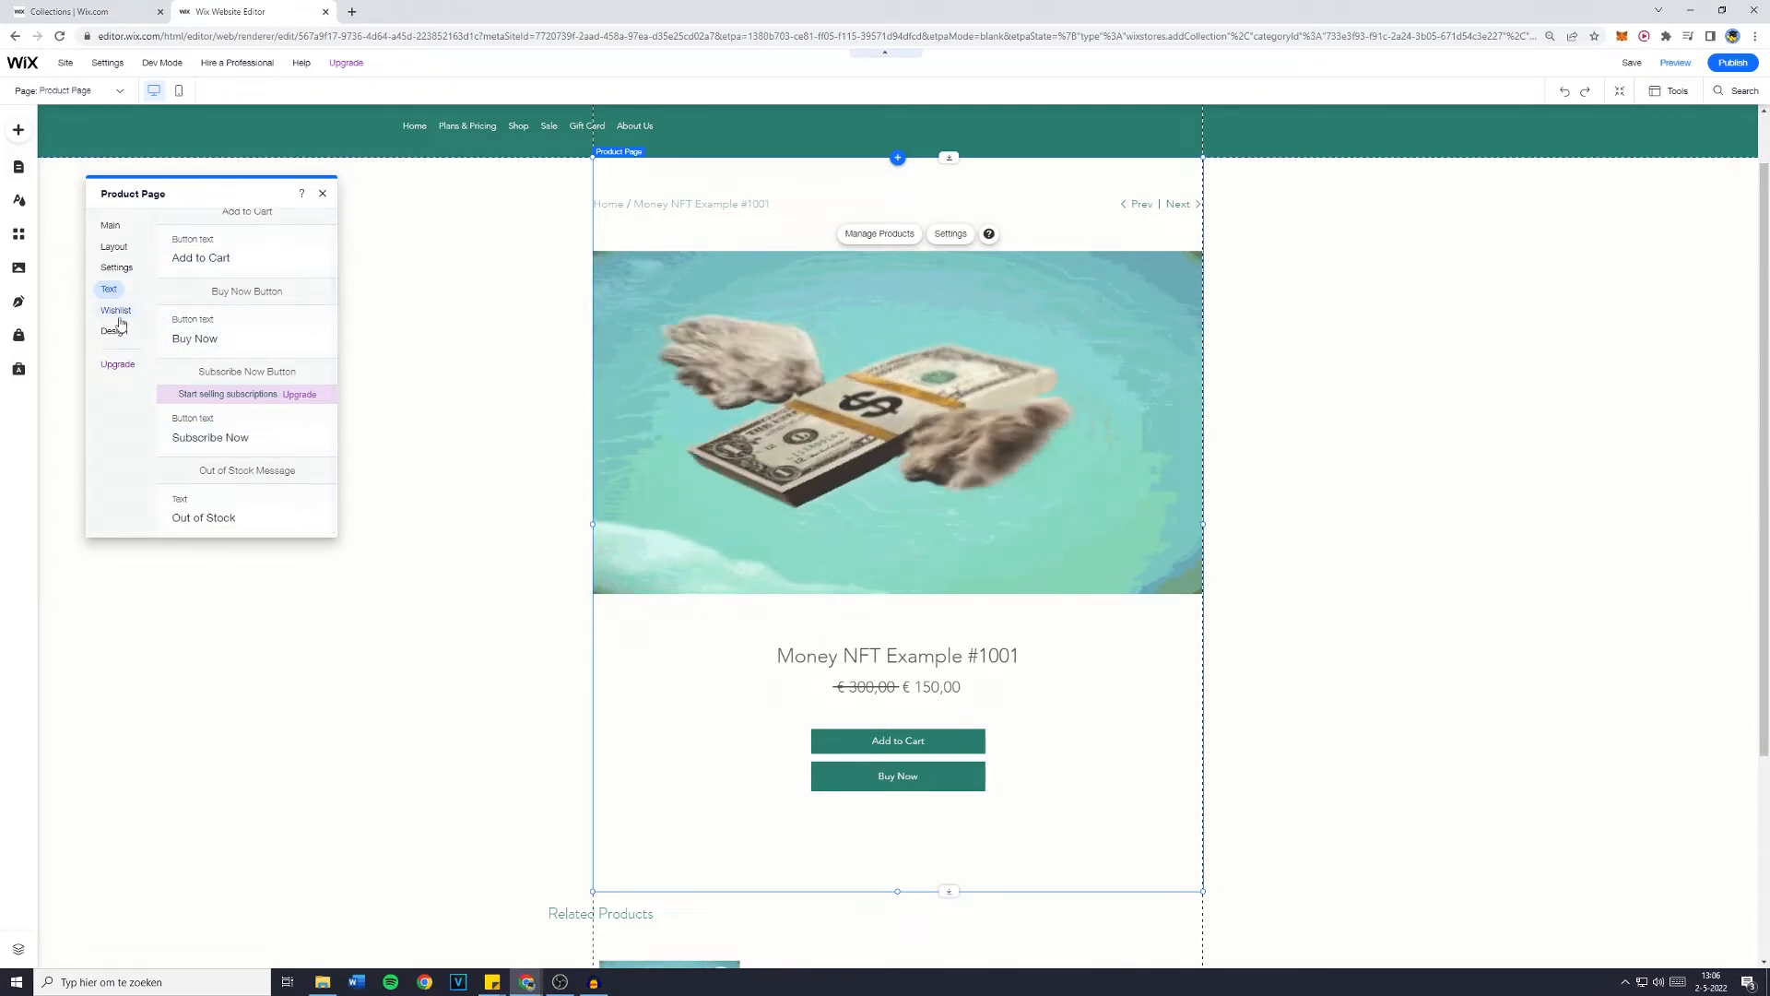
Glance at the Wishlist options, then bring up the Product Page Design categories.
click(115, 310)
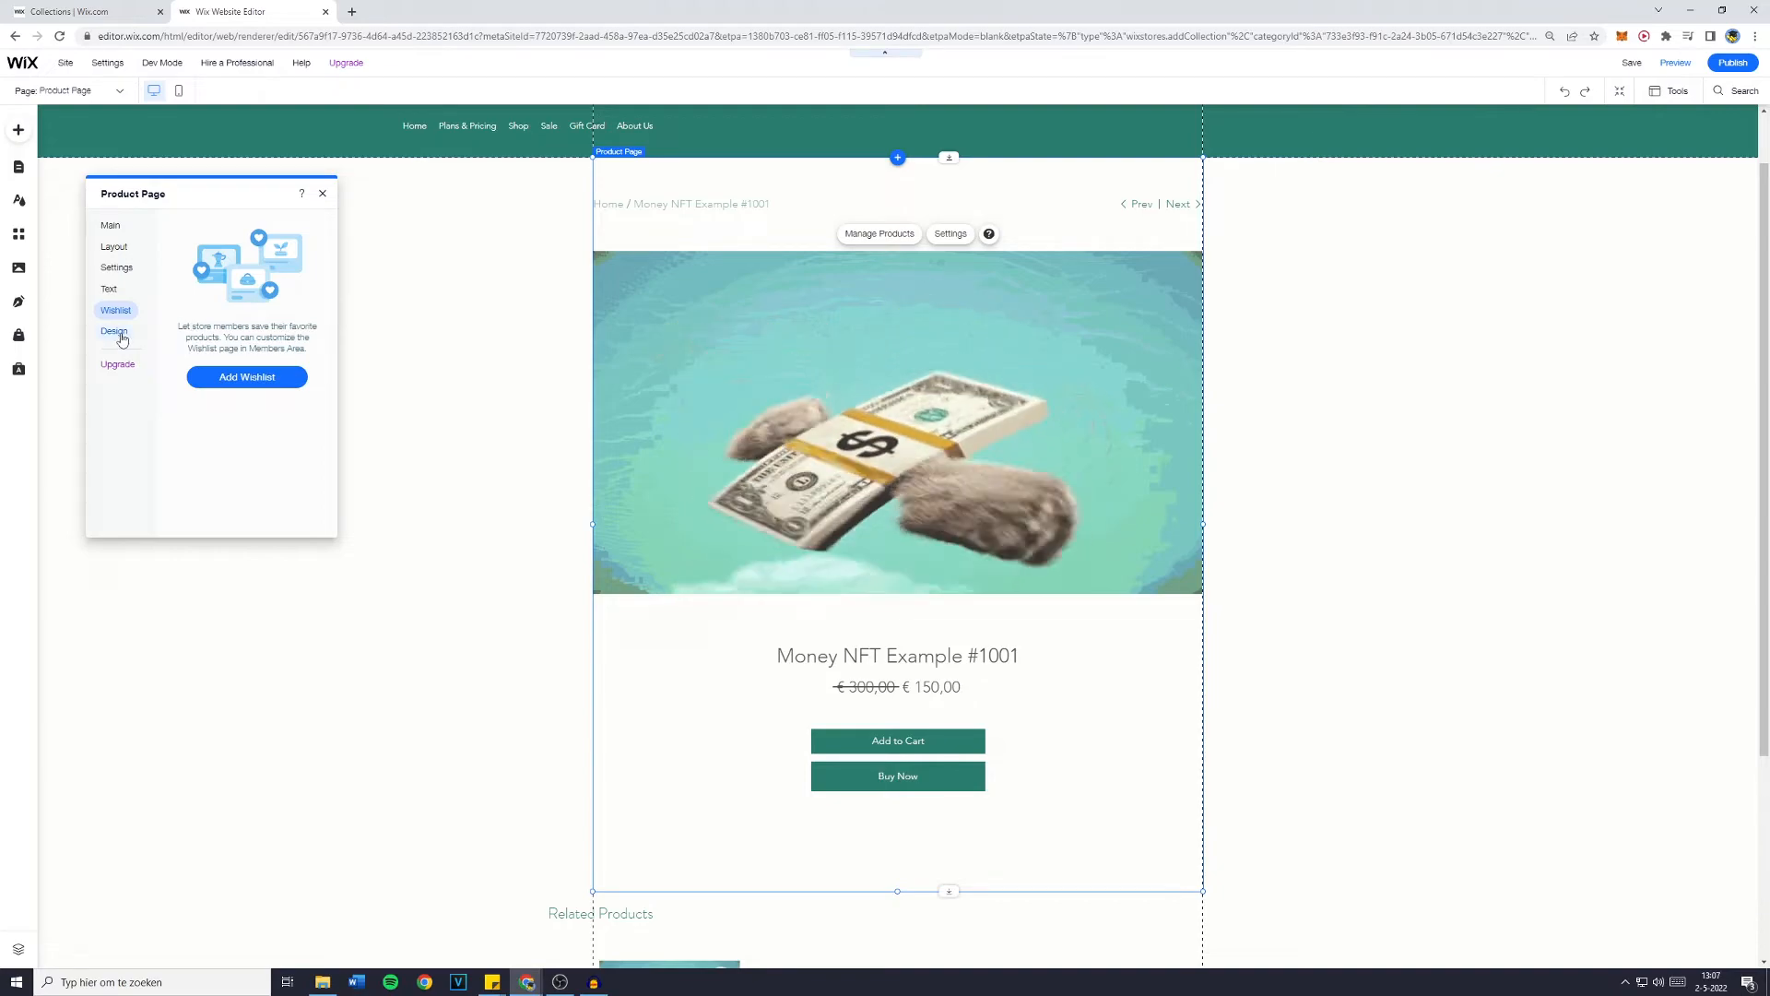
click(115, 330)
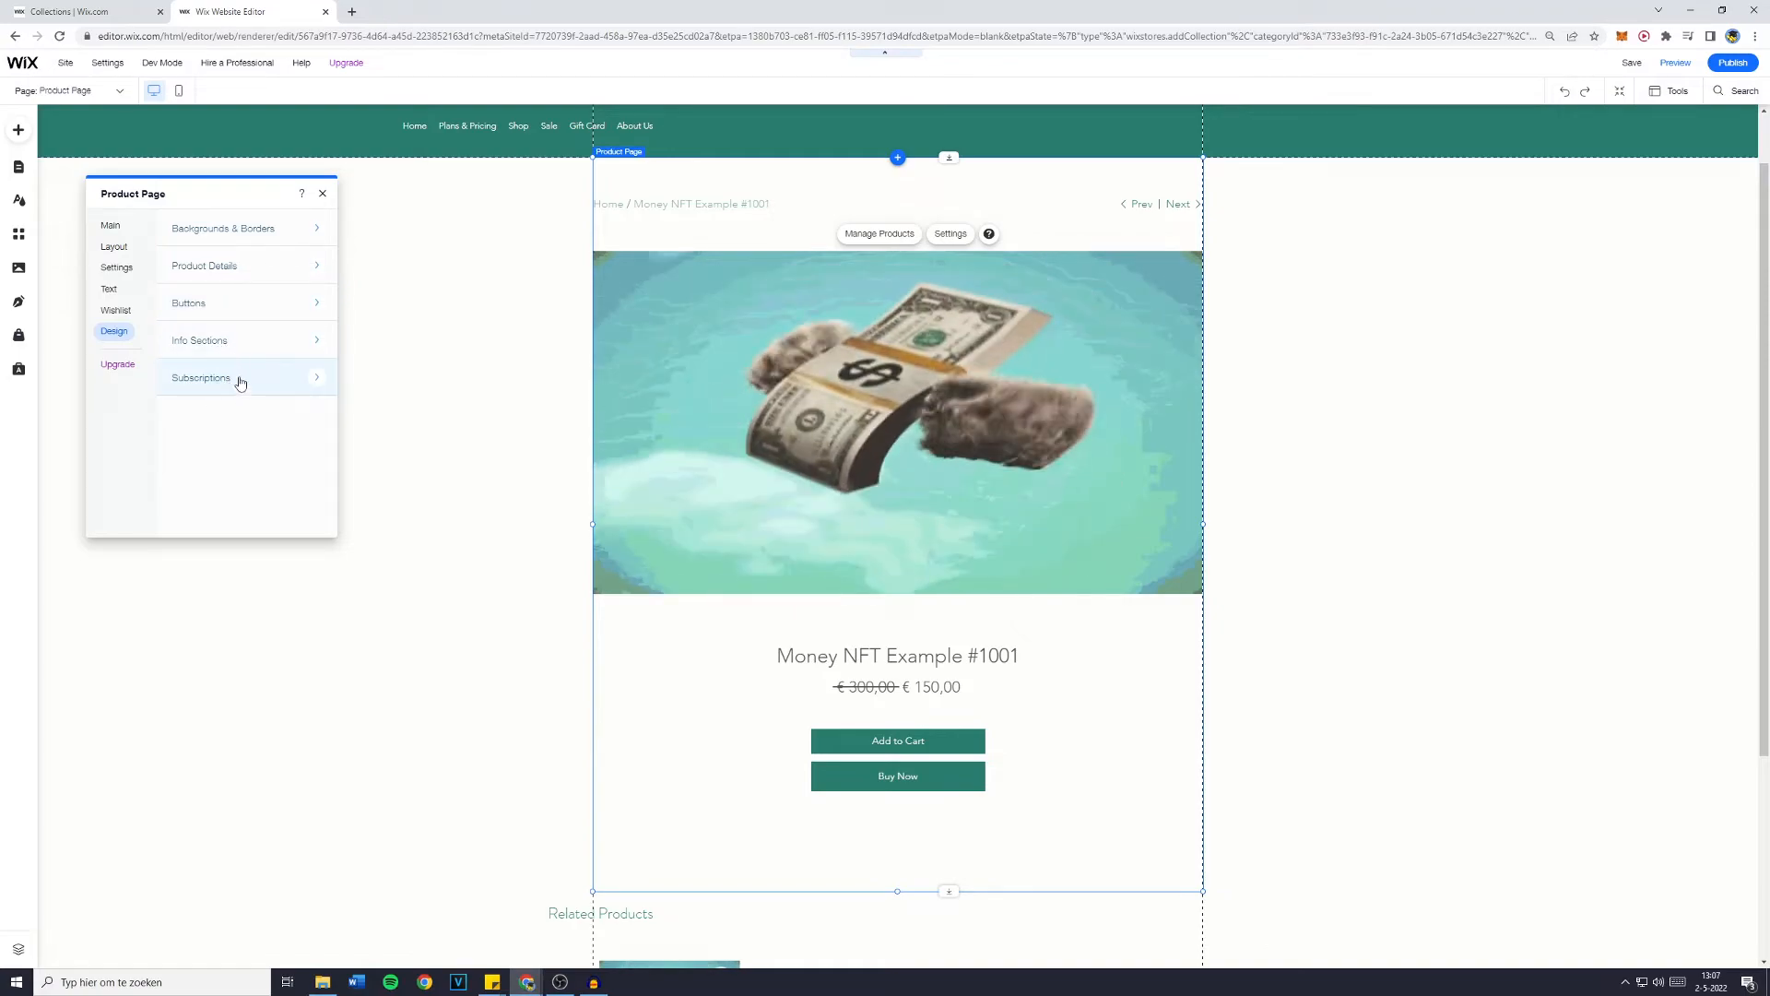
Try a 40% page background opacity and close settings to preview it.
click(221, 228)
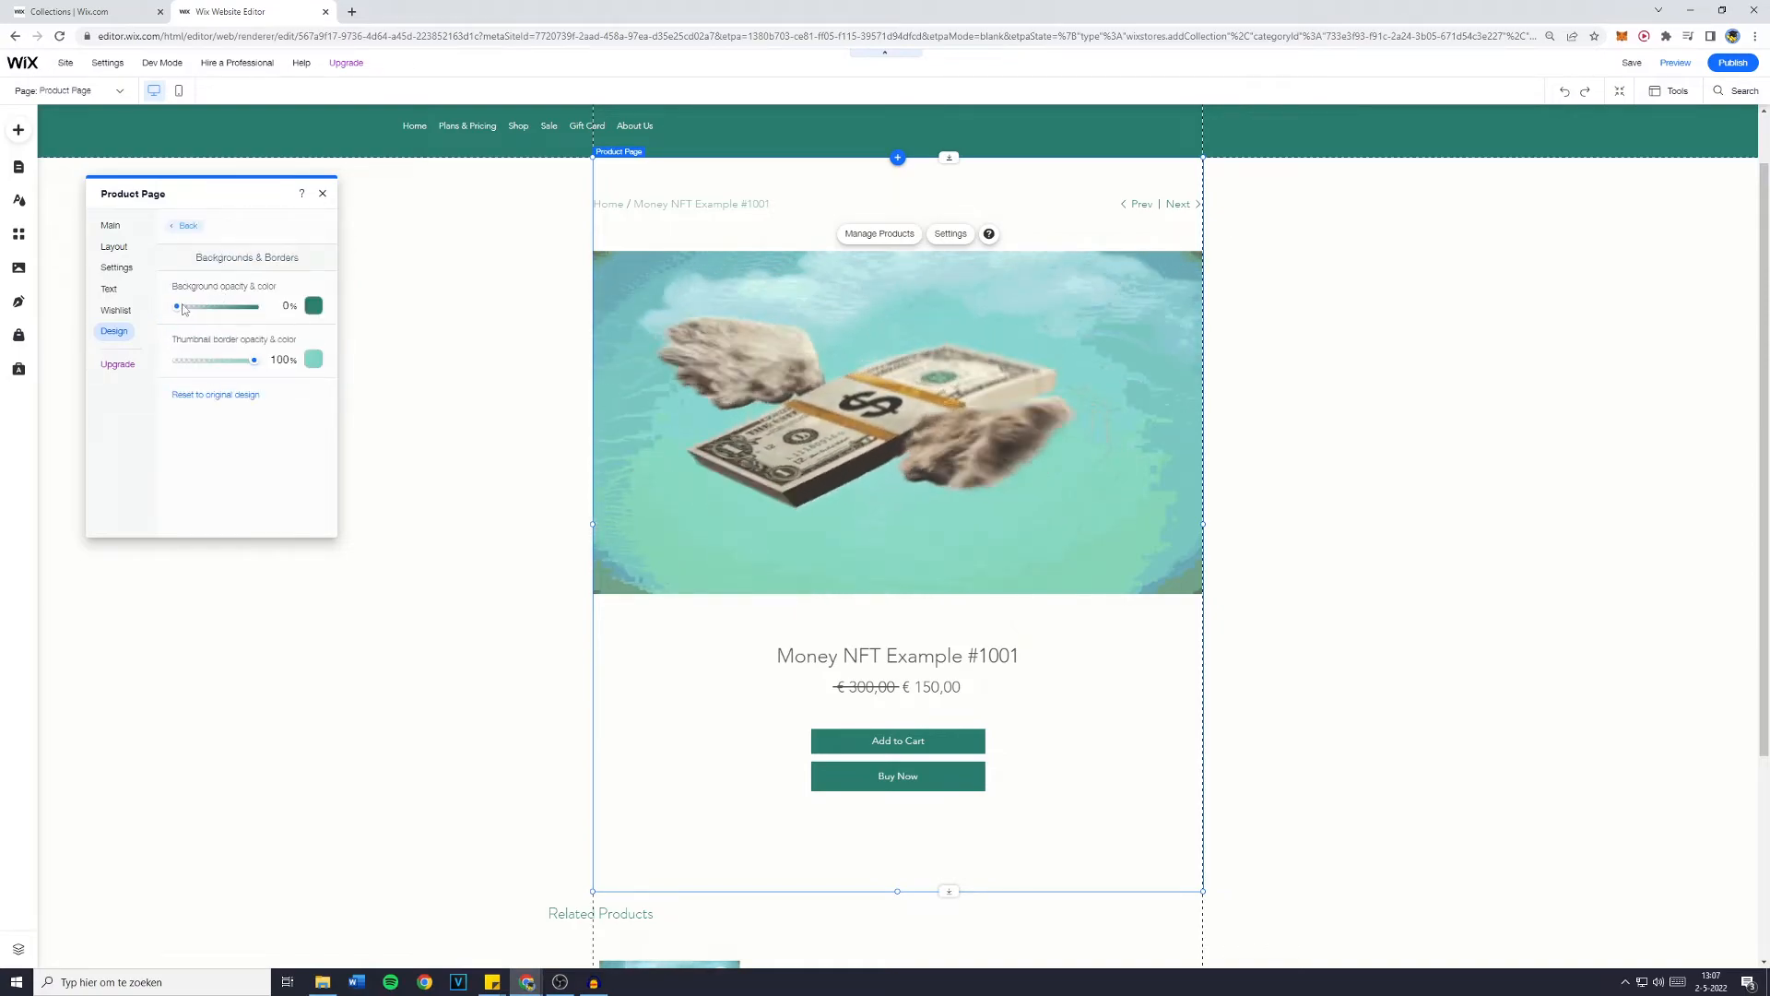
drag(178, 306, 203, 306)
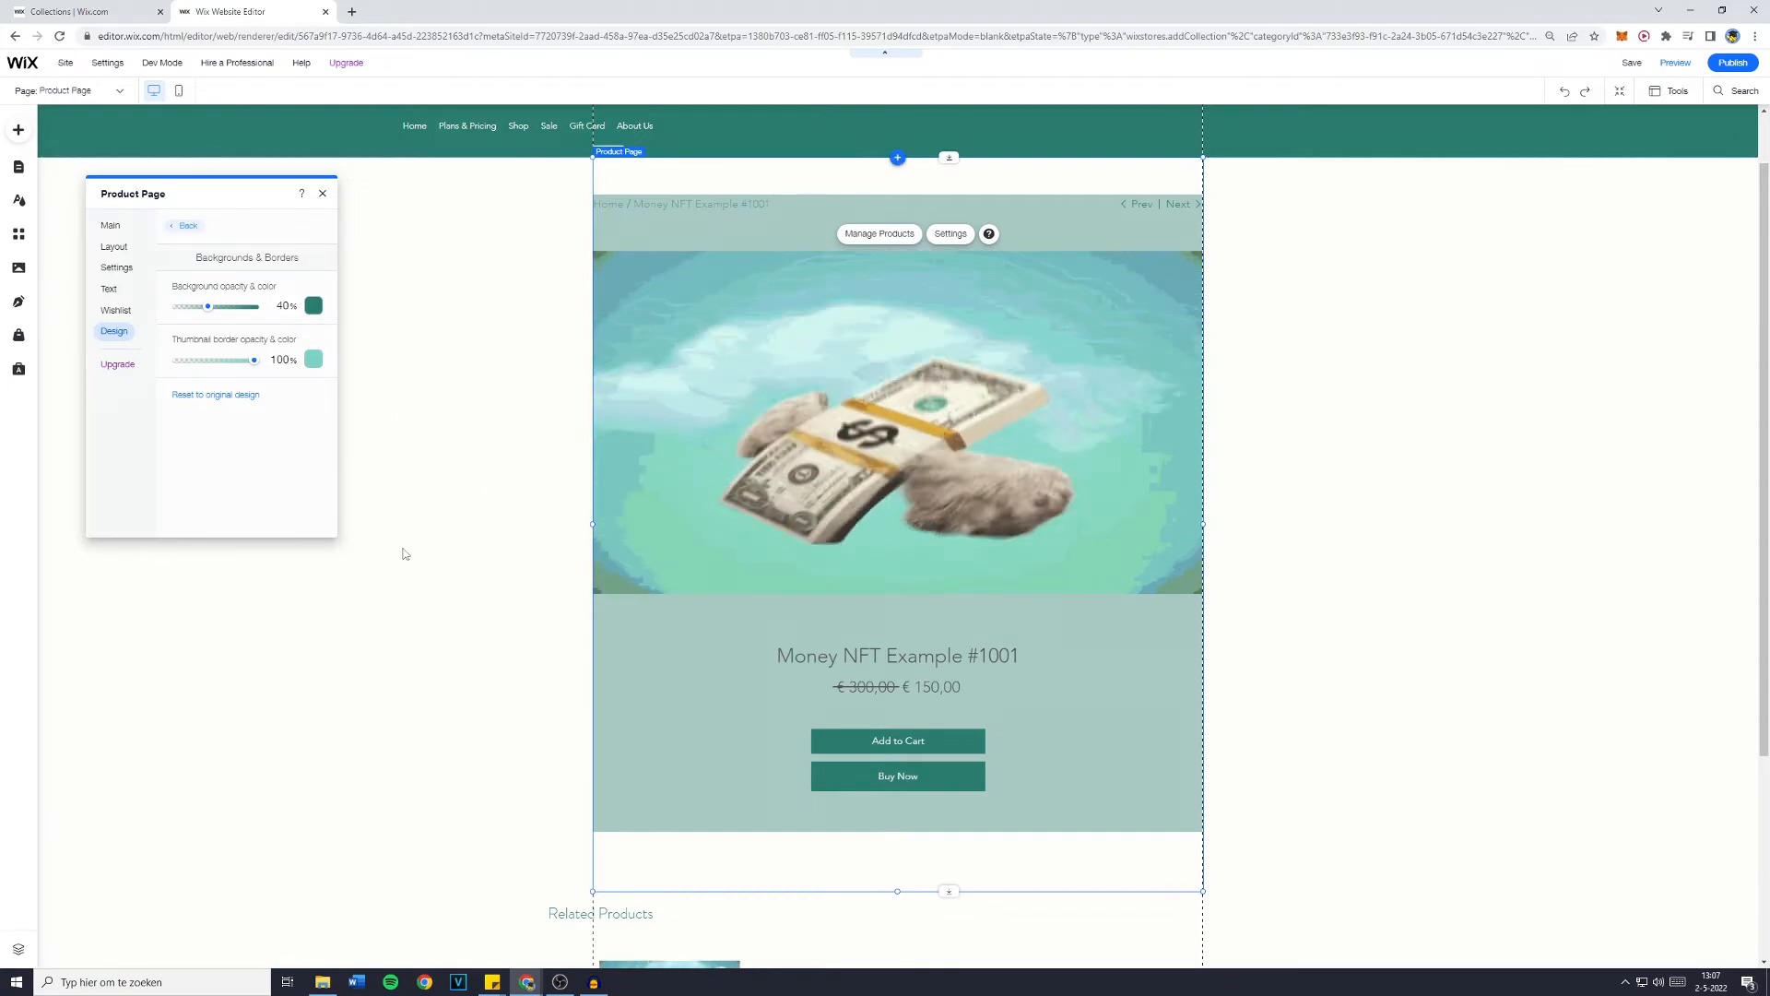
click(322, 193)
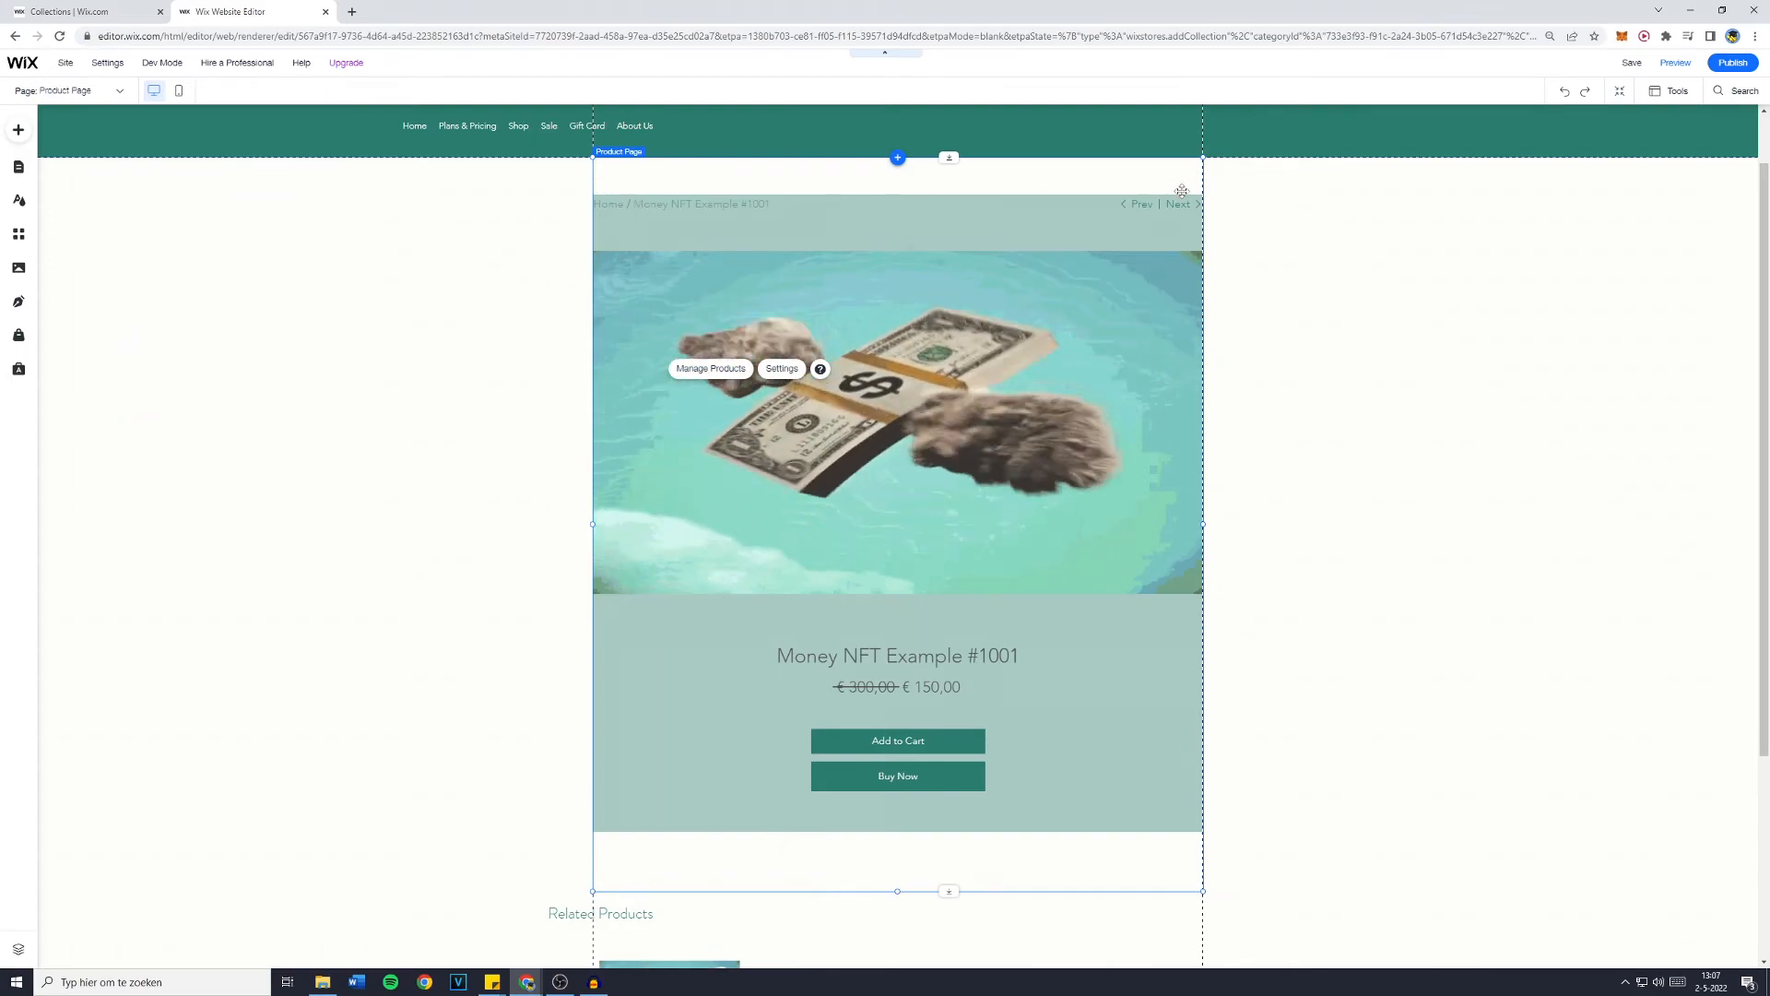
Reset the page background to the original design and scroll to Related Products.
click(781, 369)
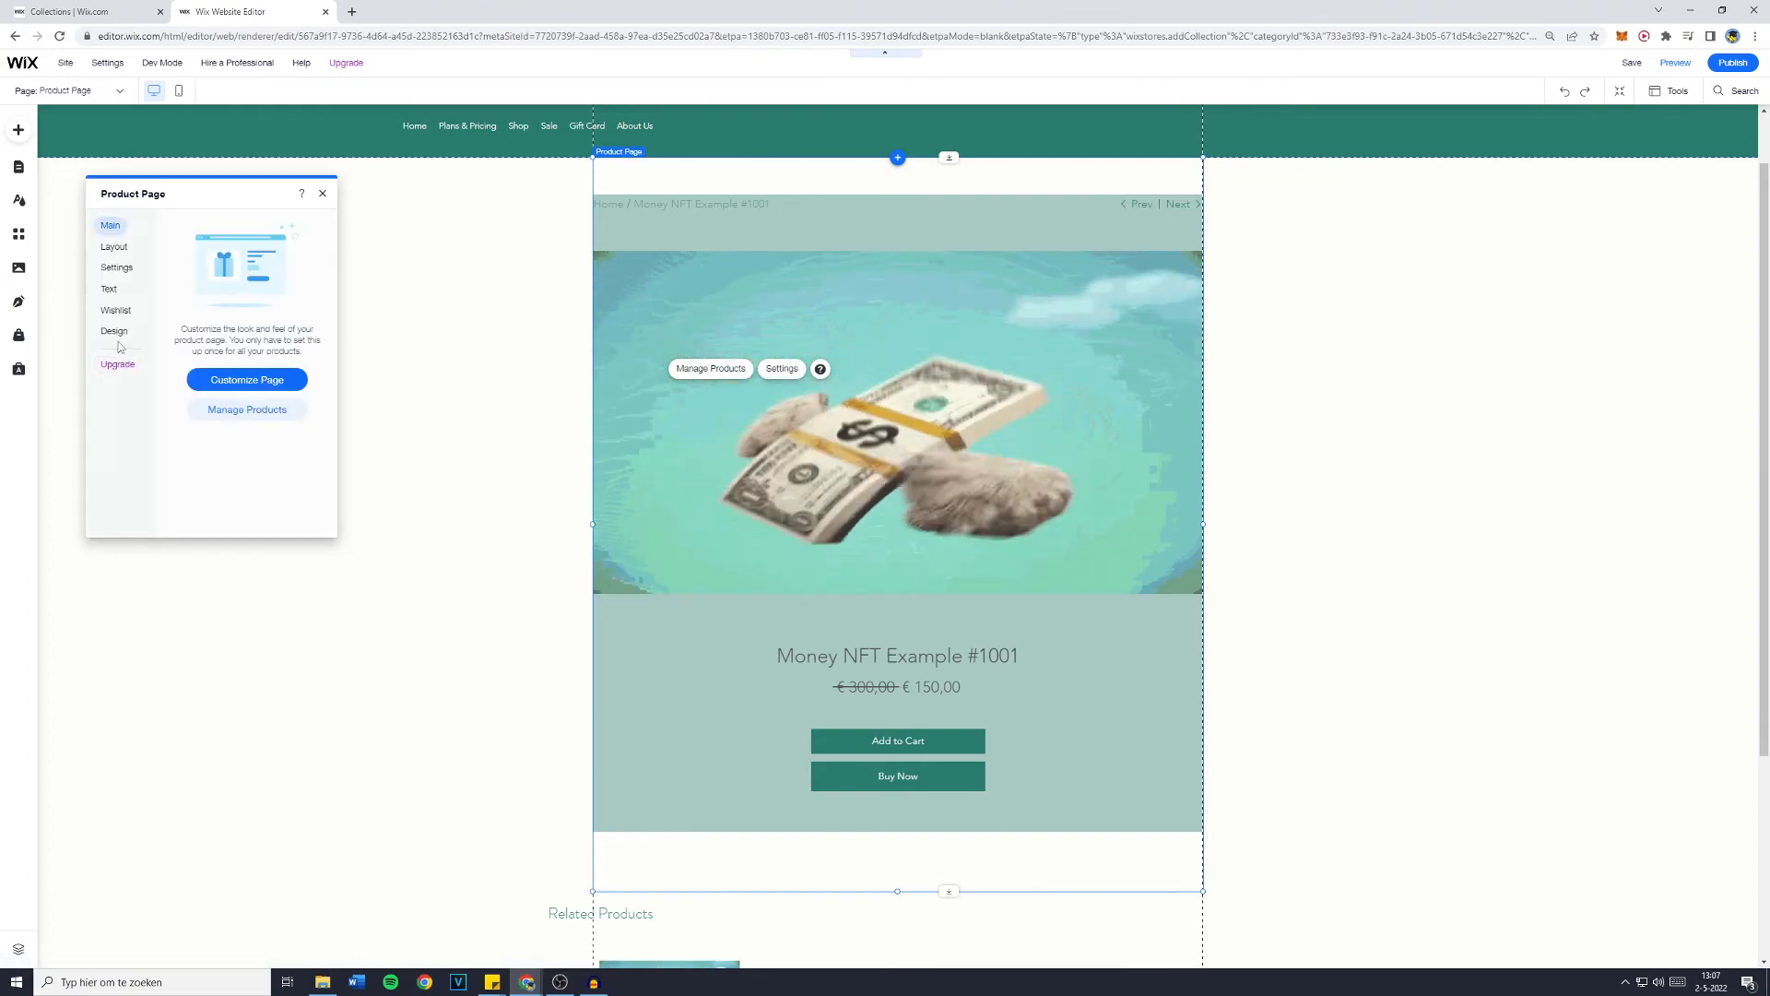
click(113, 330)
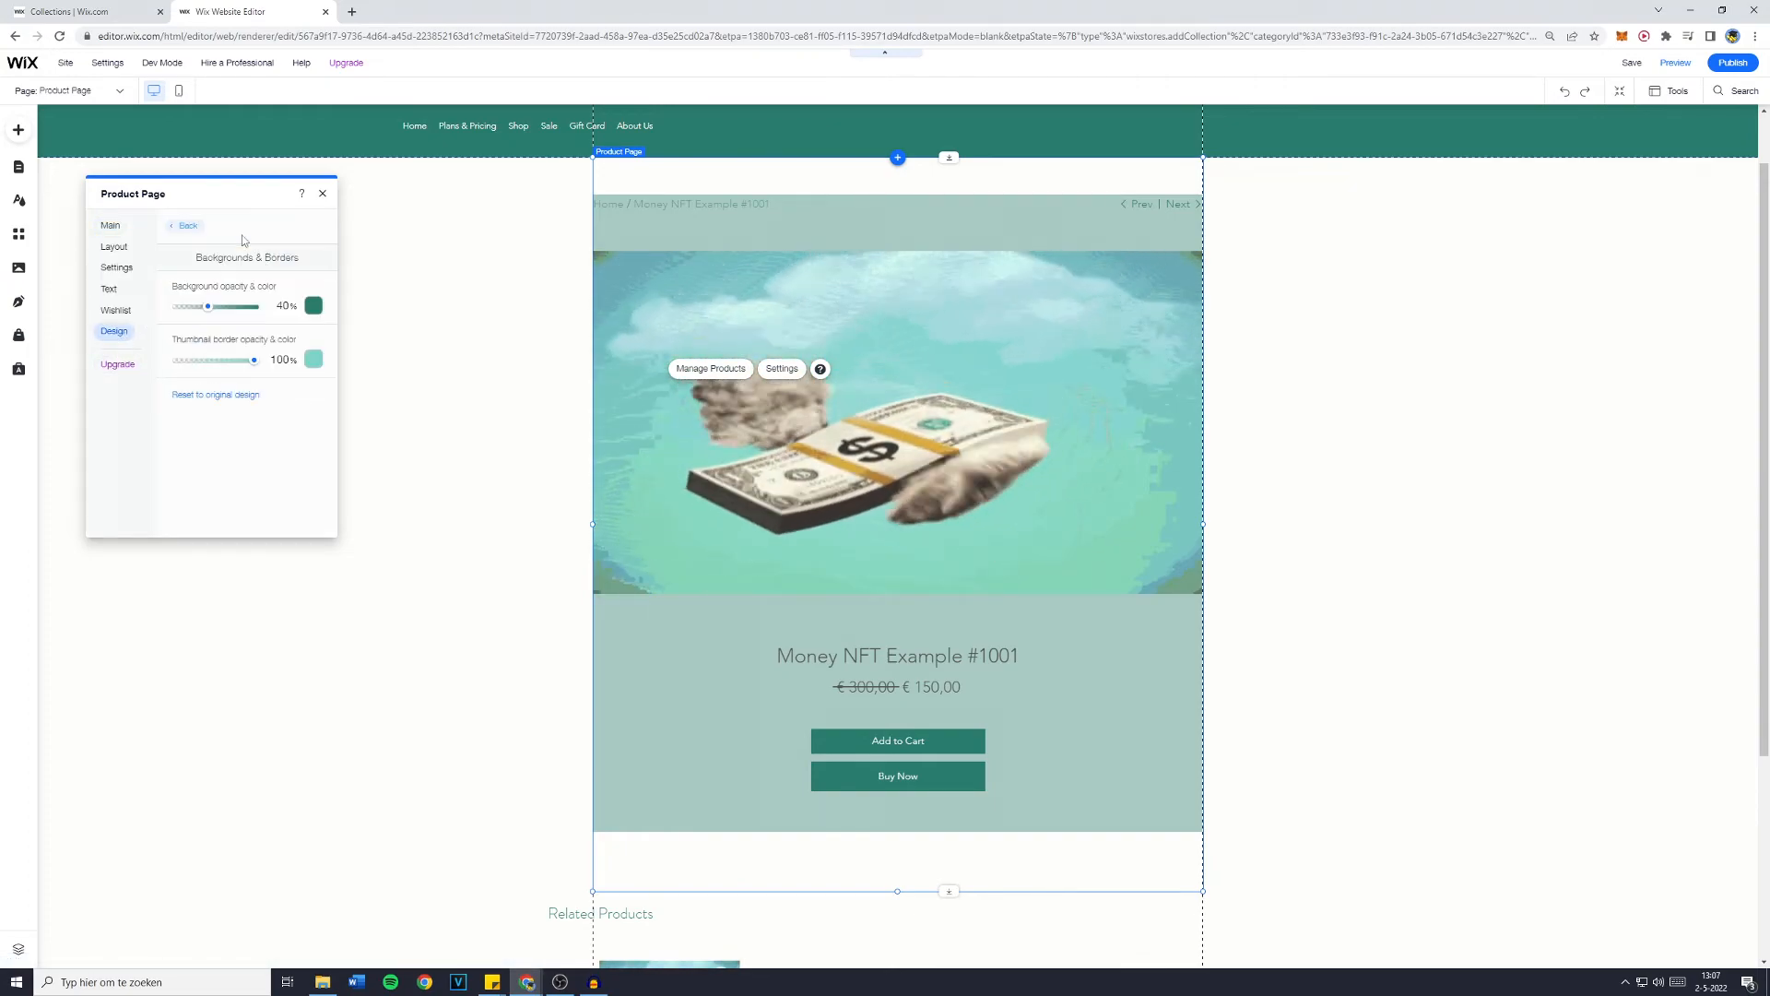
click(322, 194)
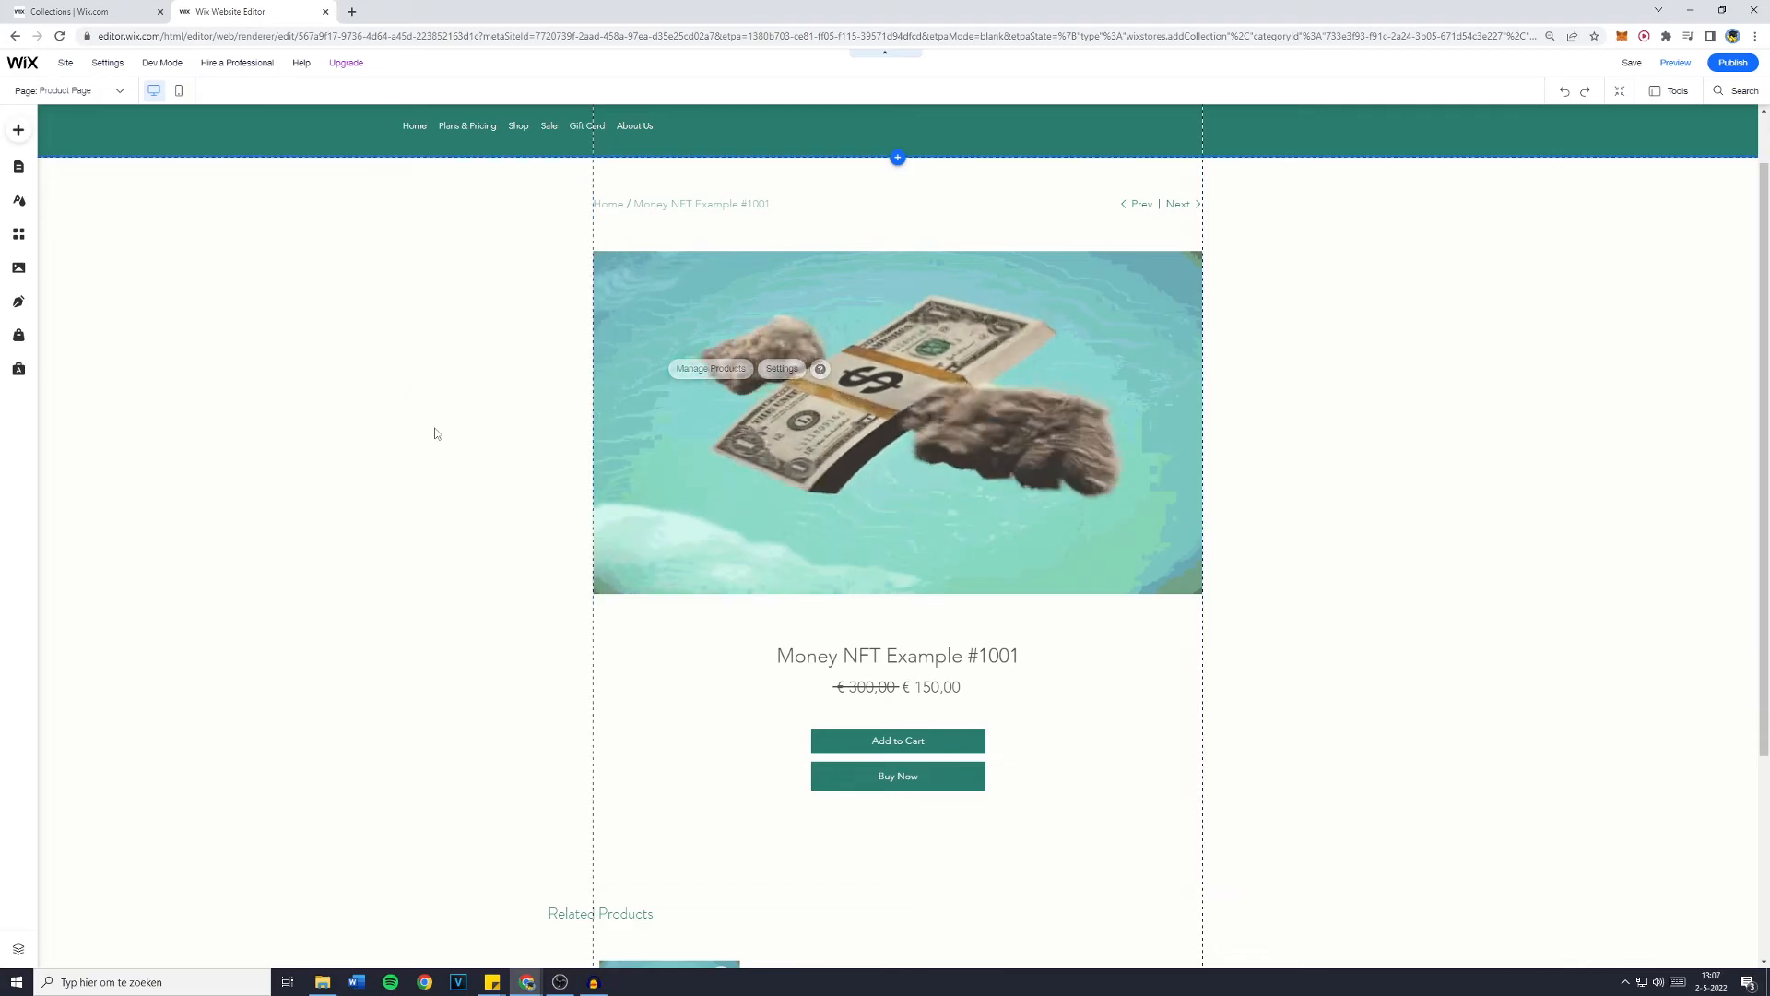
scroll(down, 3)
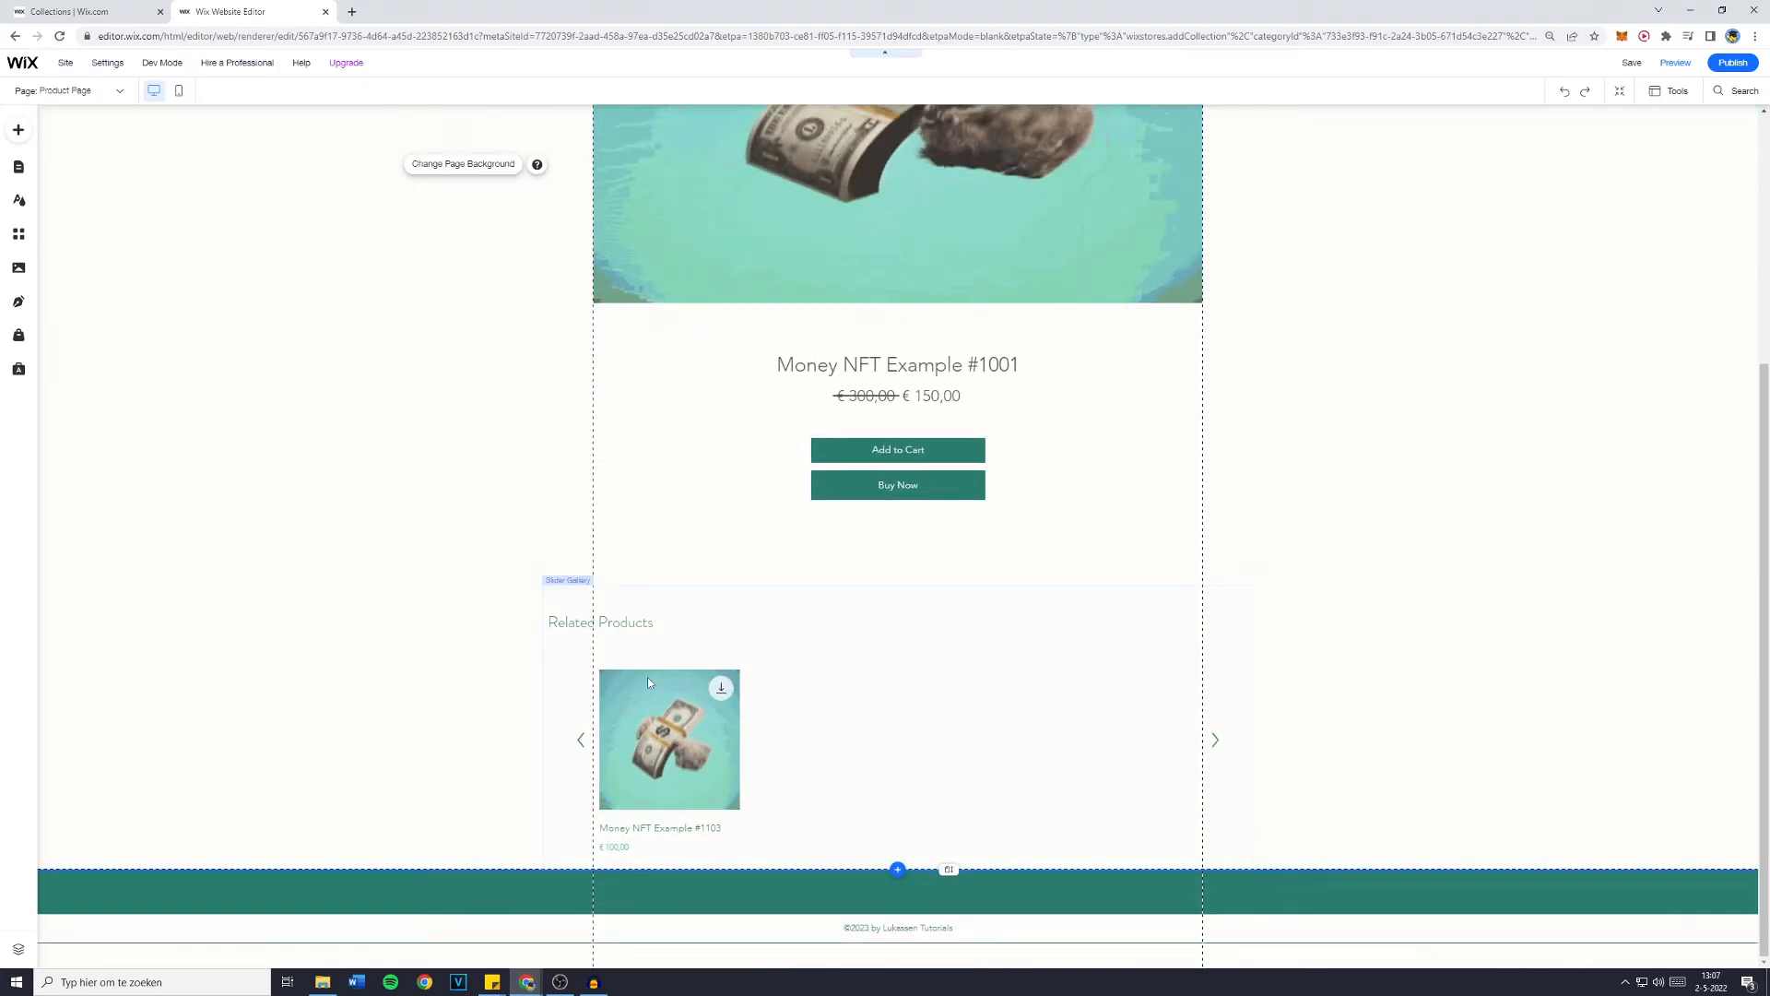